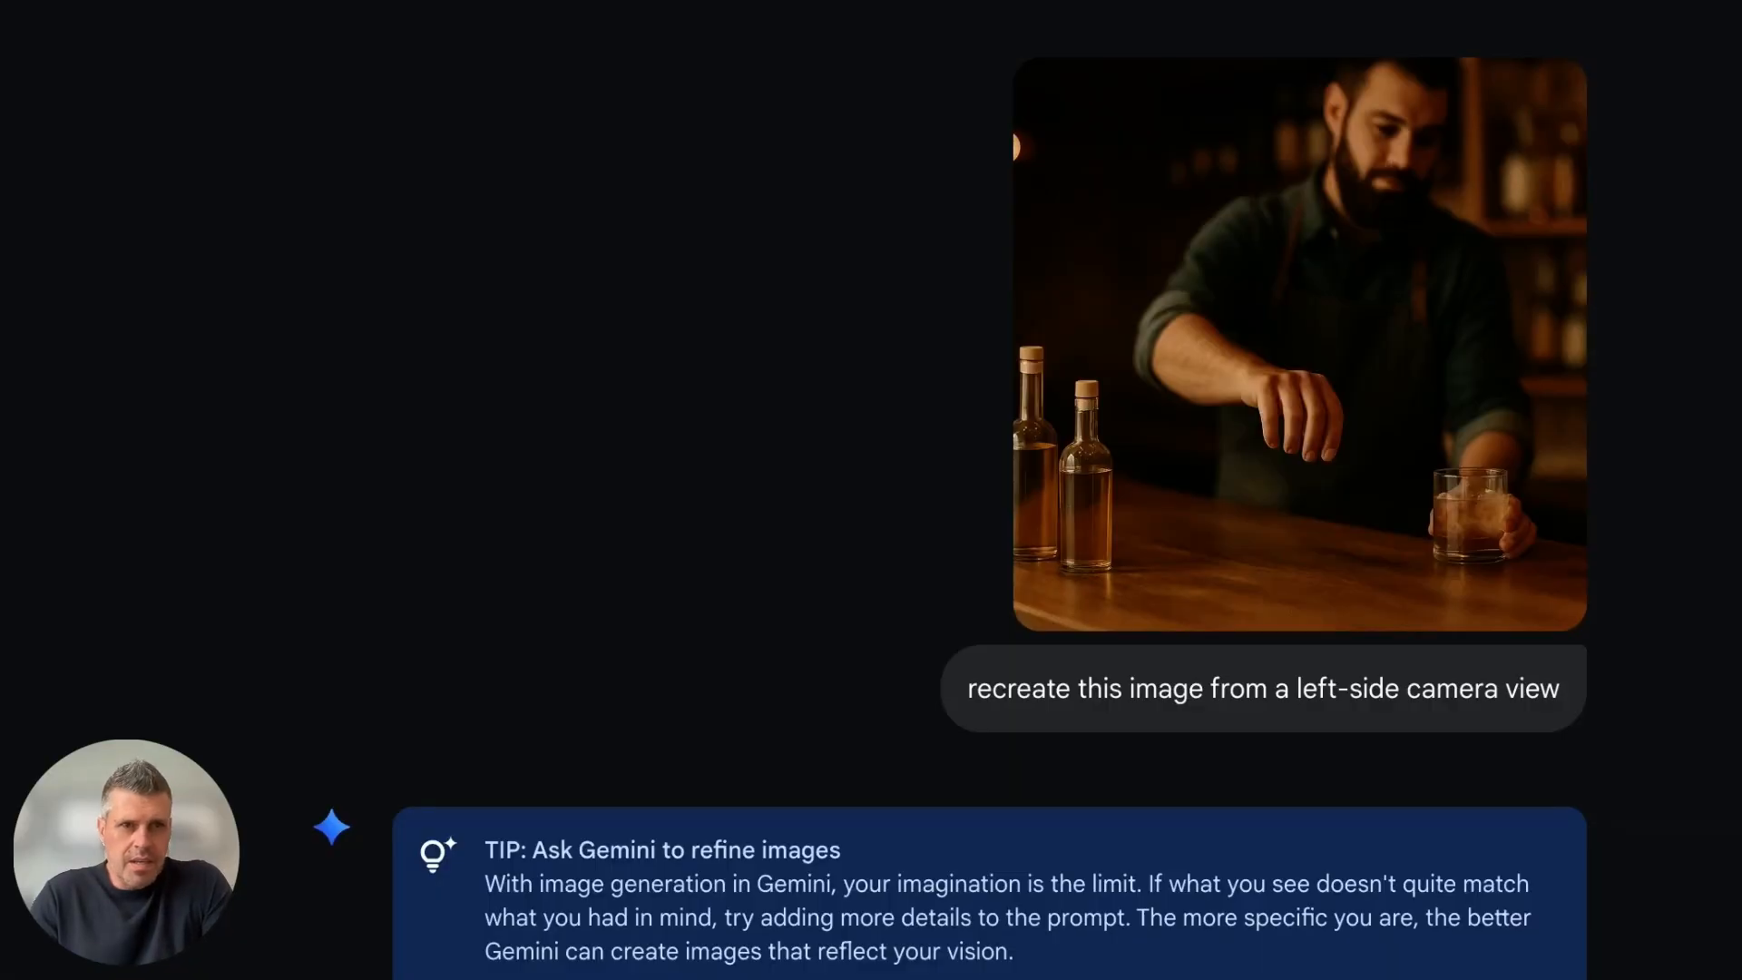
{"action": "mouse_move", "coordinate": [716, 459]}
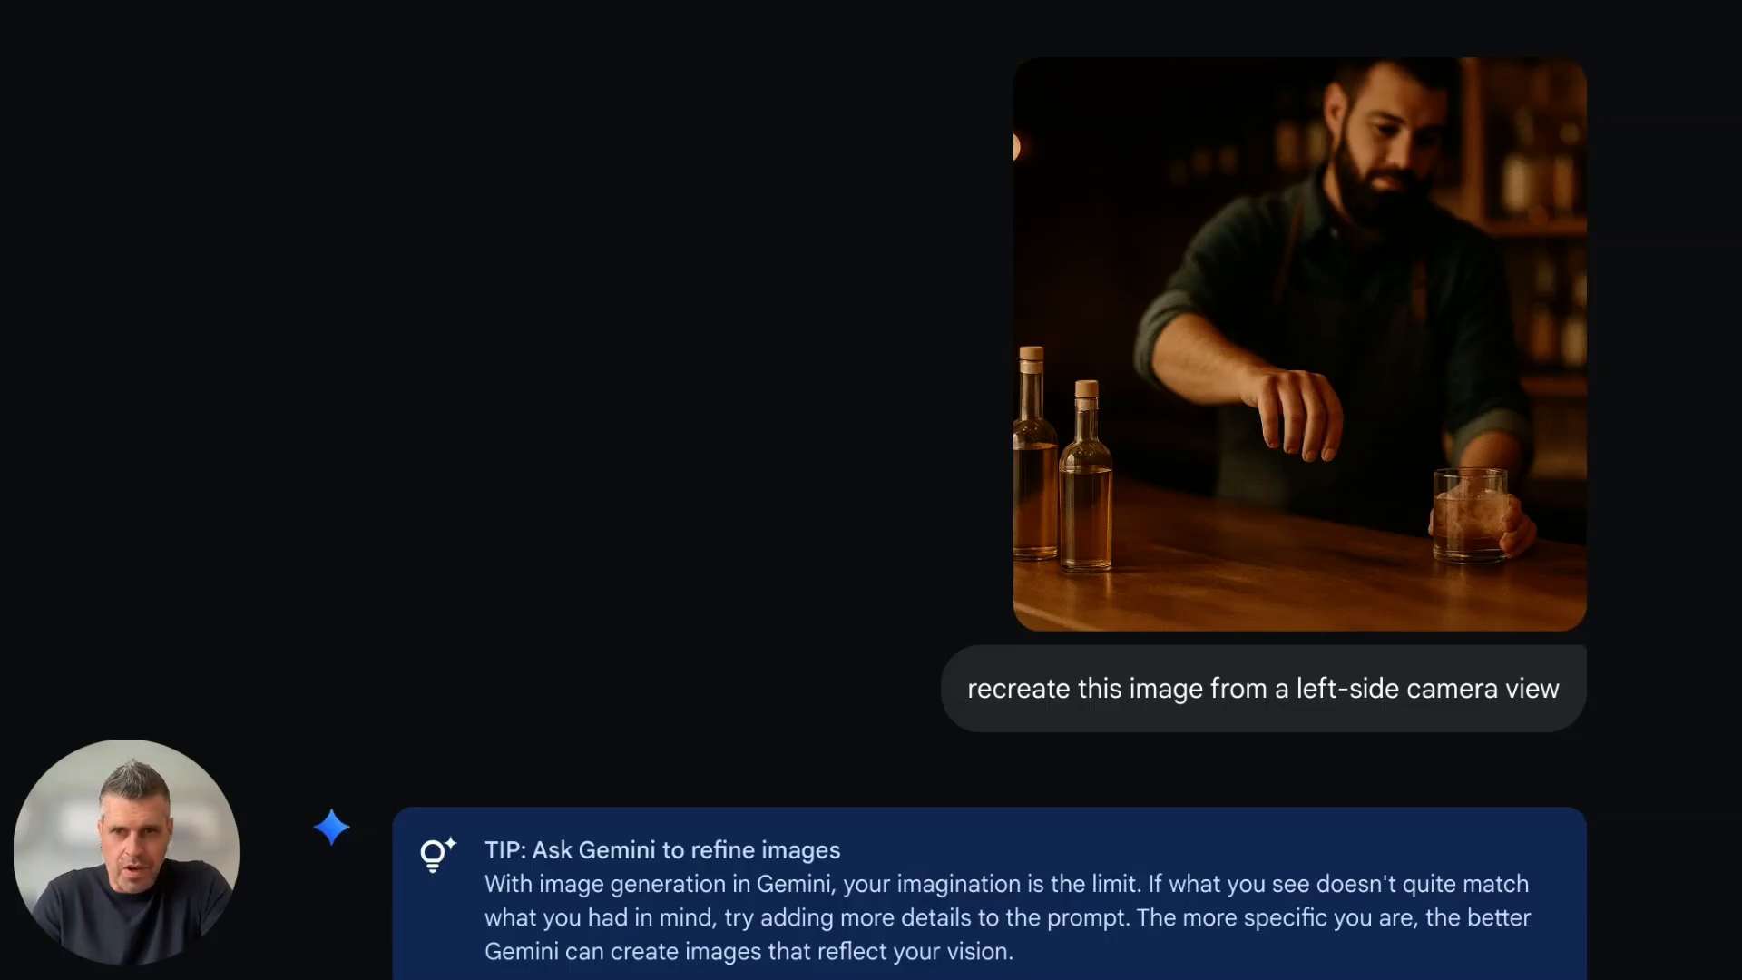
{"action": "mouse_move", "coordinate": [1212, 381]}
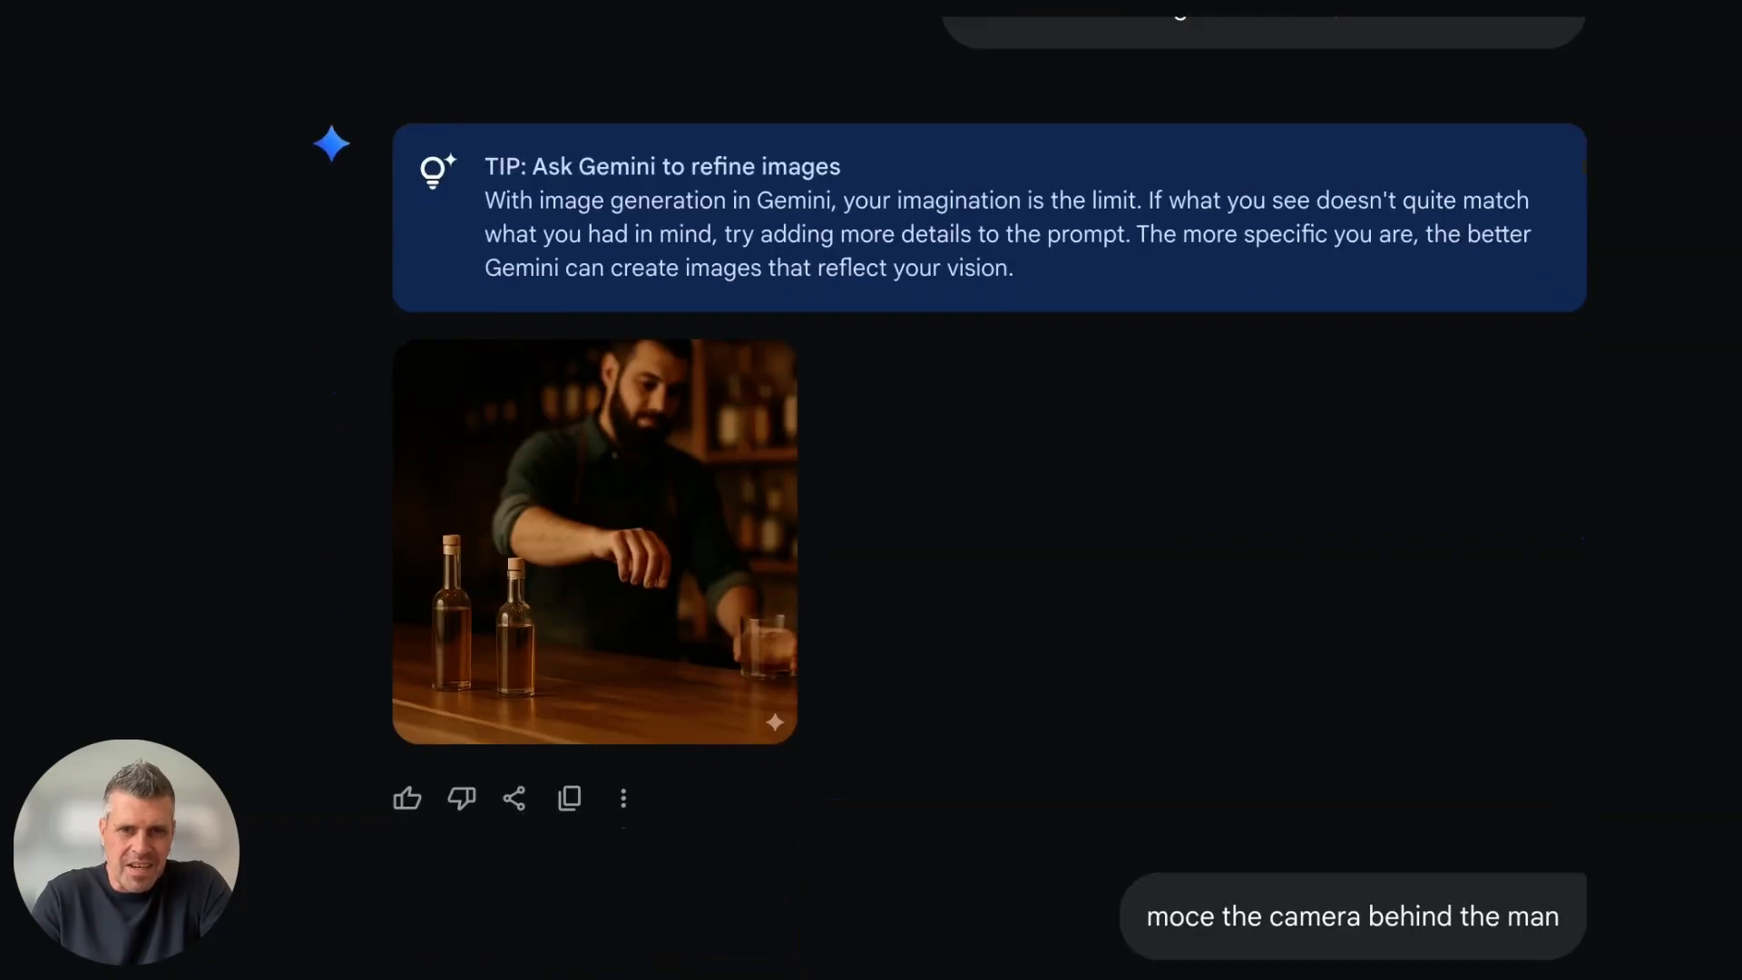
{"action": "mouse_move", "coordinate": [1025, 486]}
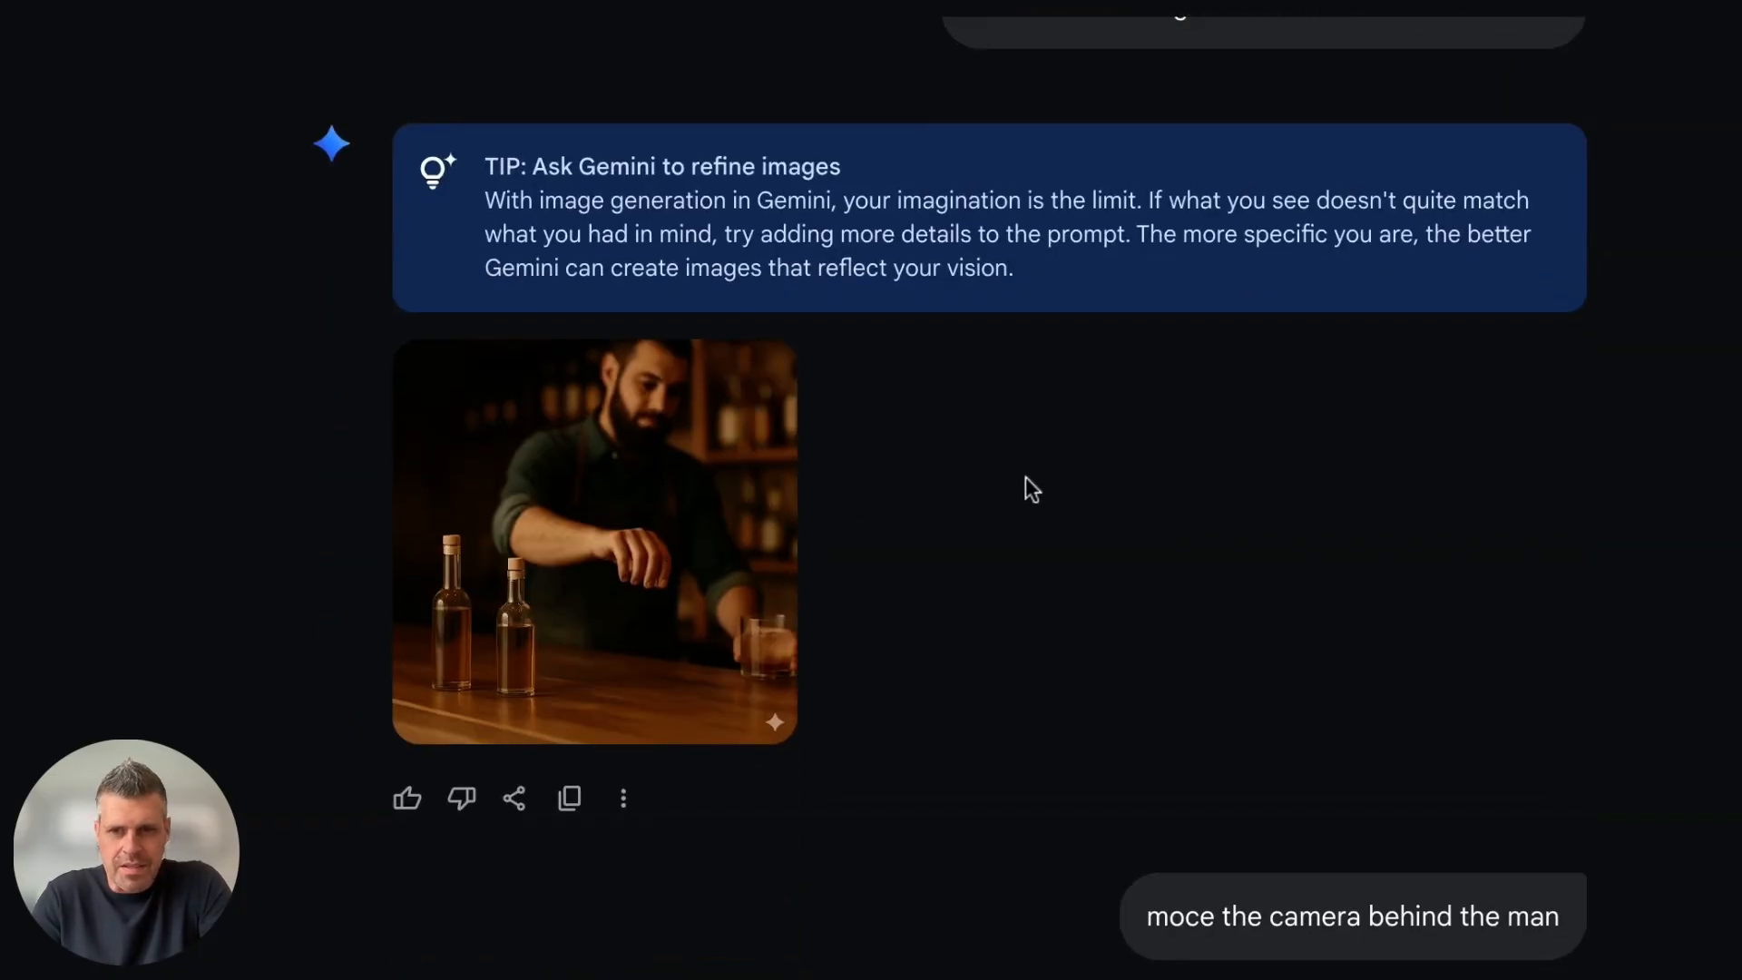
Scroll down through the AI Studio page to reach the prompt area with the shoe photo.
{"action": "scroll", "scroll_direction": "down", "scroll_amount": 3}
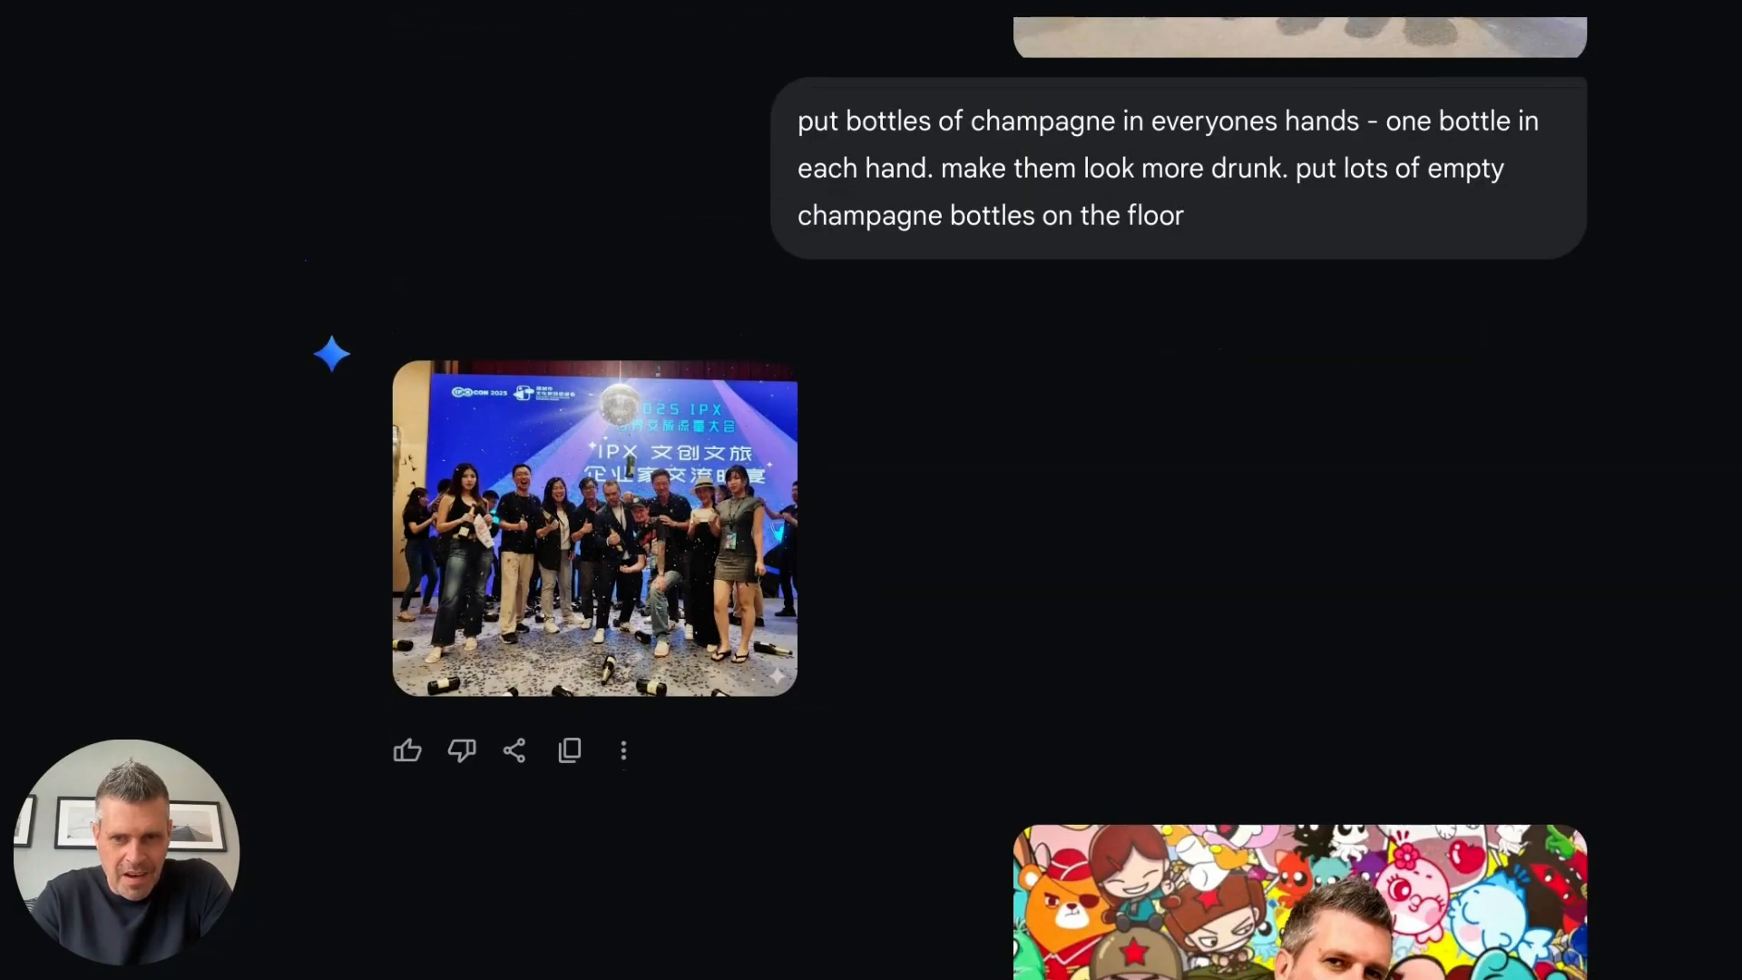
{"action": "scroll", "scroll_direction": "down", "scroll_amount": 3}
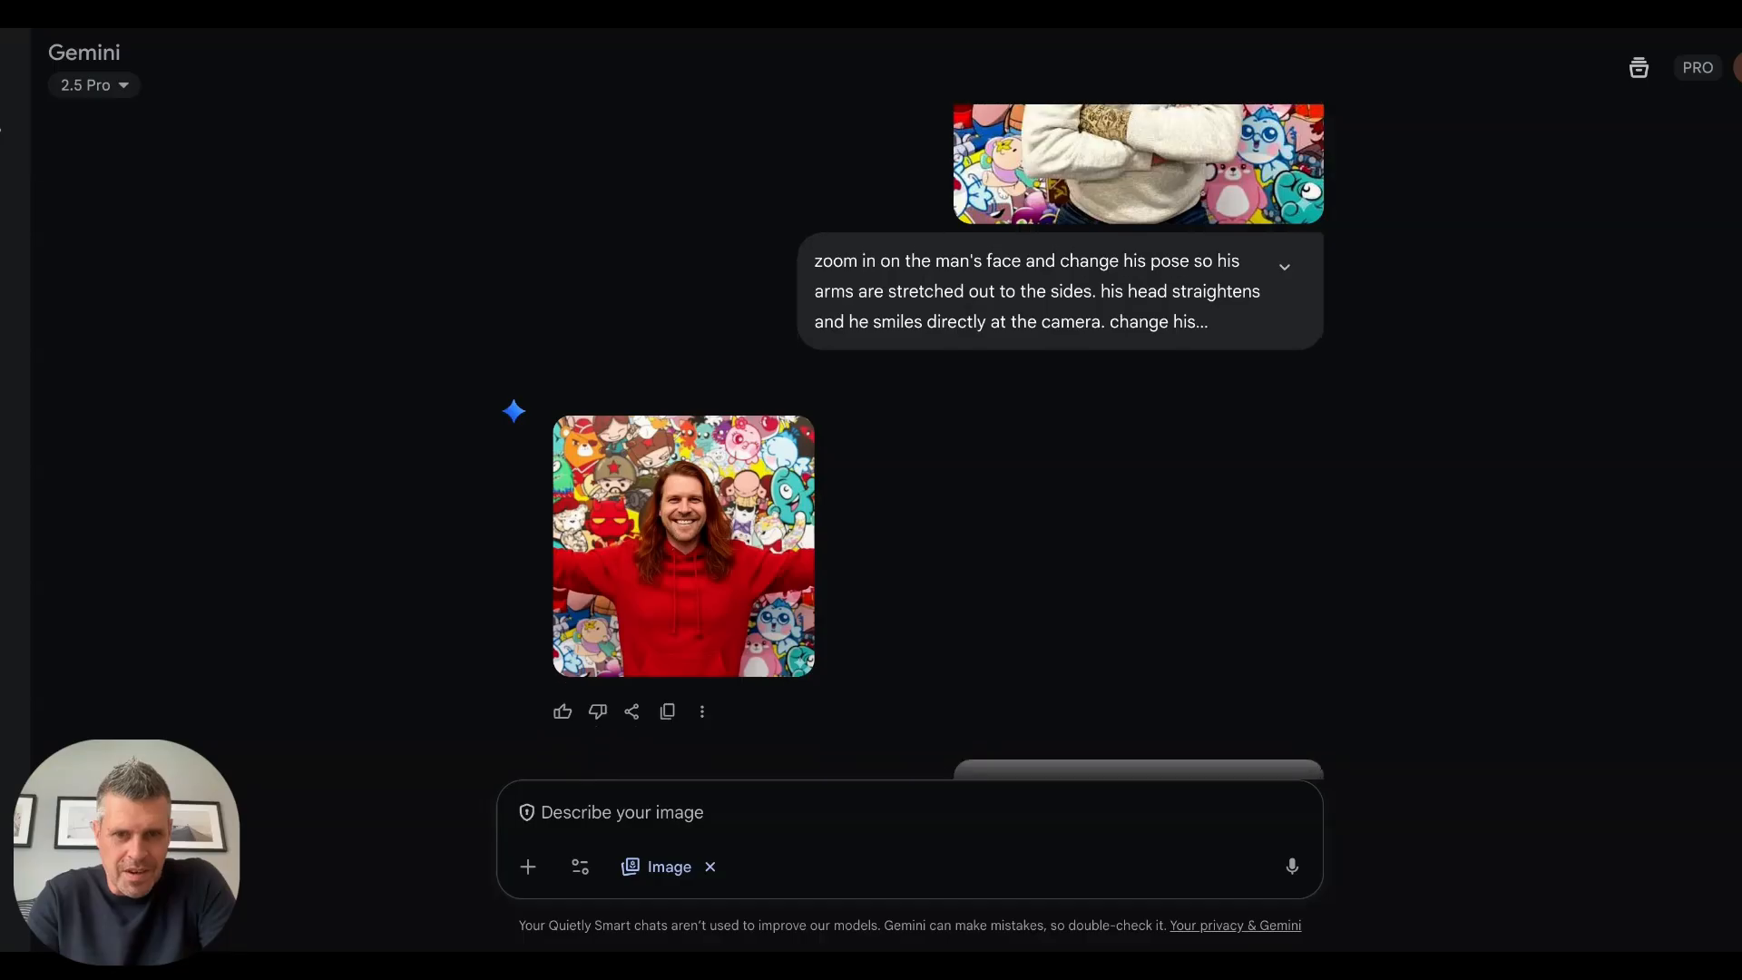
{"action": "scroll", "scroll_direction": "down", "scroll_amount": 3}
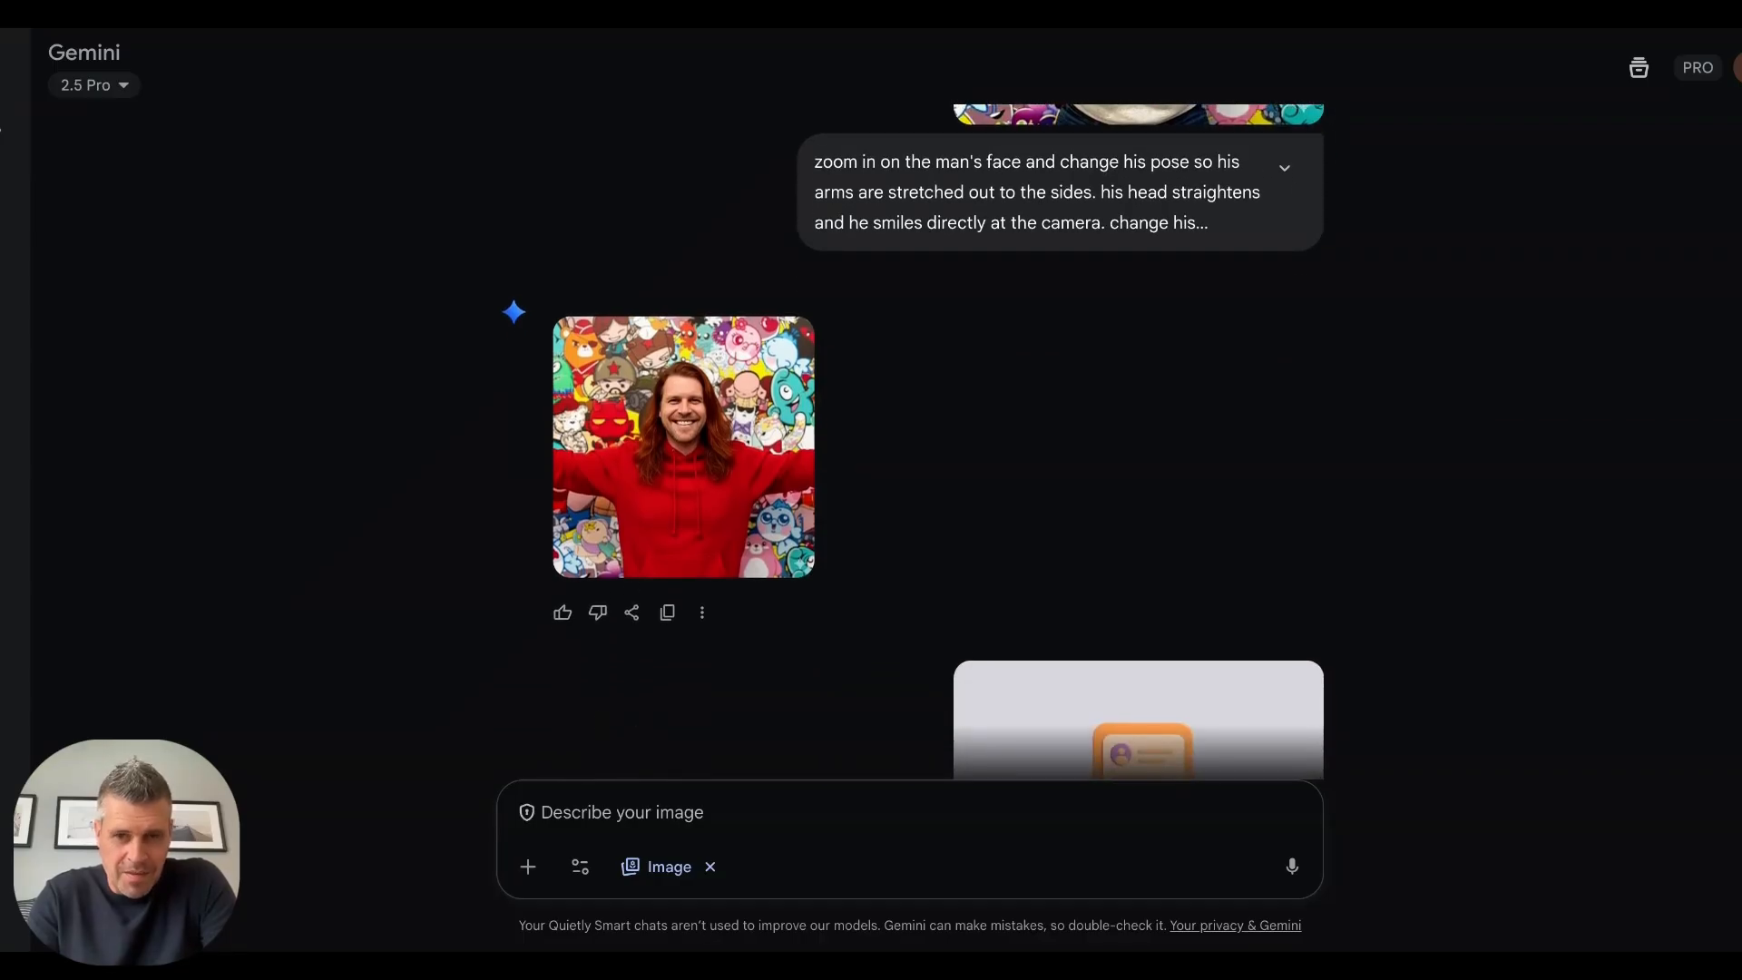
{"action": "scroll", "scroll_direction": "down", "scroll_amount": 3}
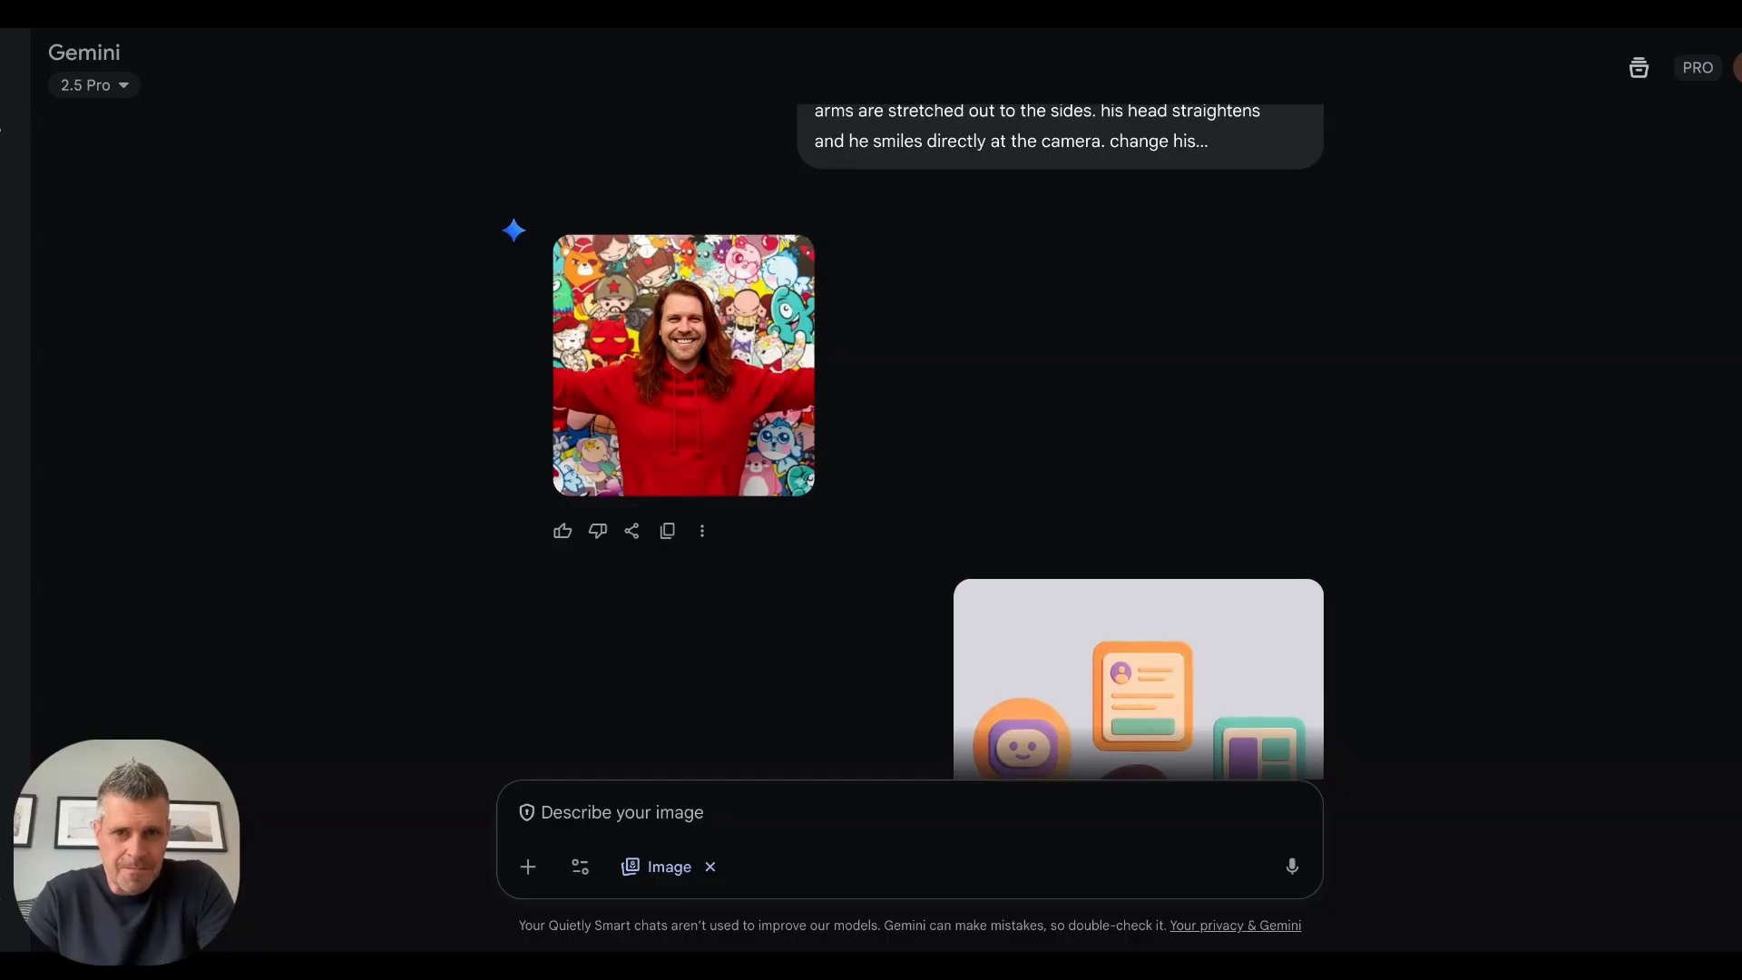
{"action": "scroll", "scroll_direction": "down", "scroll_amount": 3}
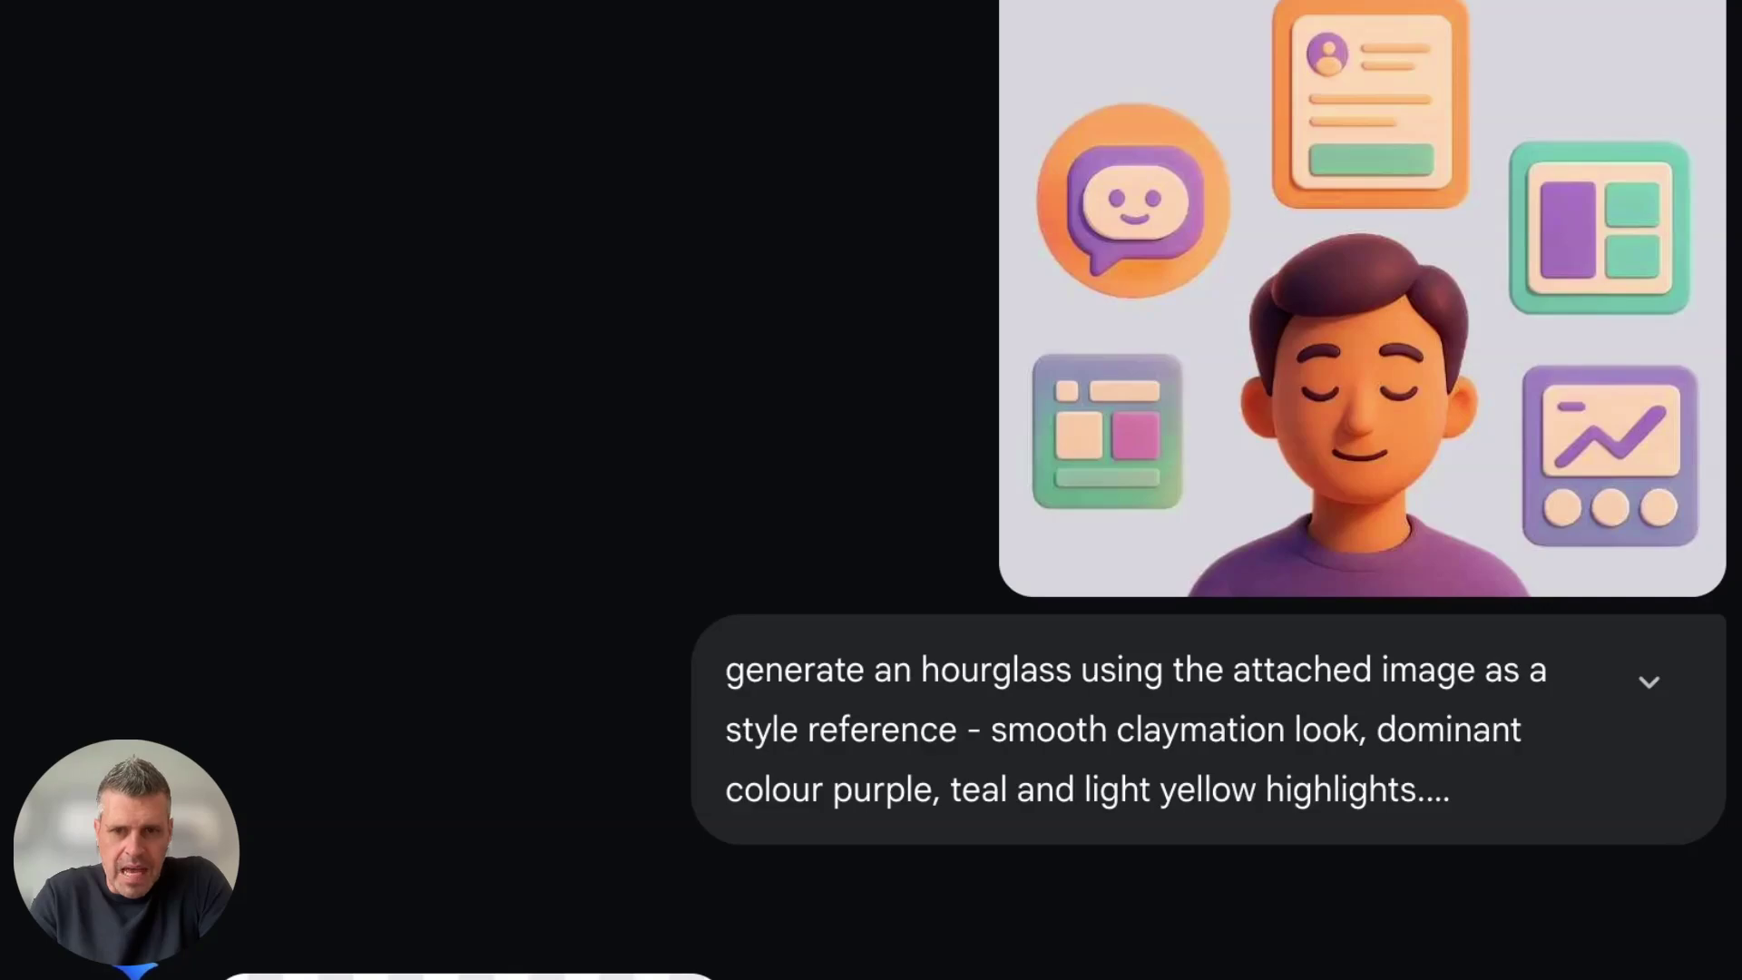
{"action": "mouse_move", "coordinate": [1622, 248]}
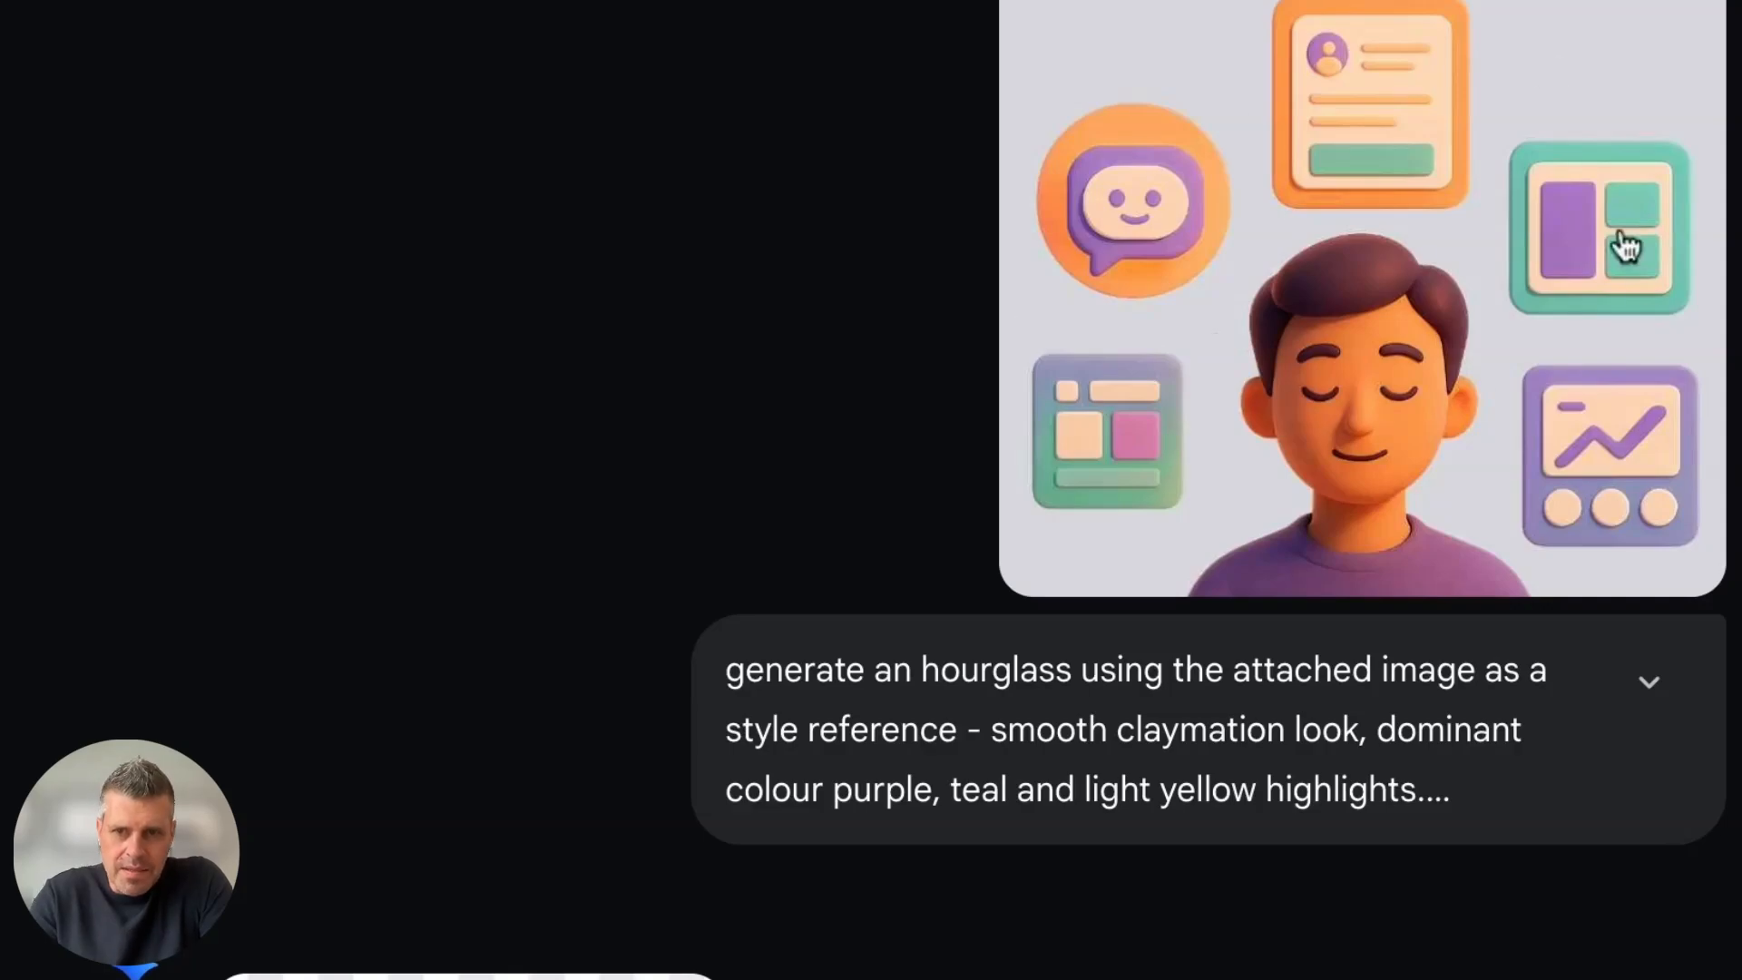
{"action": "mouse_move", "coordinate": [1230, 426]}
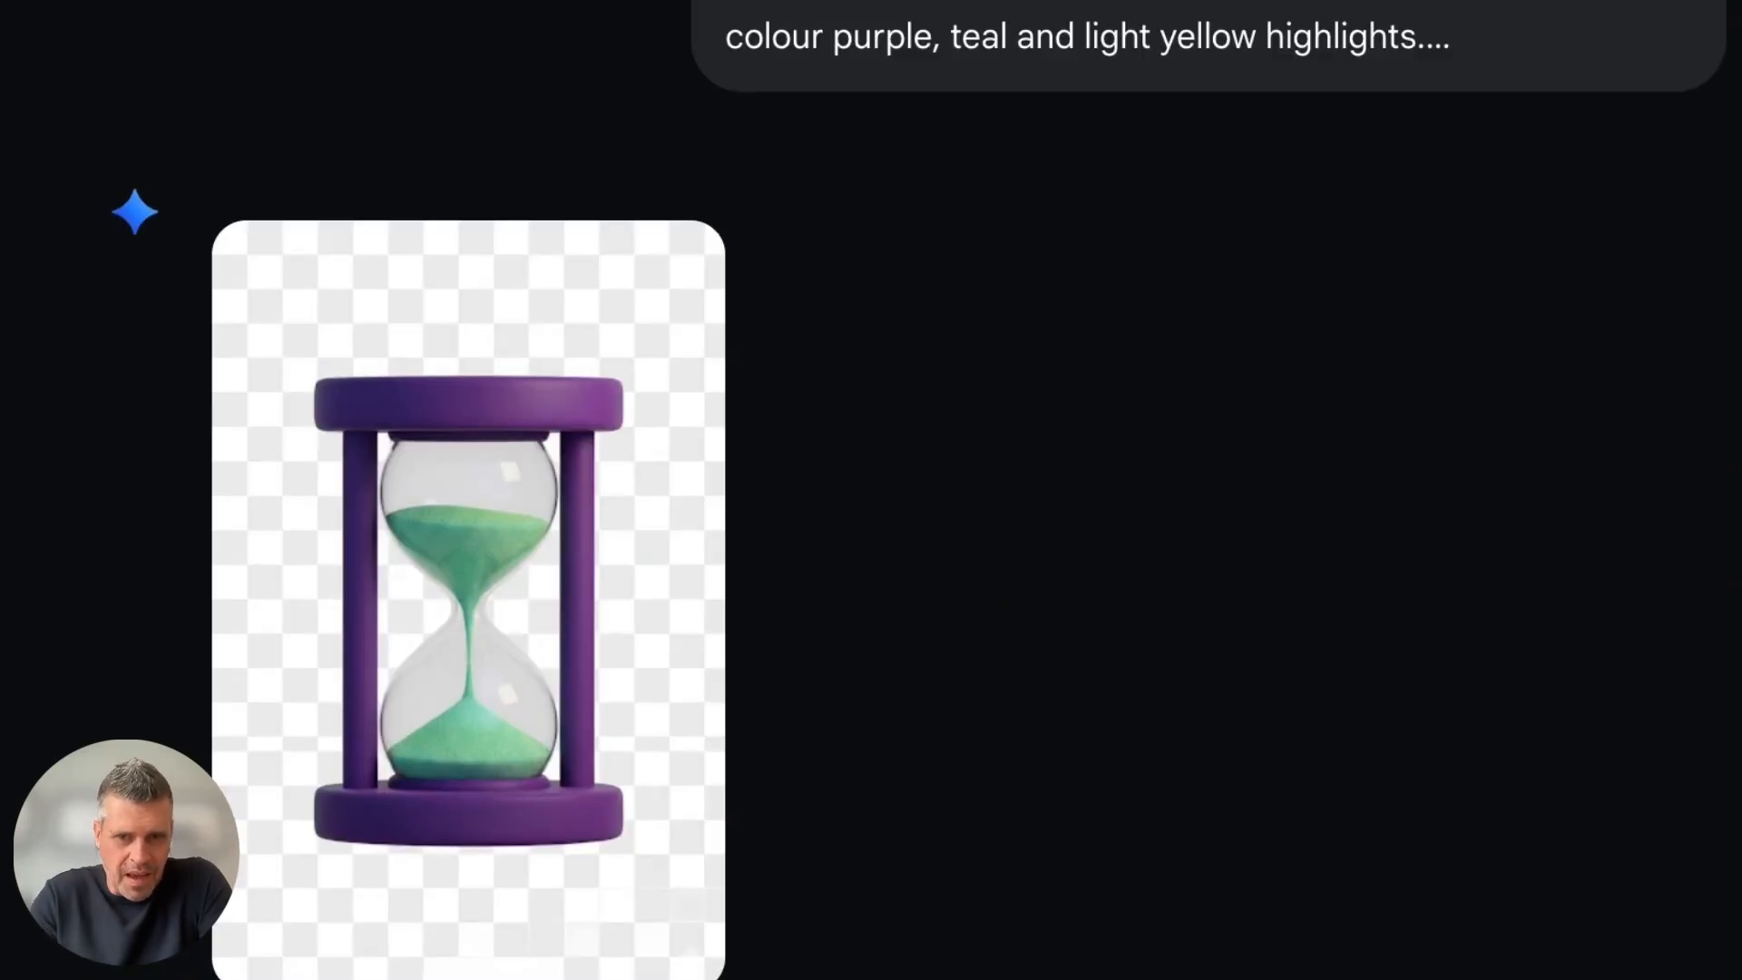
{"action": "mouse_move", "coordinate": [595, 577]}
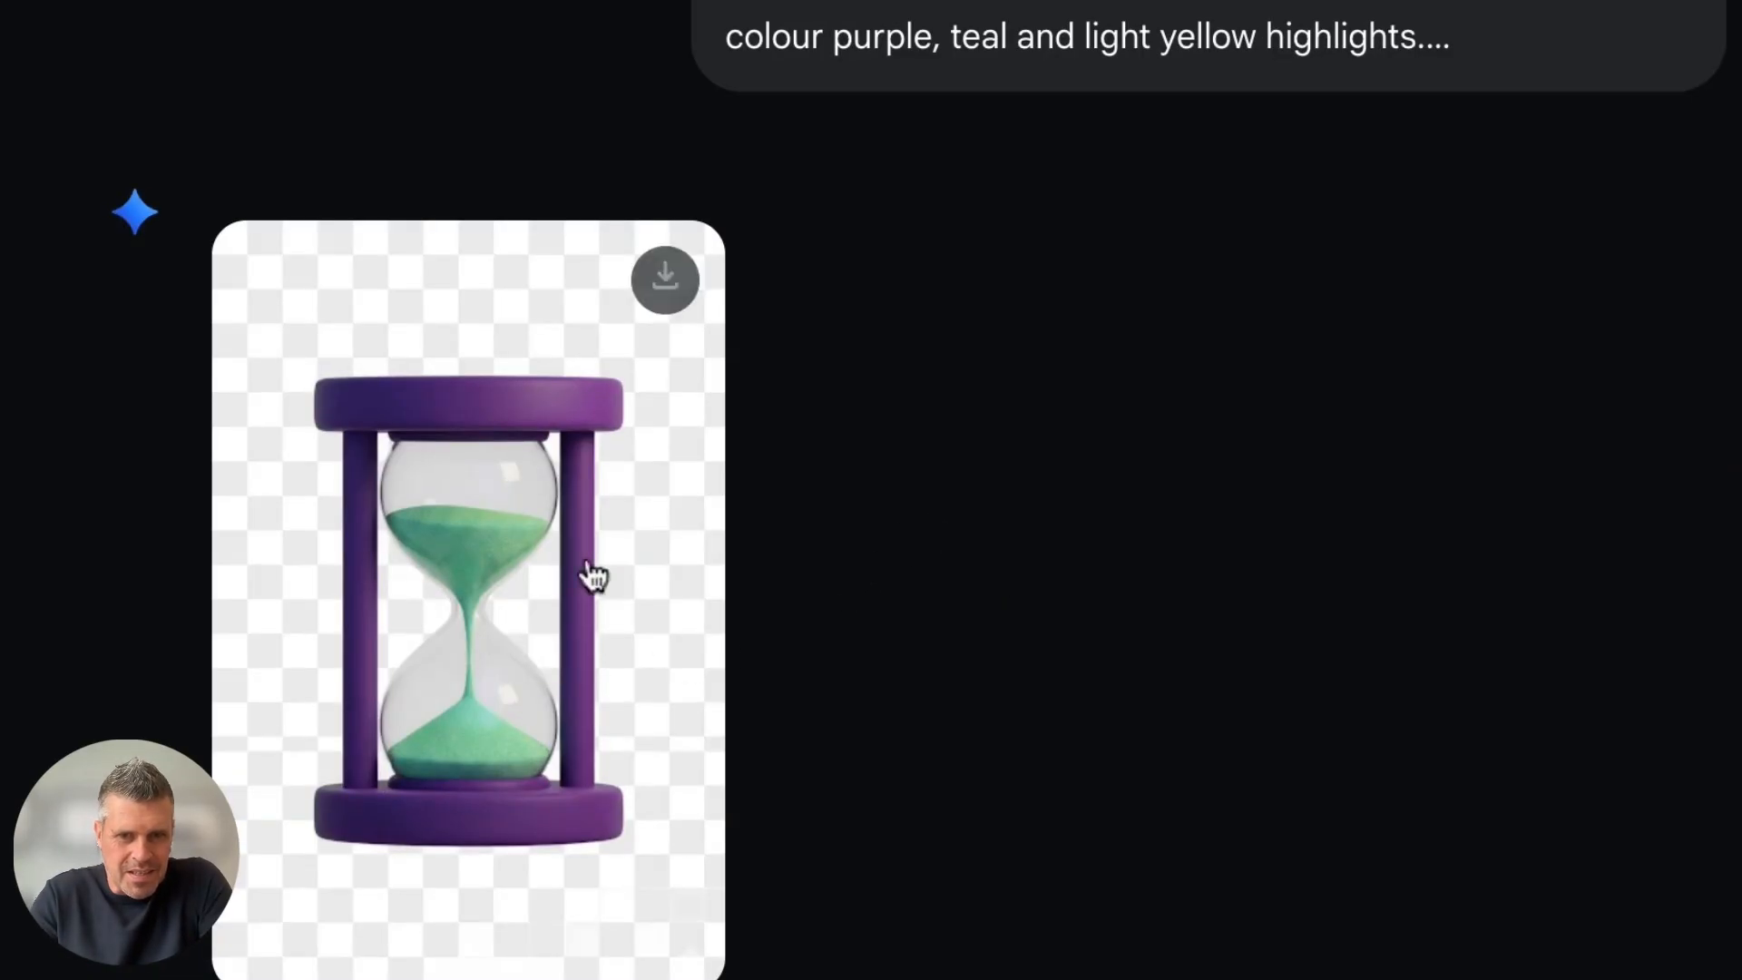
{"action": "mouse_move", "coordinate": [1110, 426]}
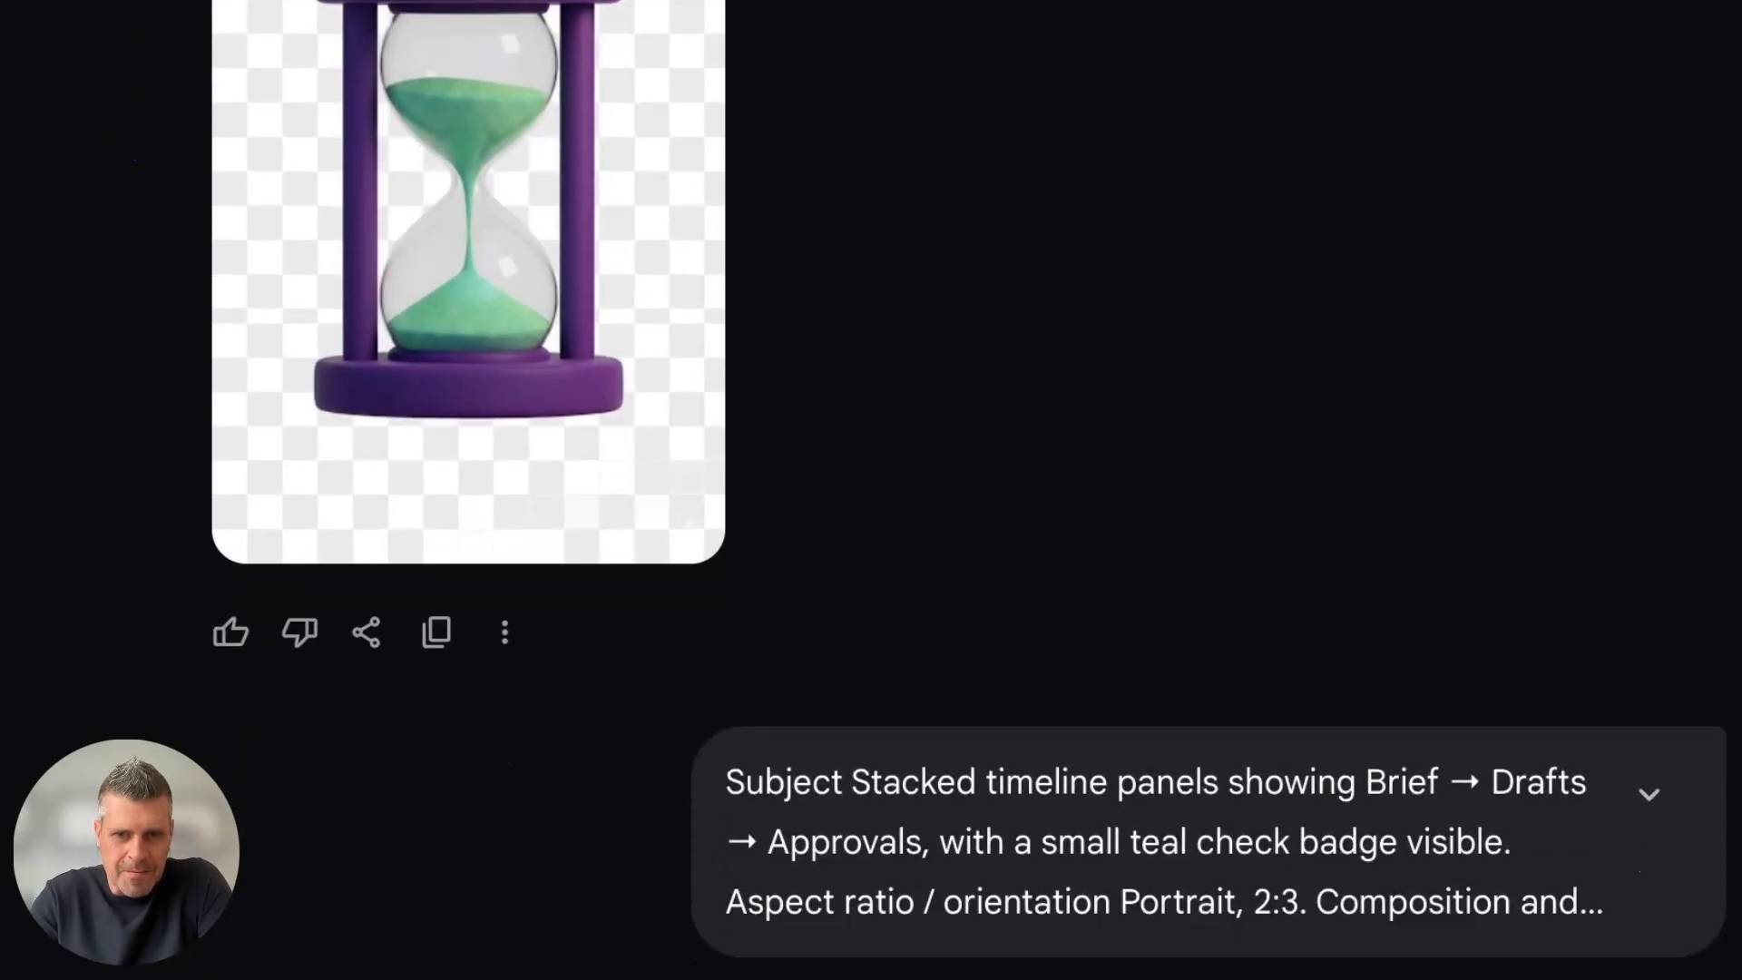
{"action": "scroll", "scroll_direction": "down", "scroll_amount": 3}
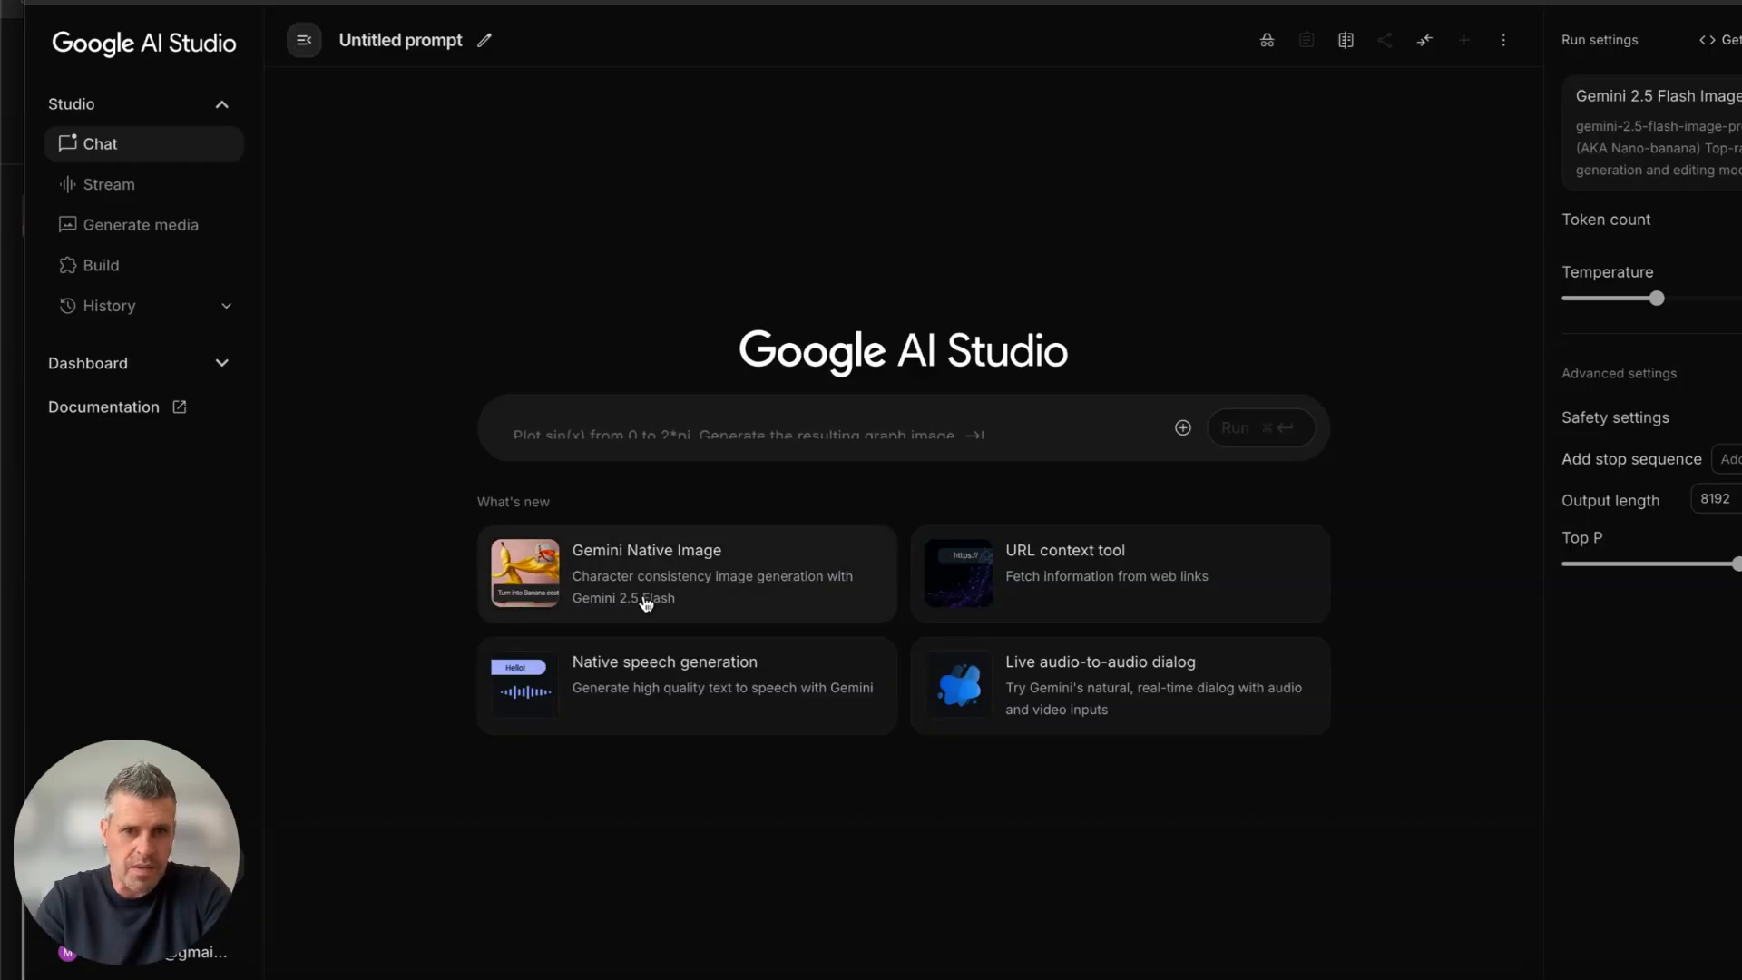
Replace the banana sample prompt with "make this a studio product shot" and run it on the clog photo.
{"action": "type", "text": "Generate an image of a banana wearing a costume."}
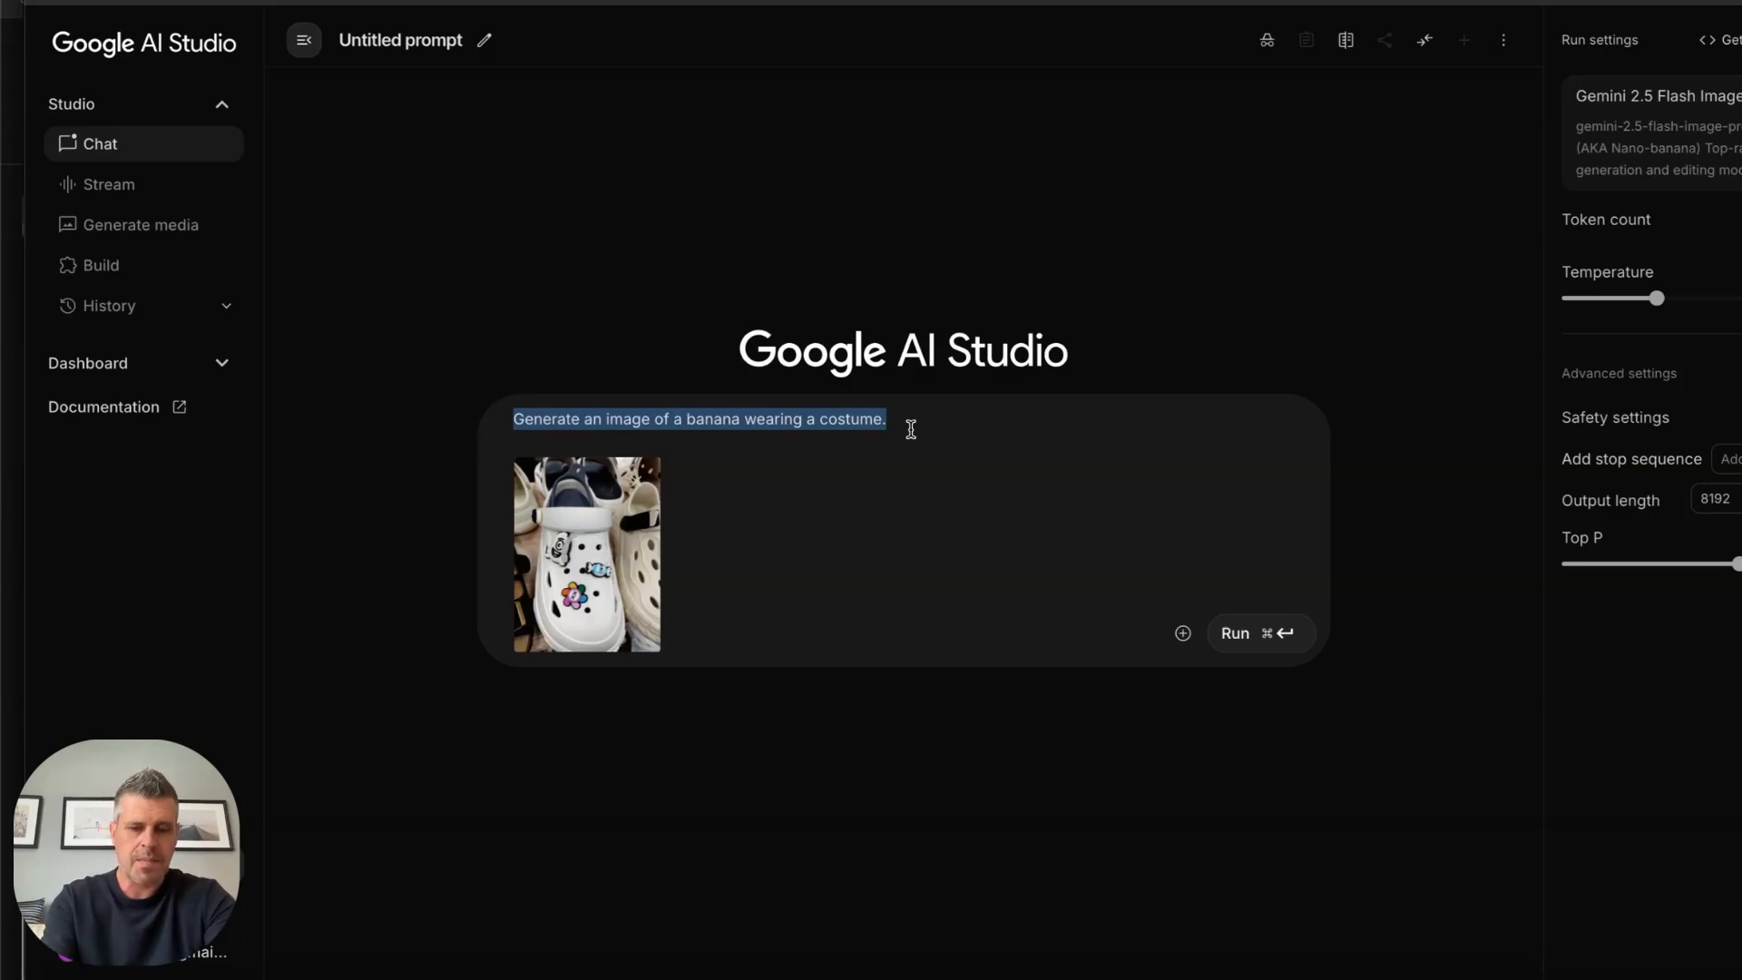
{"action": "type", "text": "make this a studio prod"}
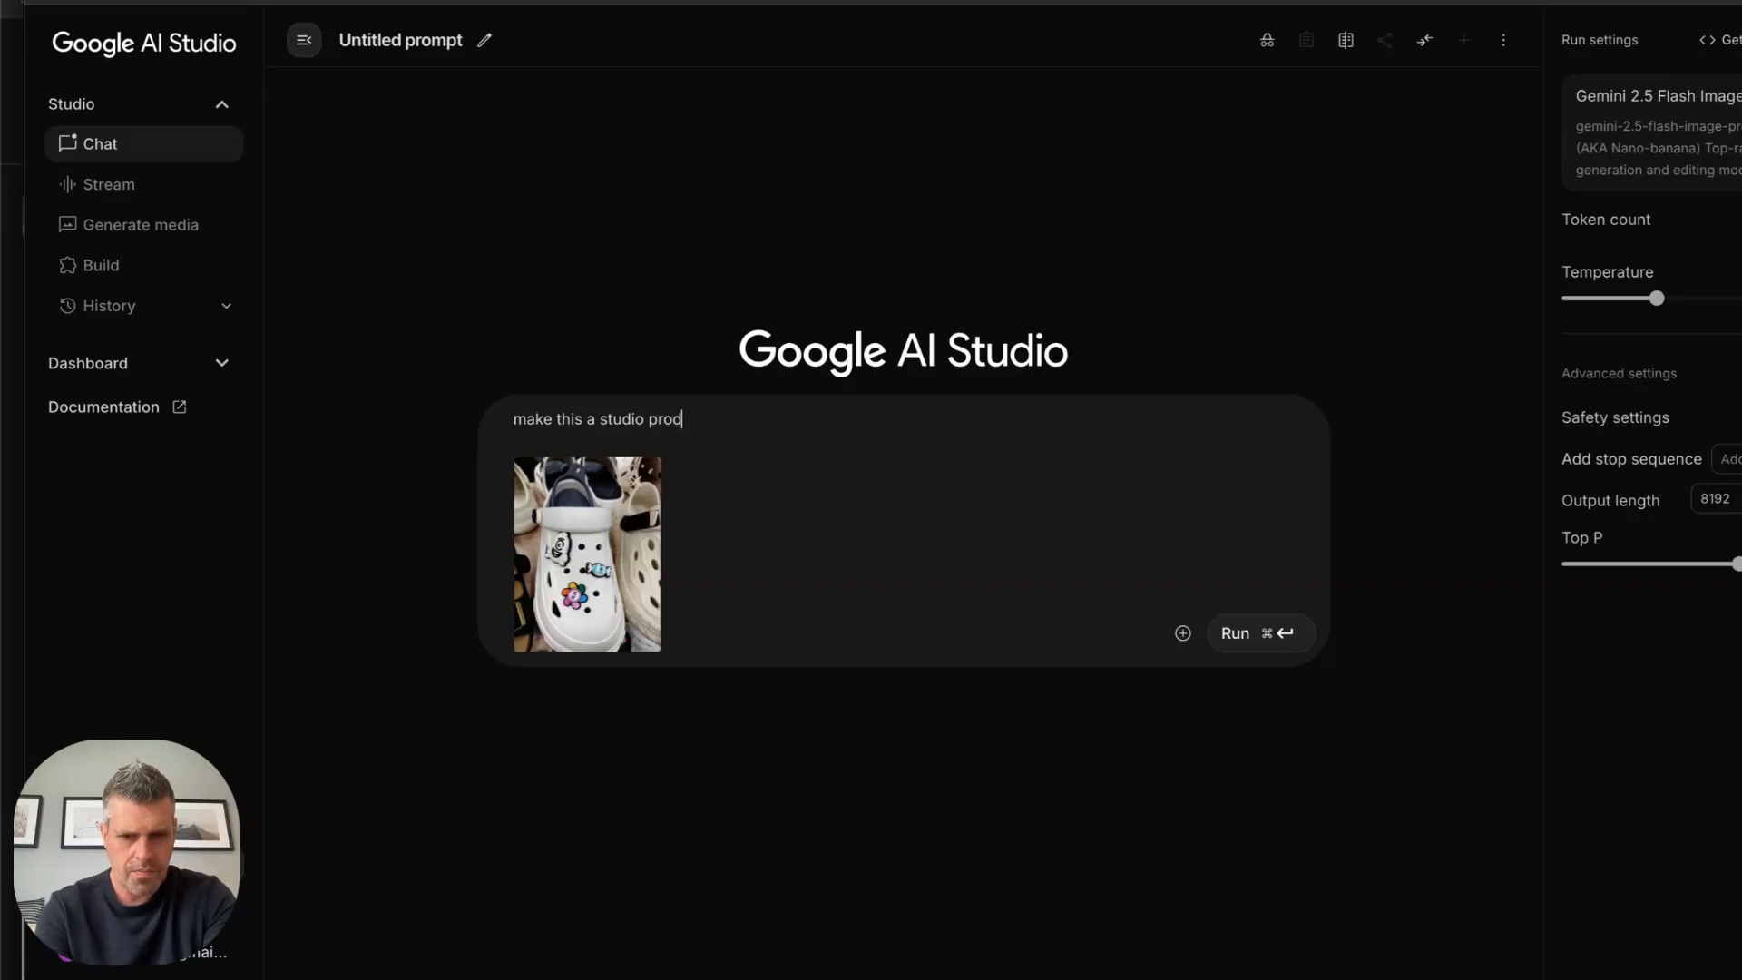
{"action": "type", "text": "uct shot"}
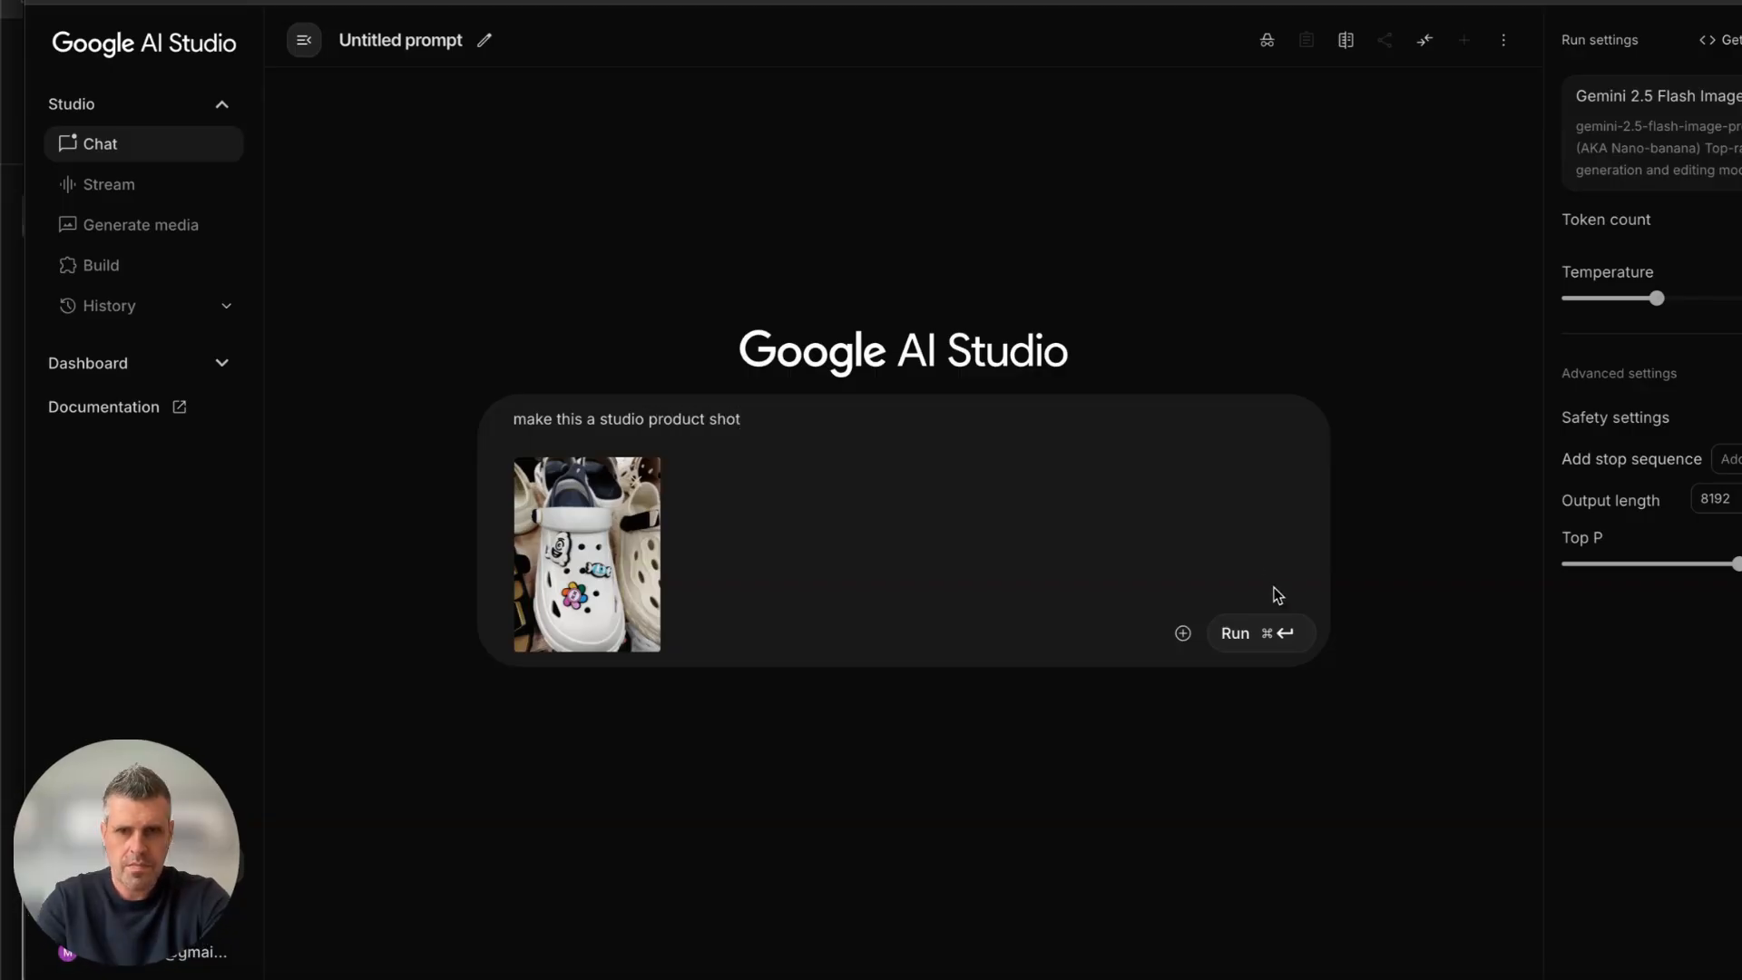
{"action": "left_click", "coordinate": [1259, 633]}
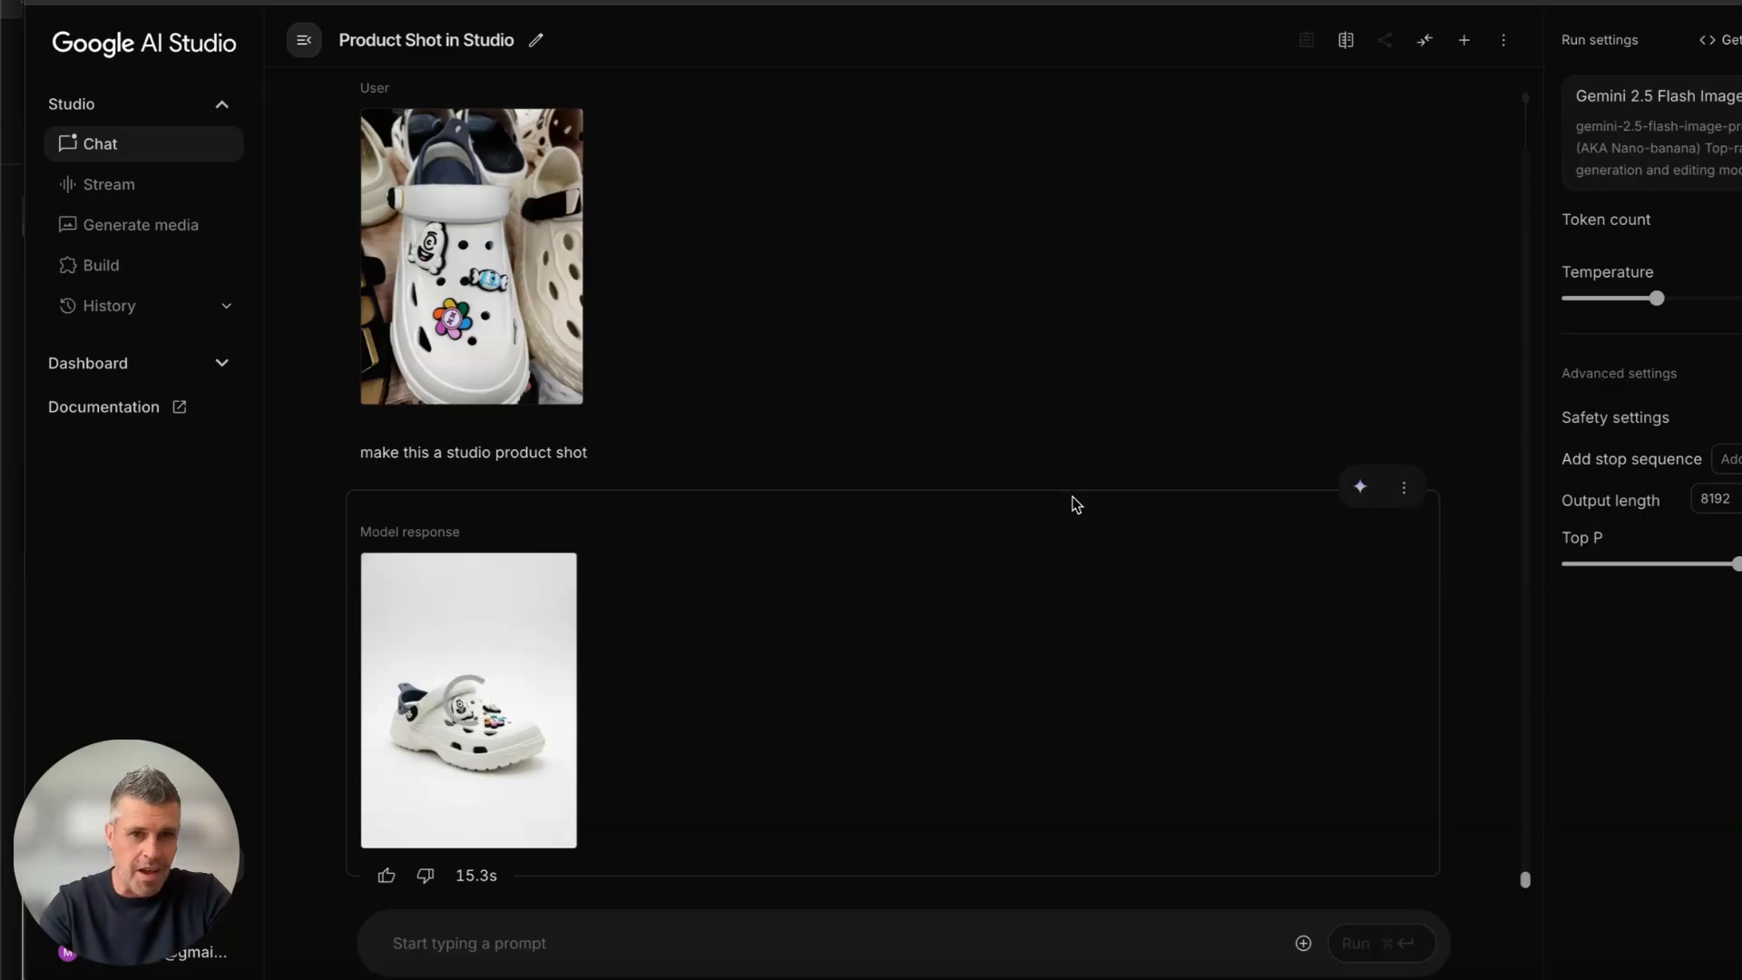
{"action": "left_click", "coordinate": [466, 712]}
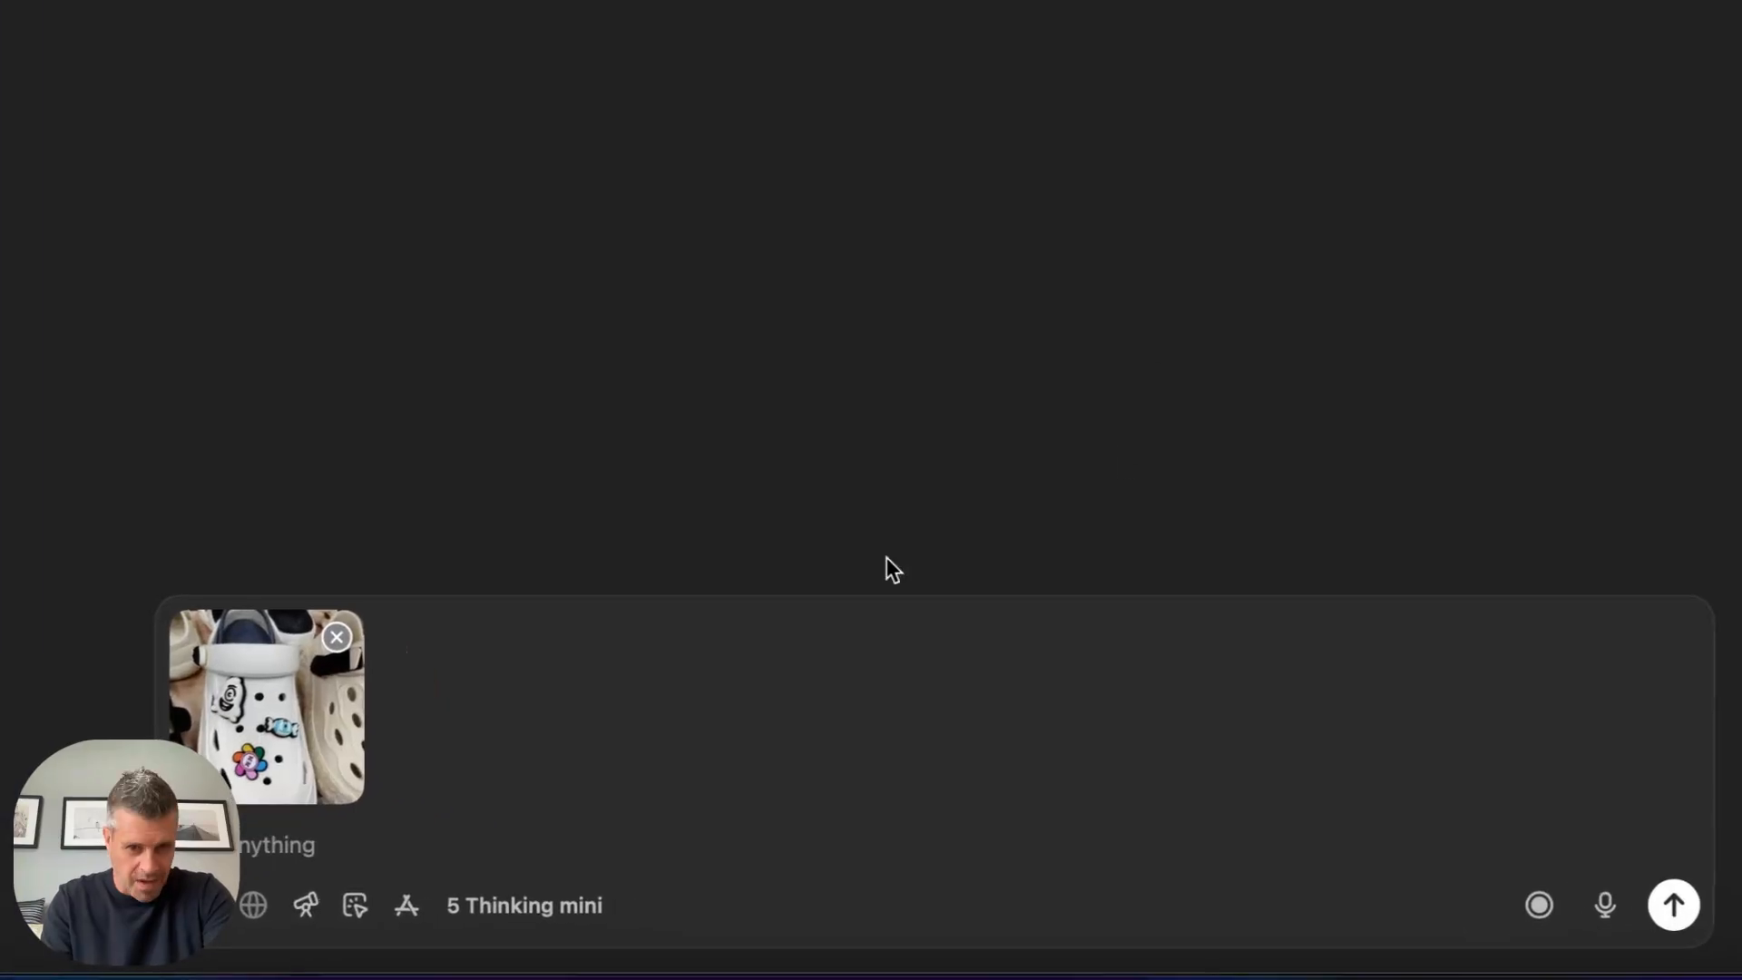
{"action": "mouse_move", "coordinate": [301, 764]}
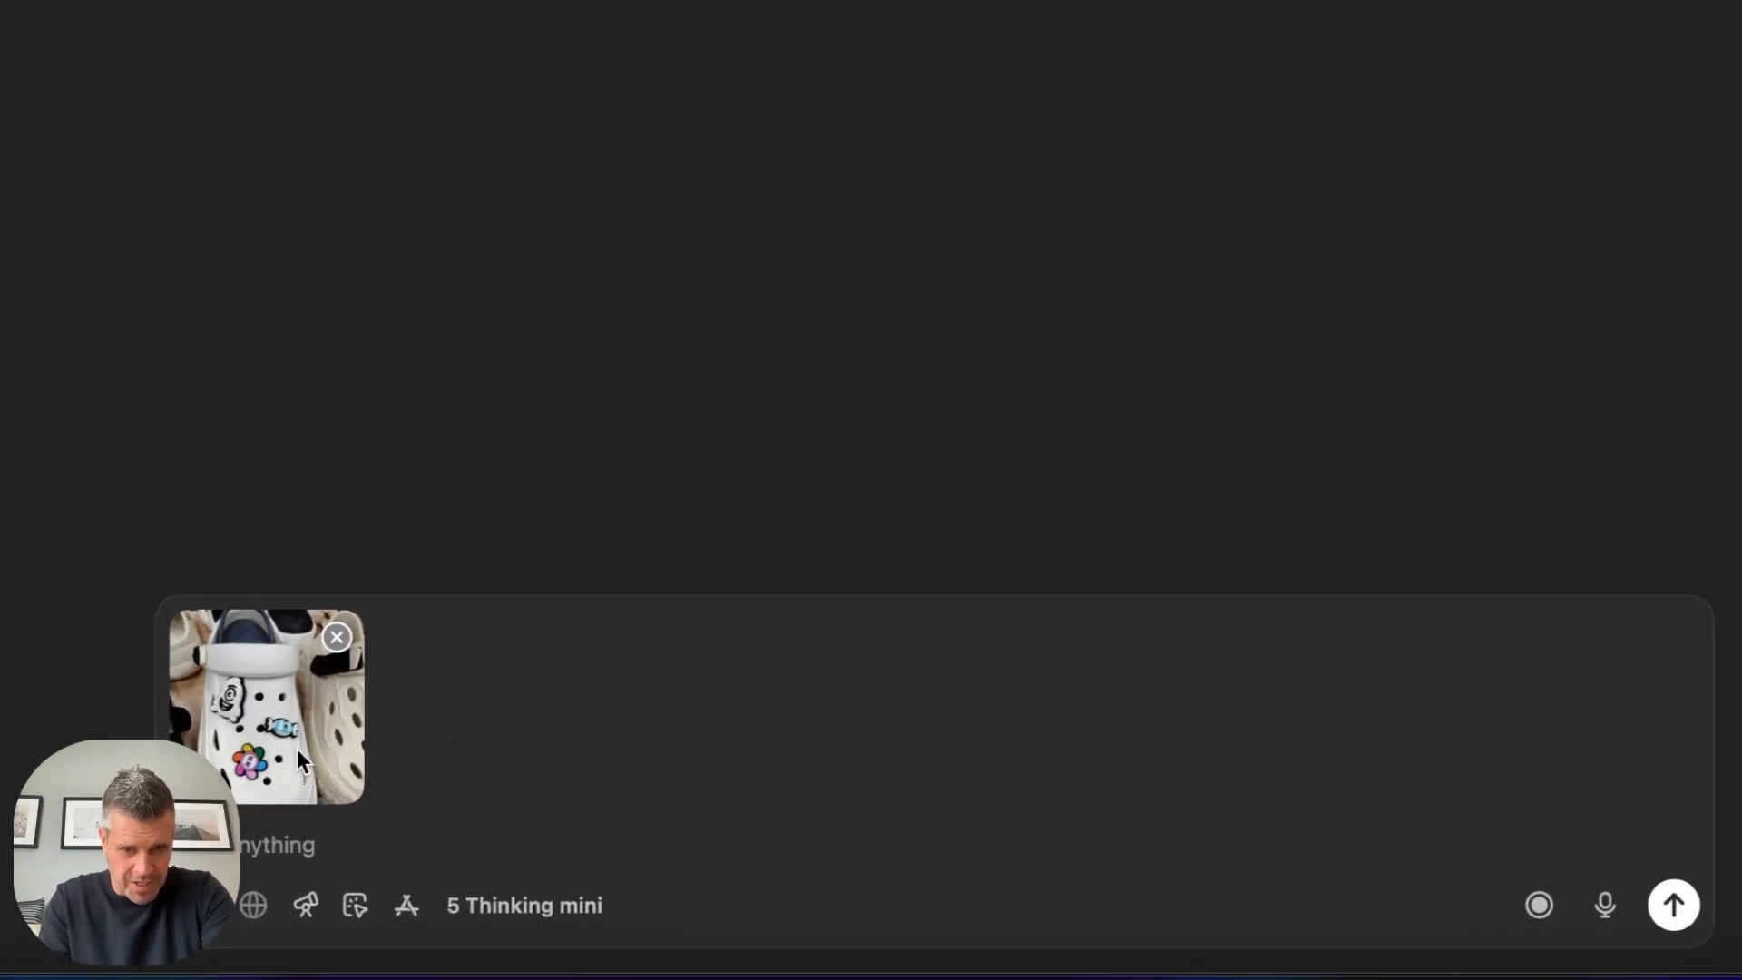
Start voice dictation in ChatGPT to describe the clog and the Floobiverse storytelling request.
{"action": "left_click", "coordinate": [1604, 903]}
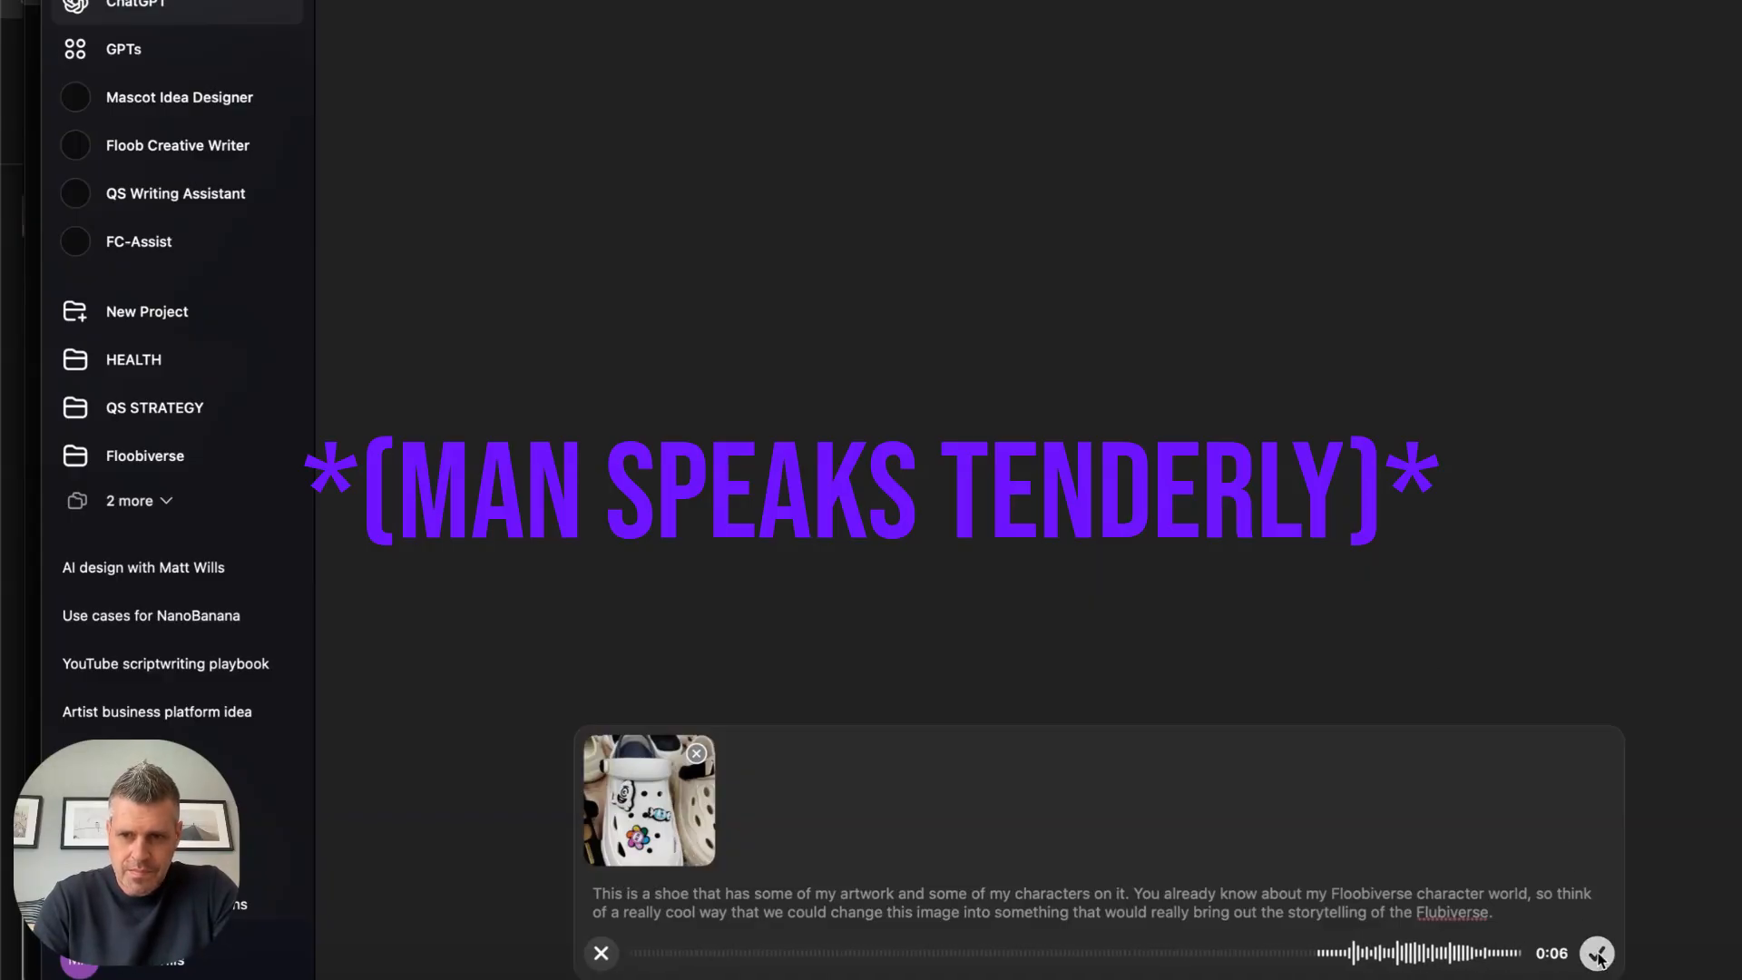
Send the dictated Floobiverse request and select text in ChatGPT's structured image prompt reply.
{"action": "left_click", "coordinate": [1604, 951]}
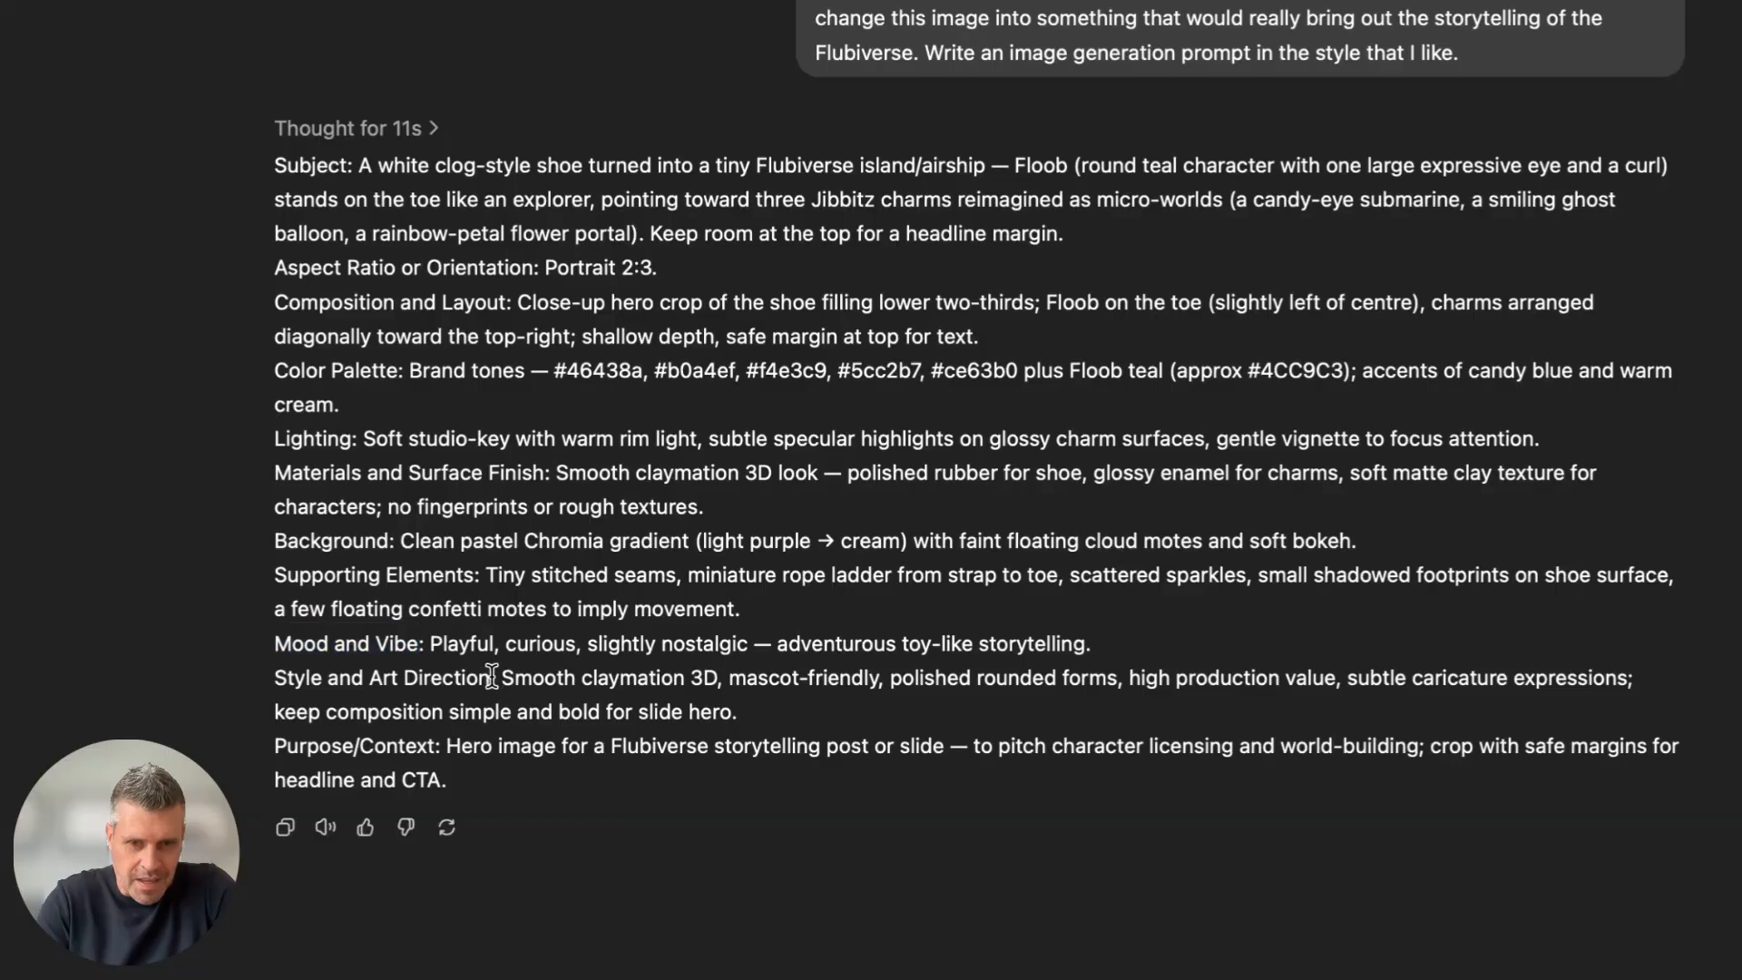
{"action": "double_click", "coordinate": [390, 745]}
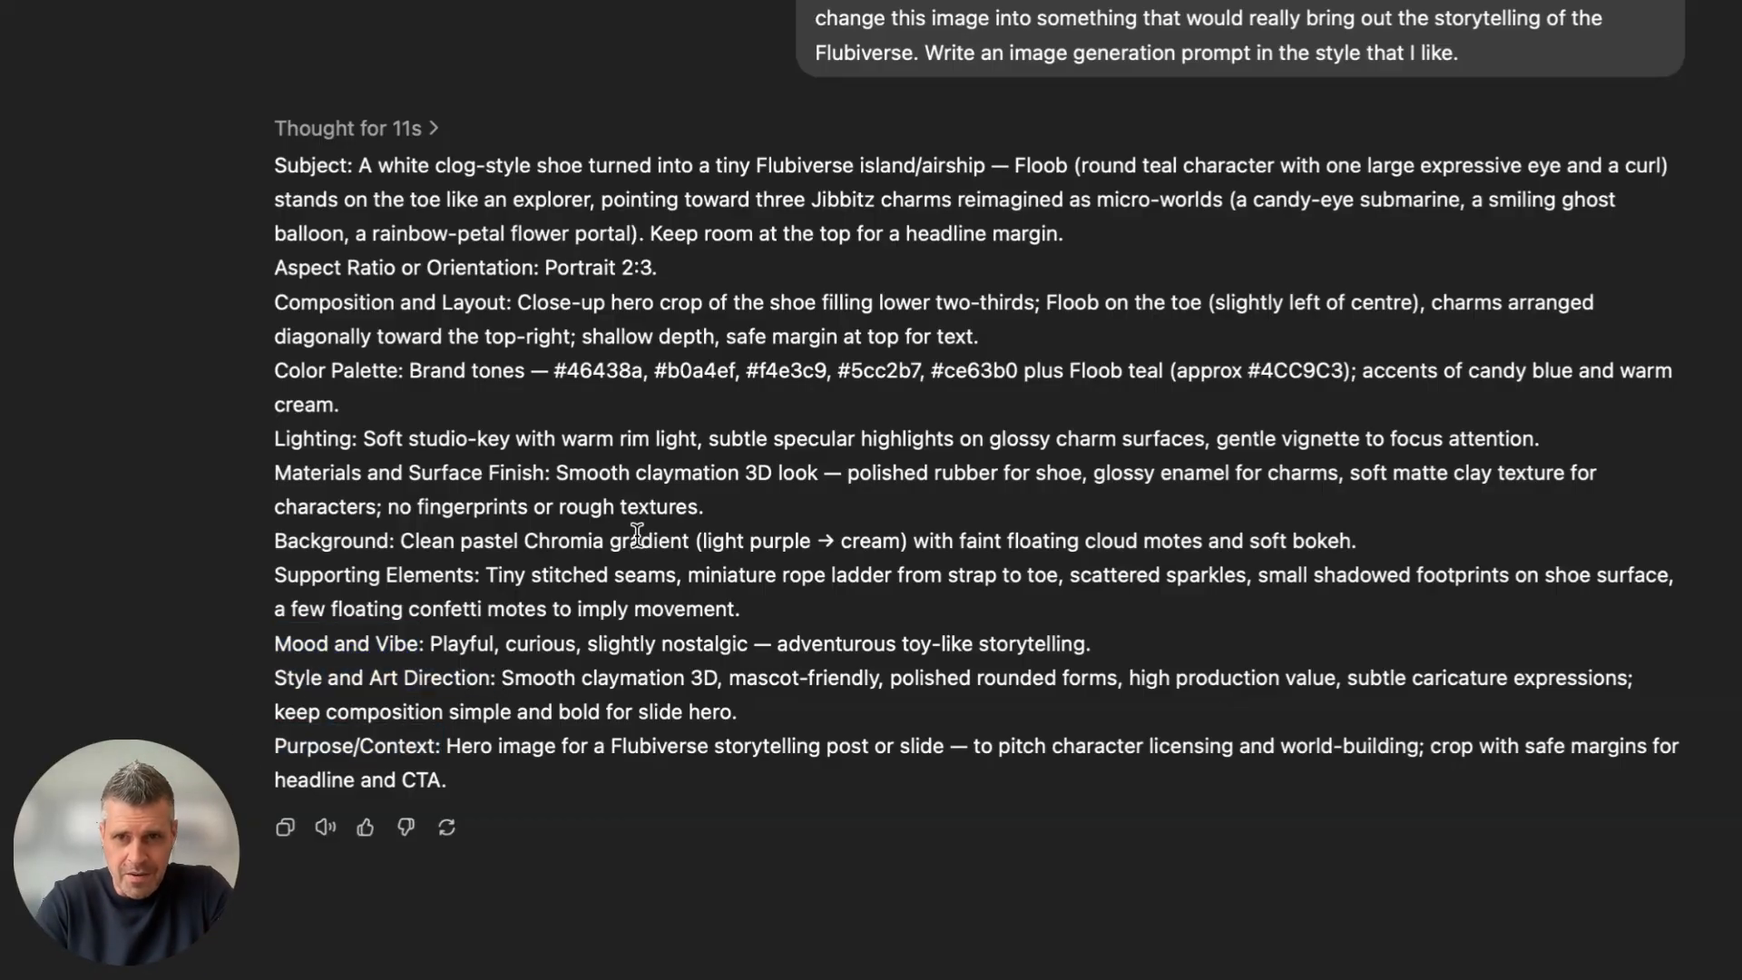
Paste the Flubiverse island/airship prompt with subject, palette, lighting and mood into AI Studio.
{"action": "left_click", "coordinate": [286, 828]}
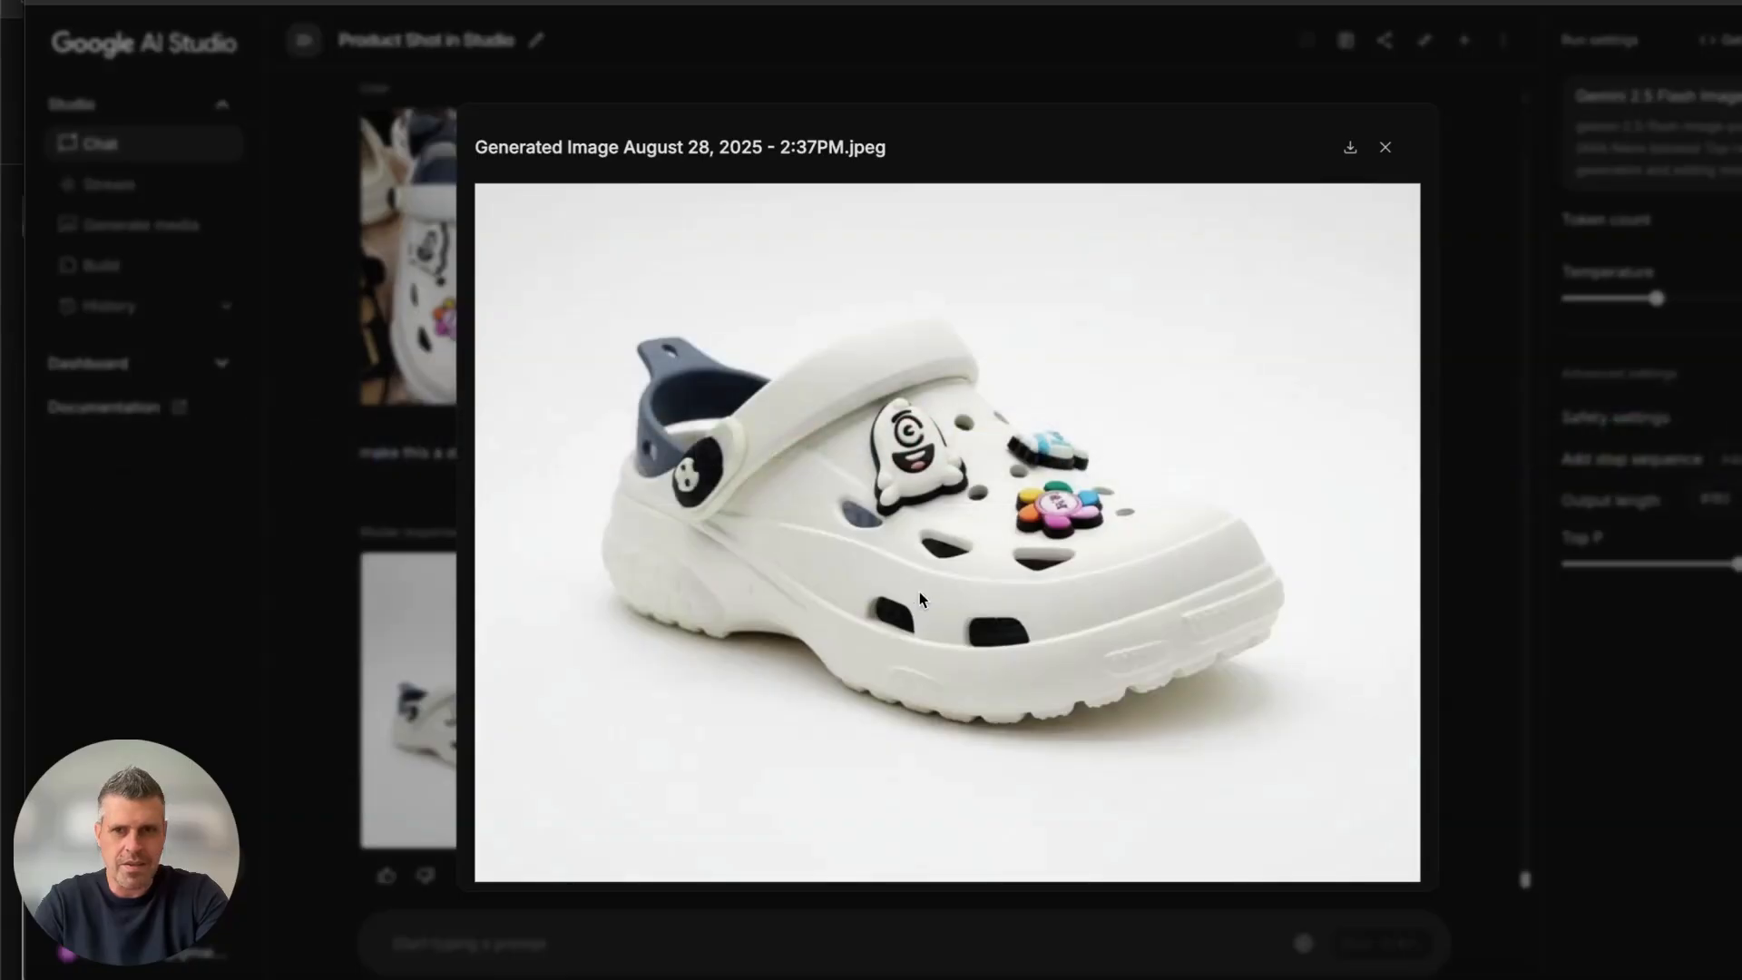
{"action": "mouse_move", "coordinate": [1350, 167]}
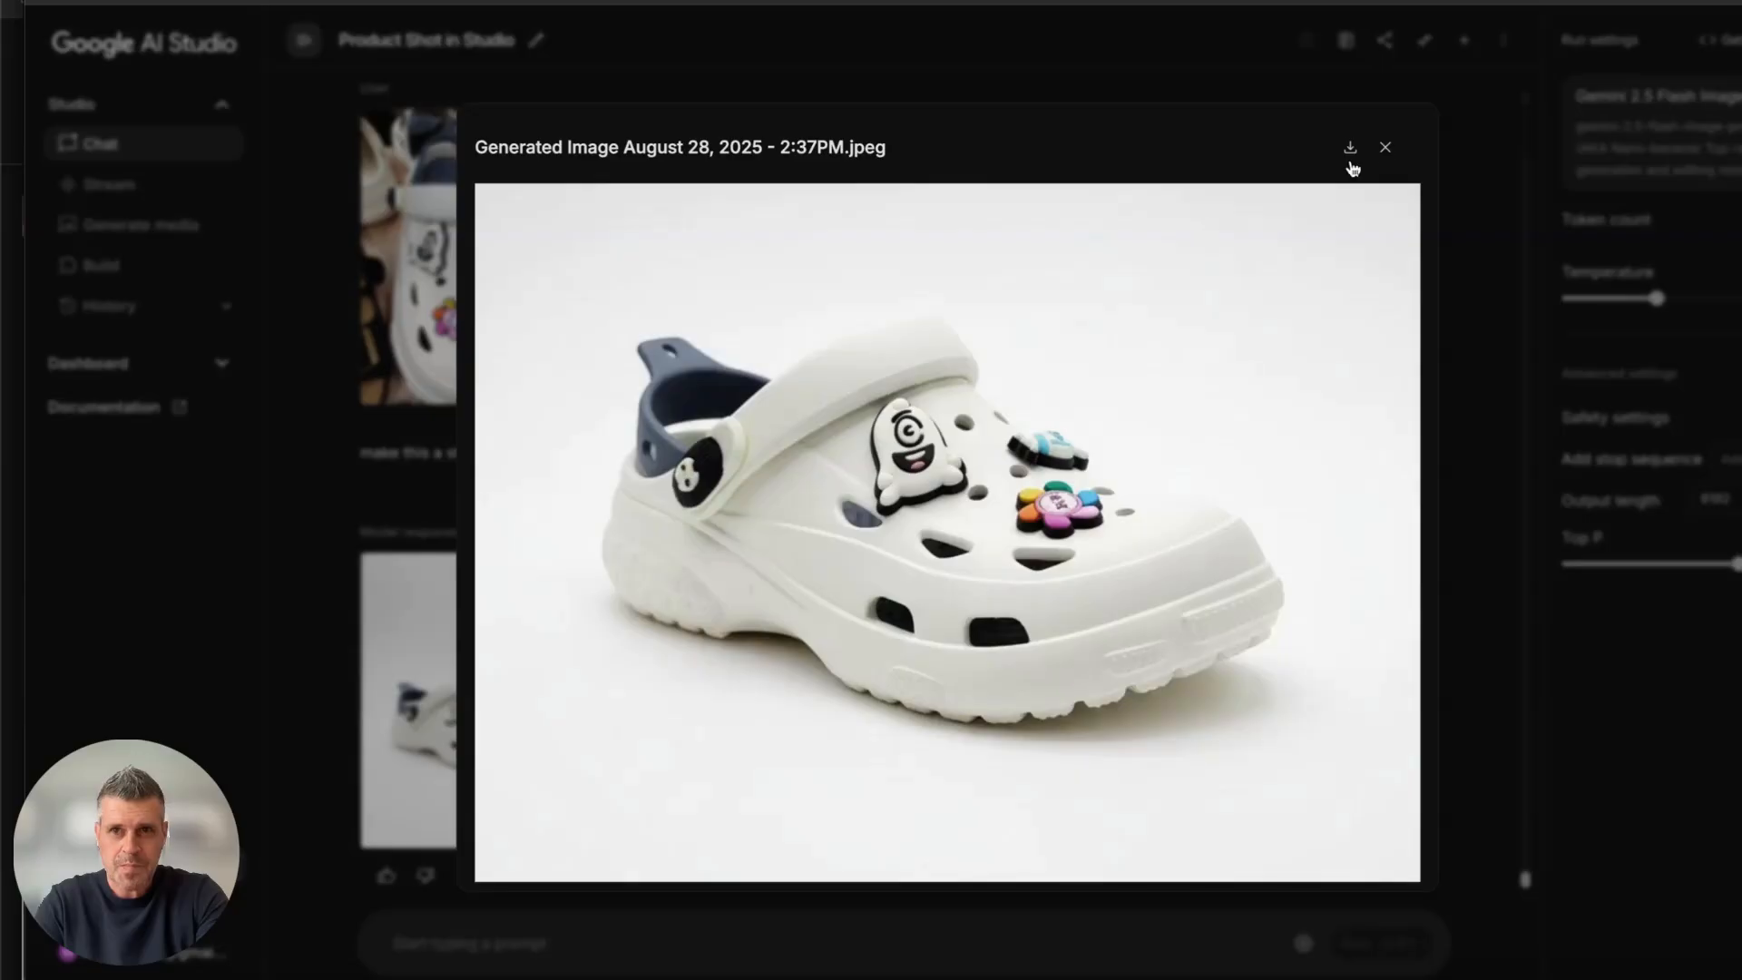
{"action": "left_click", "coordinate": [1387, 145]}
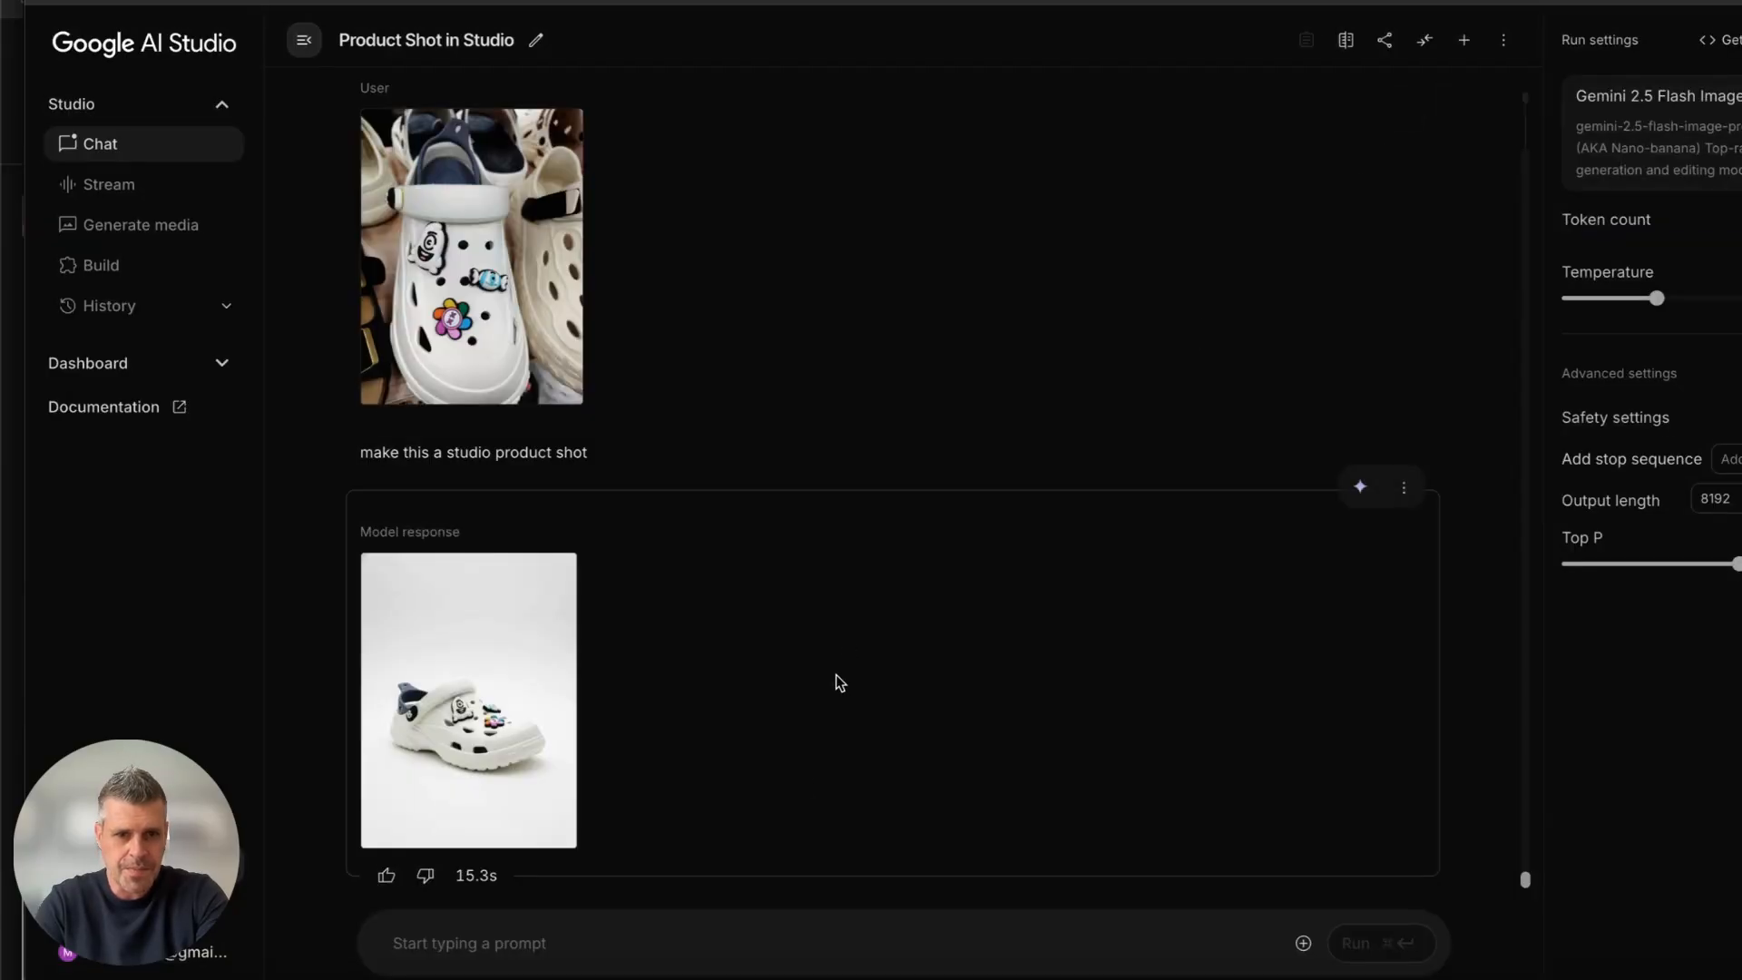
{"action": "type", "text": "Subject: A white clog-style shoe turned into a tiny Flubiverse island/airship..."}
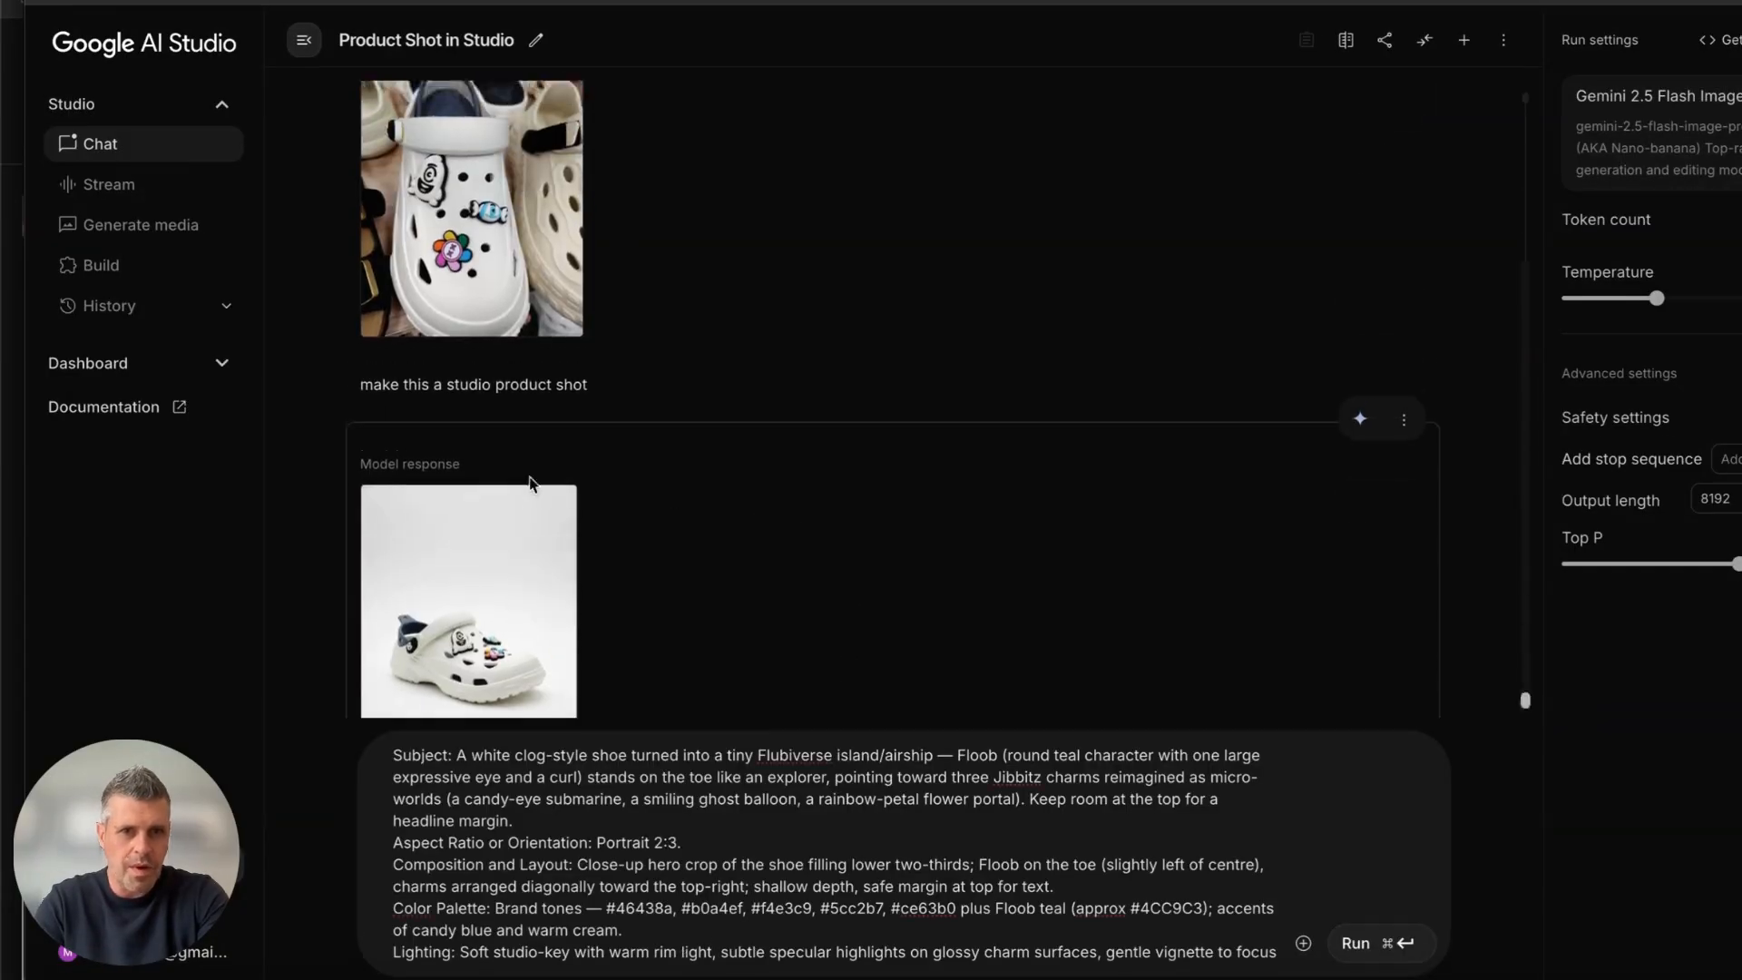
Copy the original shoe photo into the prompt and run the storytelling generation.
{"action": "right_click", "coordinate": [470, 208]}
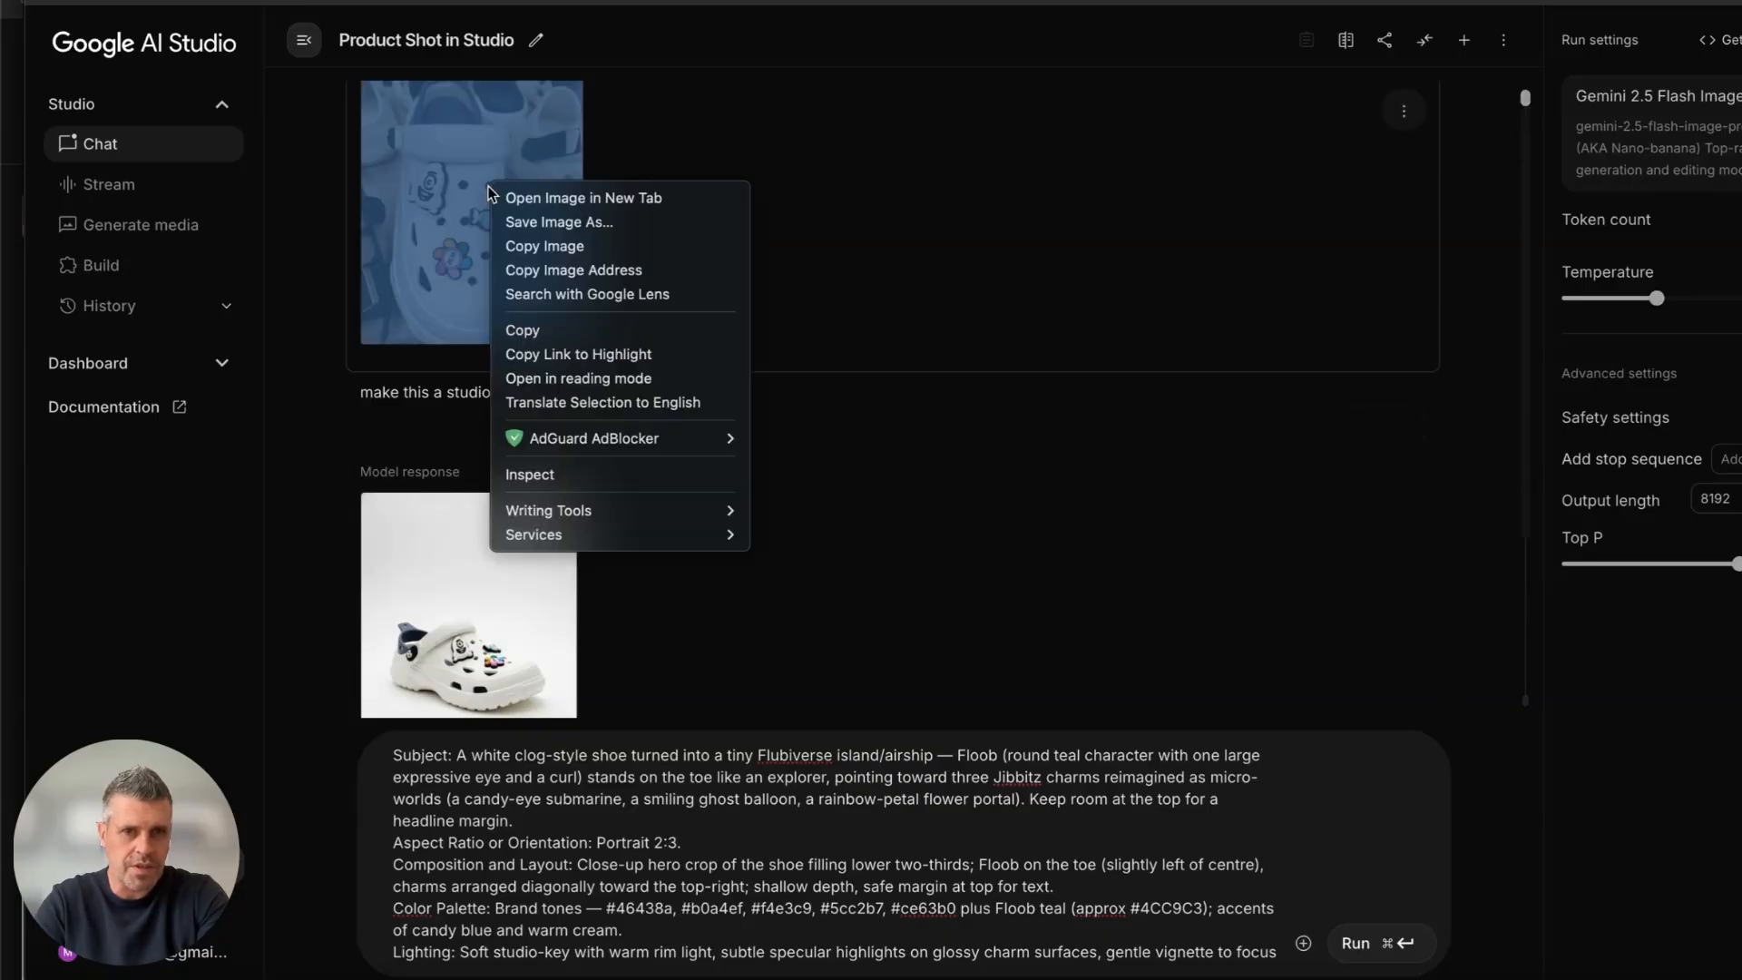
{"action": "left_click", "coordinate": [544, 246]}
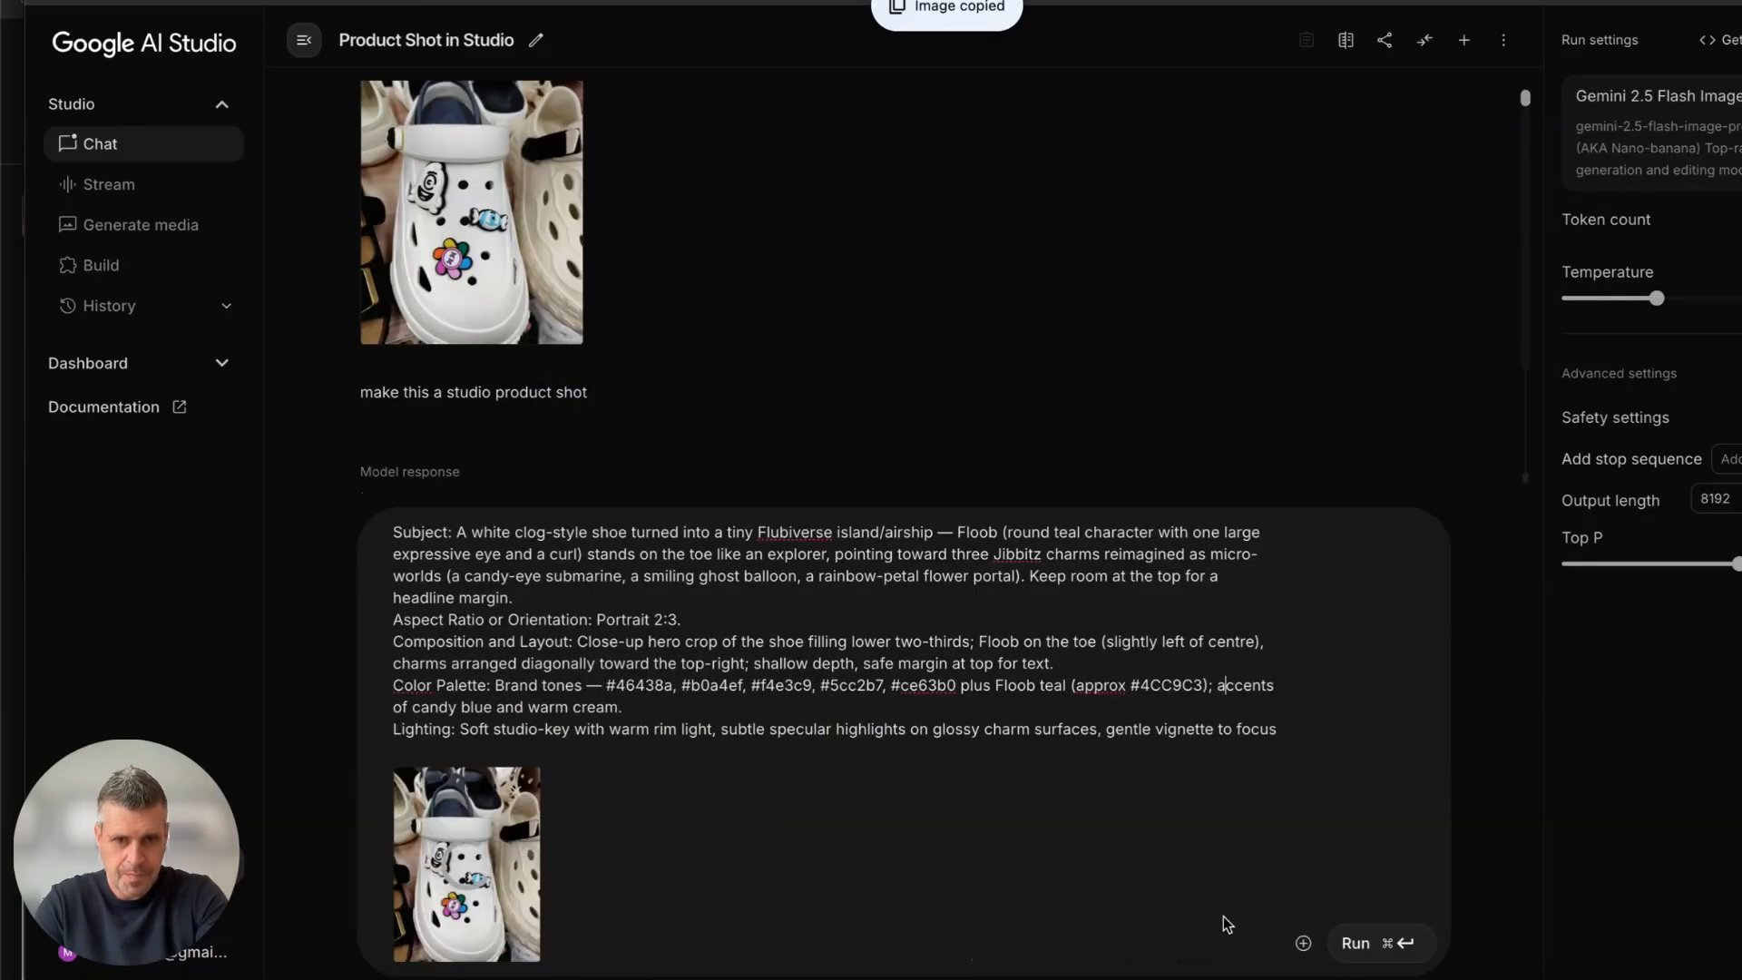
{"action": "mouse_move", "coordinate": [1359, 949]}
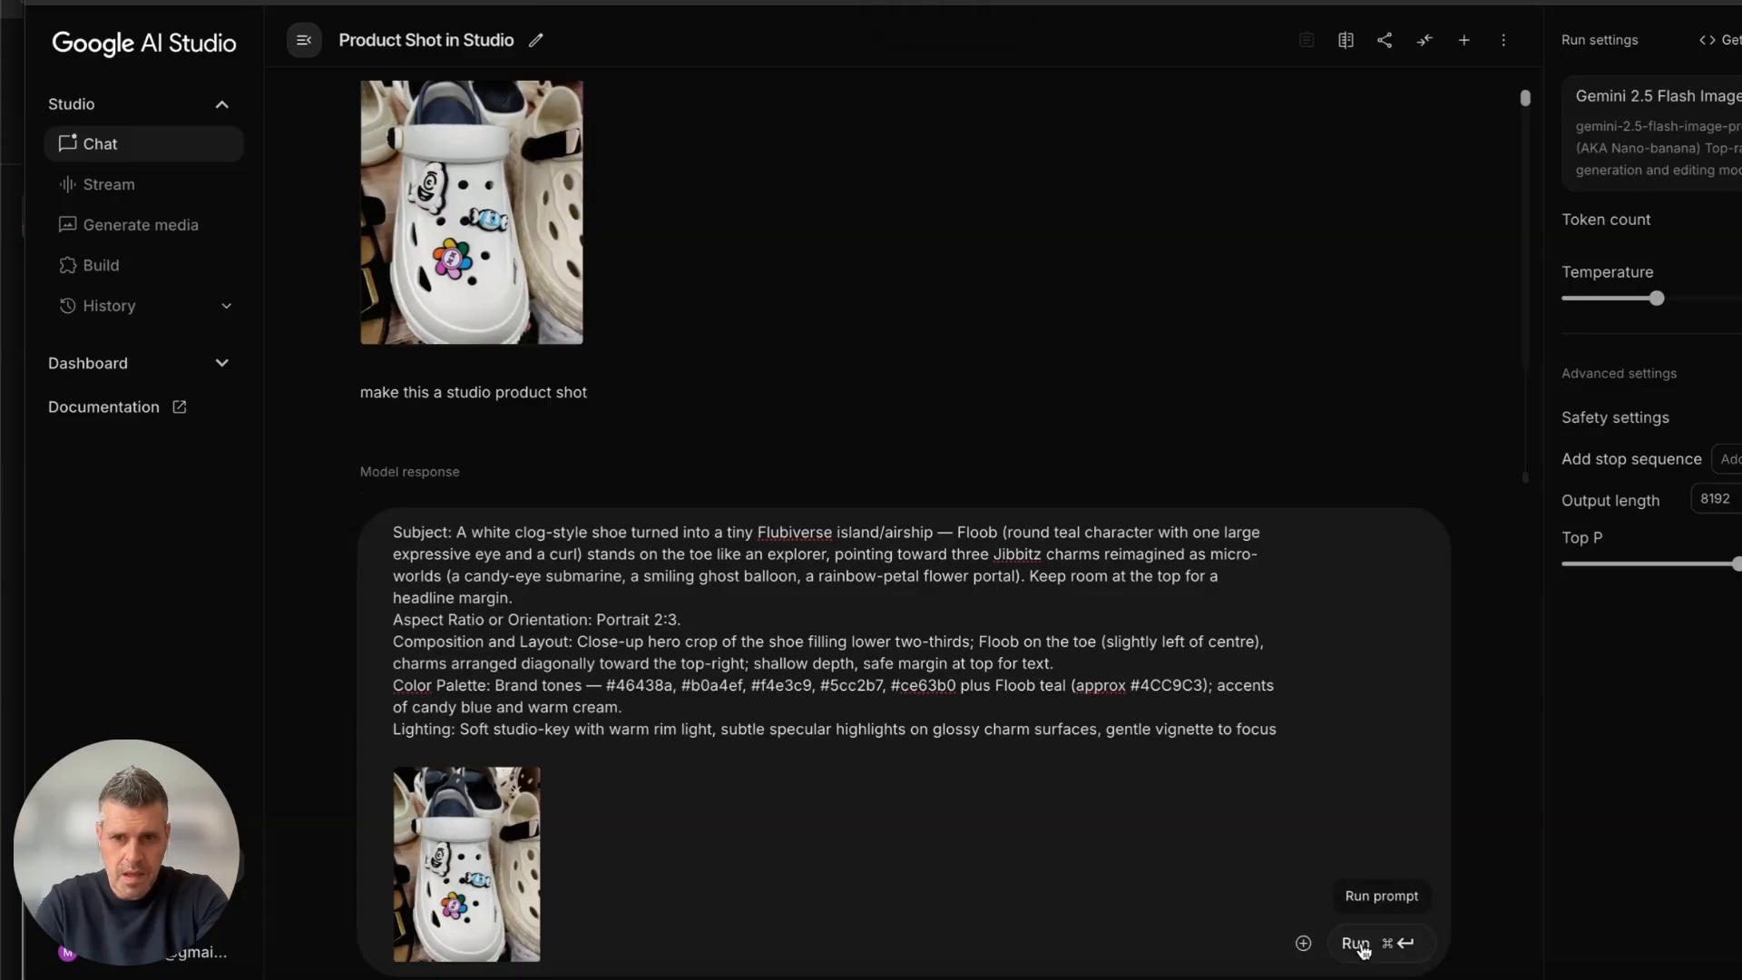
{"action": "left_click", "coordinate": [1357, 944]}
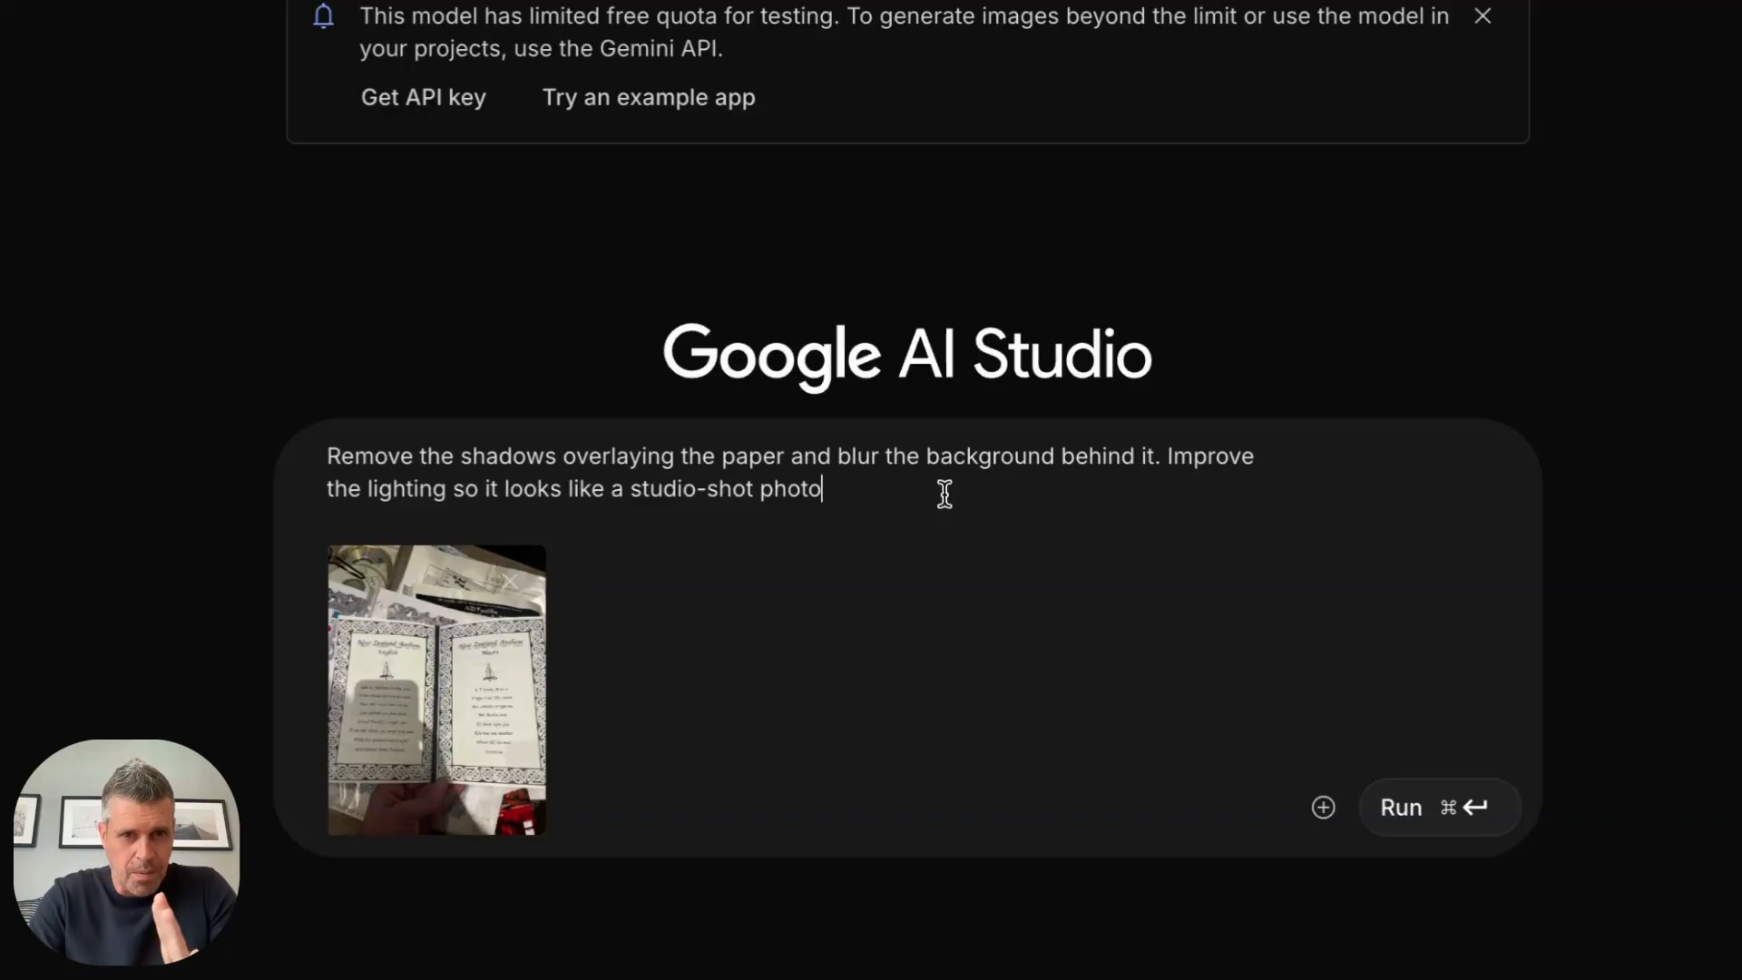
Run the request for the booklet paper lying flat on a table as a studio shot.
{"action": "left_click", "coordinate": [1440, 806]}
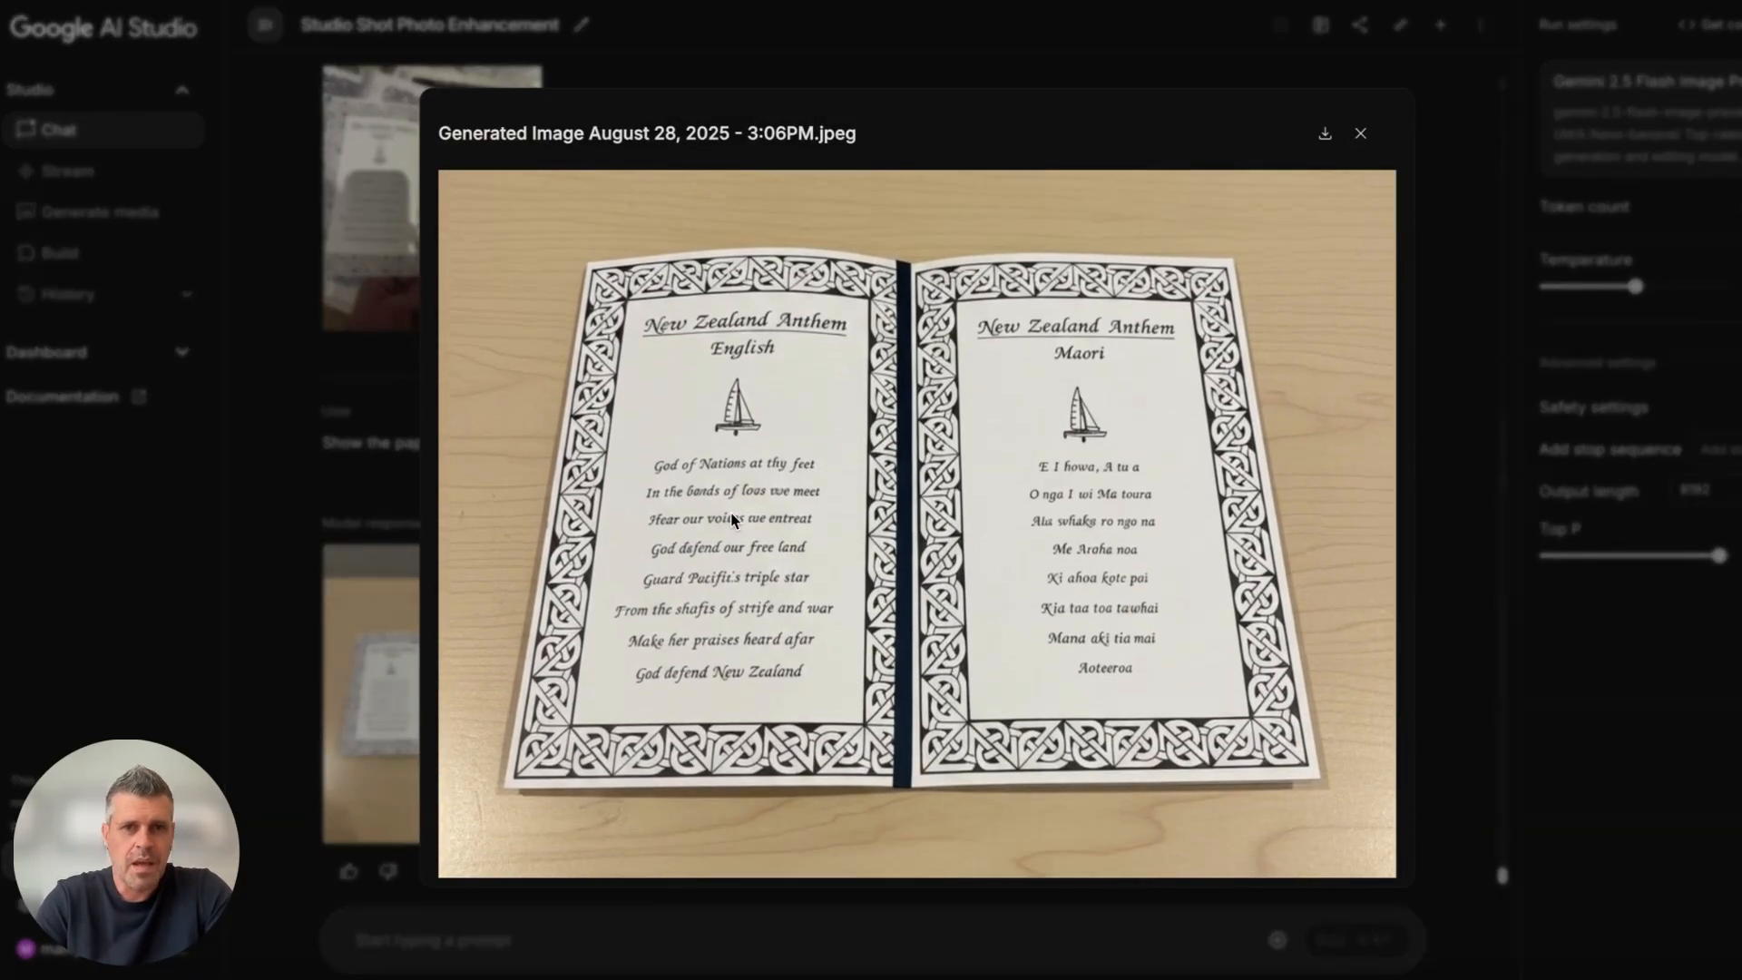
Ask for the flat booklet image to be put into a 16:9 image and run it.
{"action": "left_click", "coordinate": [1361, 132]}
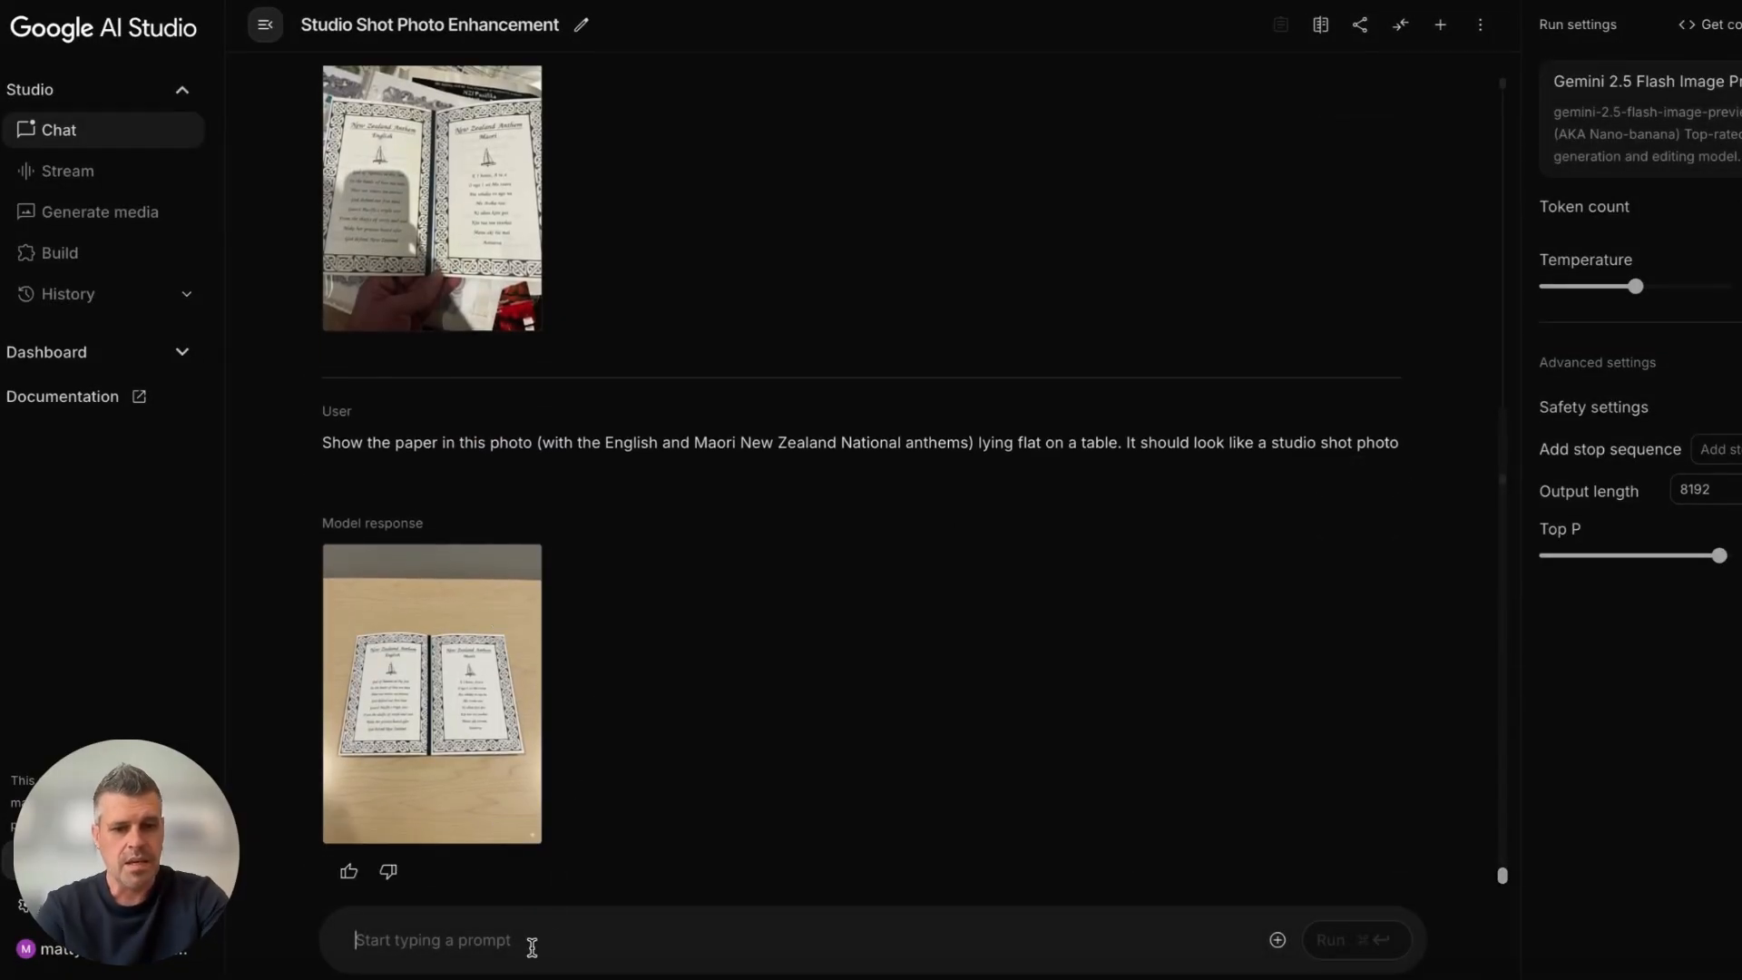
{"action": "type", "text": "put it into a 16:9 image"}
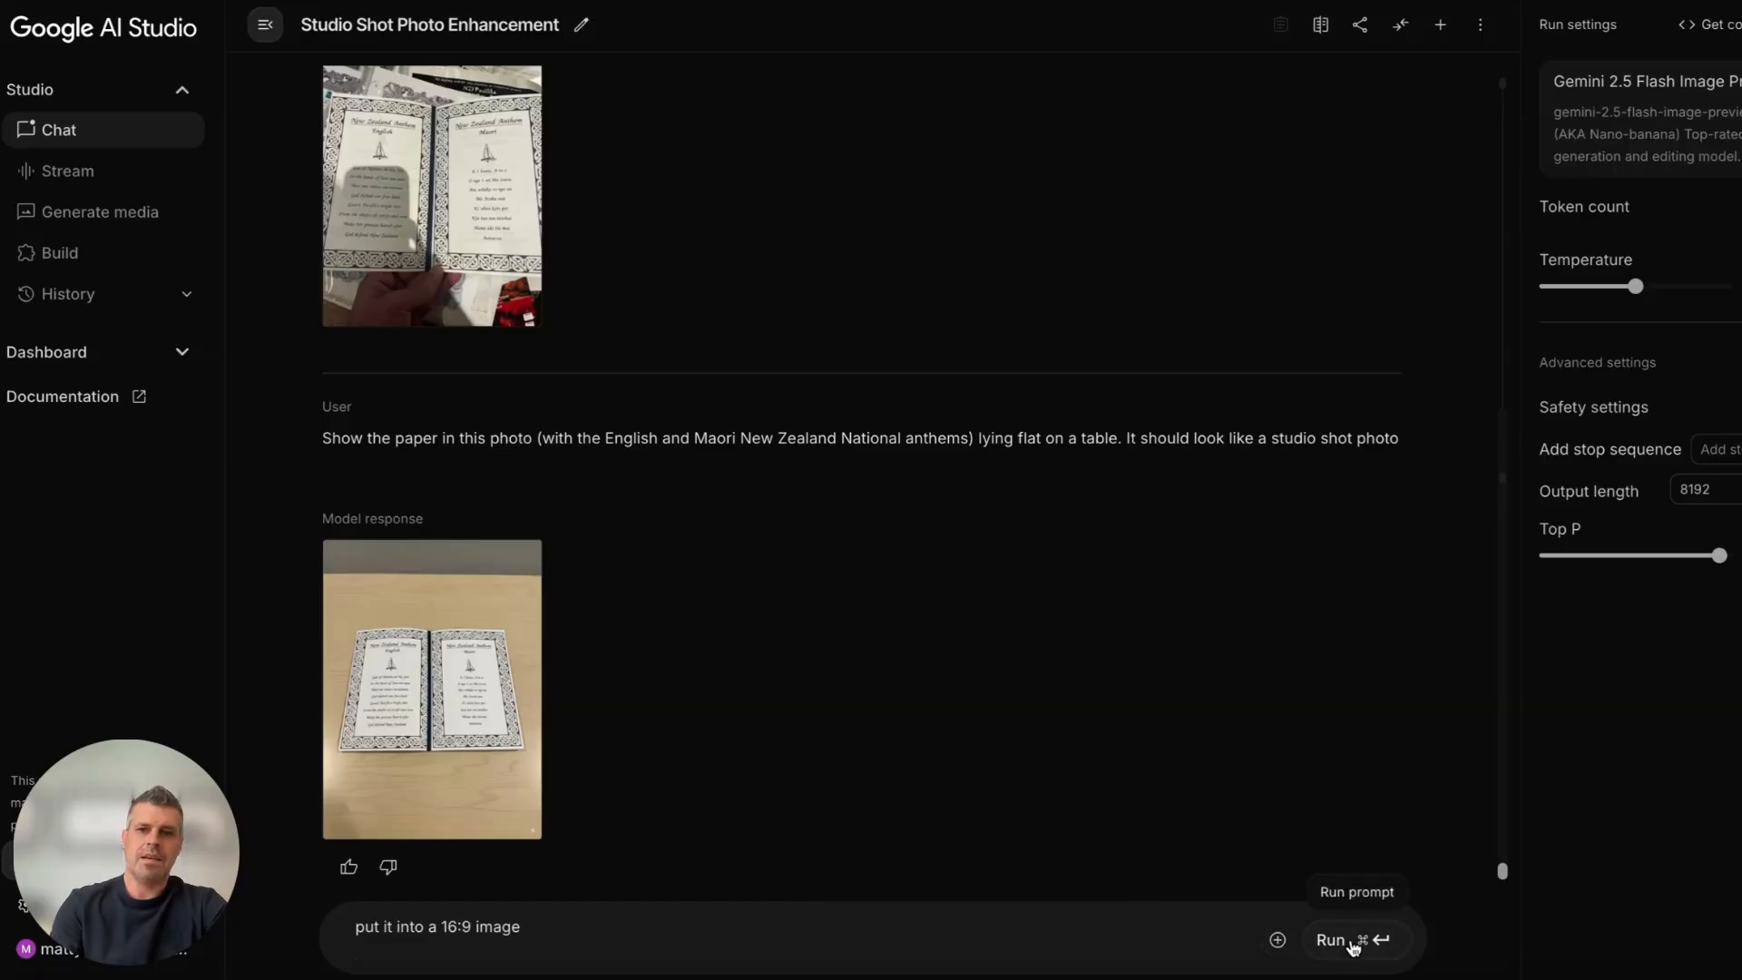
{"action": "left_click", "coordinate": [1348, 940]}
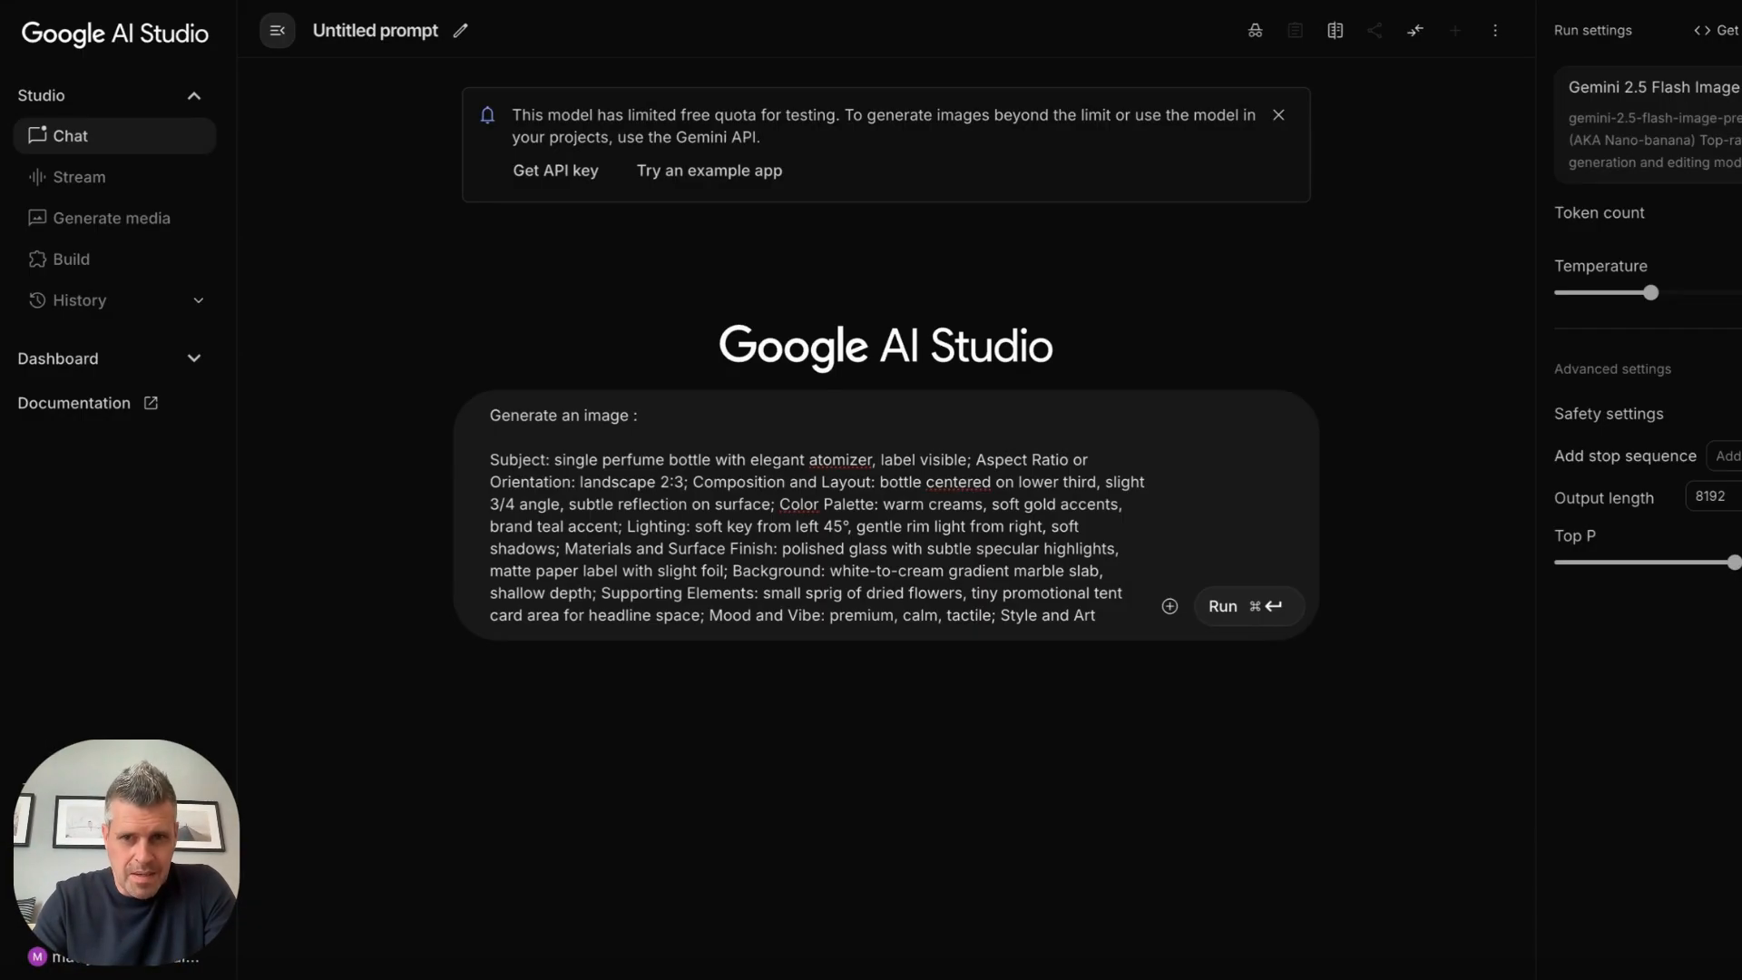
Run the structured claymation perfume bottle hero-image prompt.
{"action": "left_click", "coordinate": [1234, 606]}
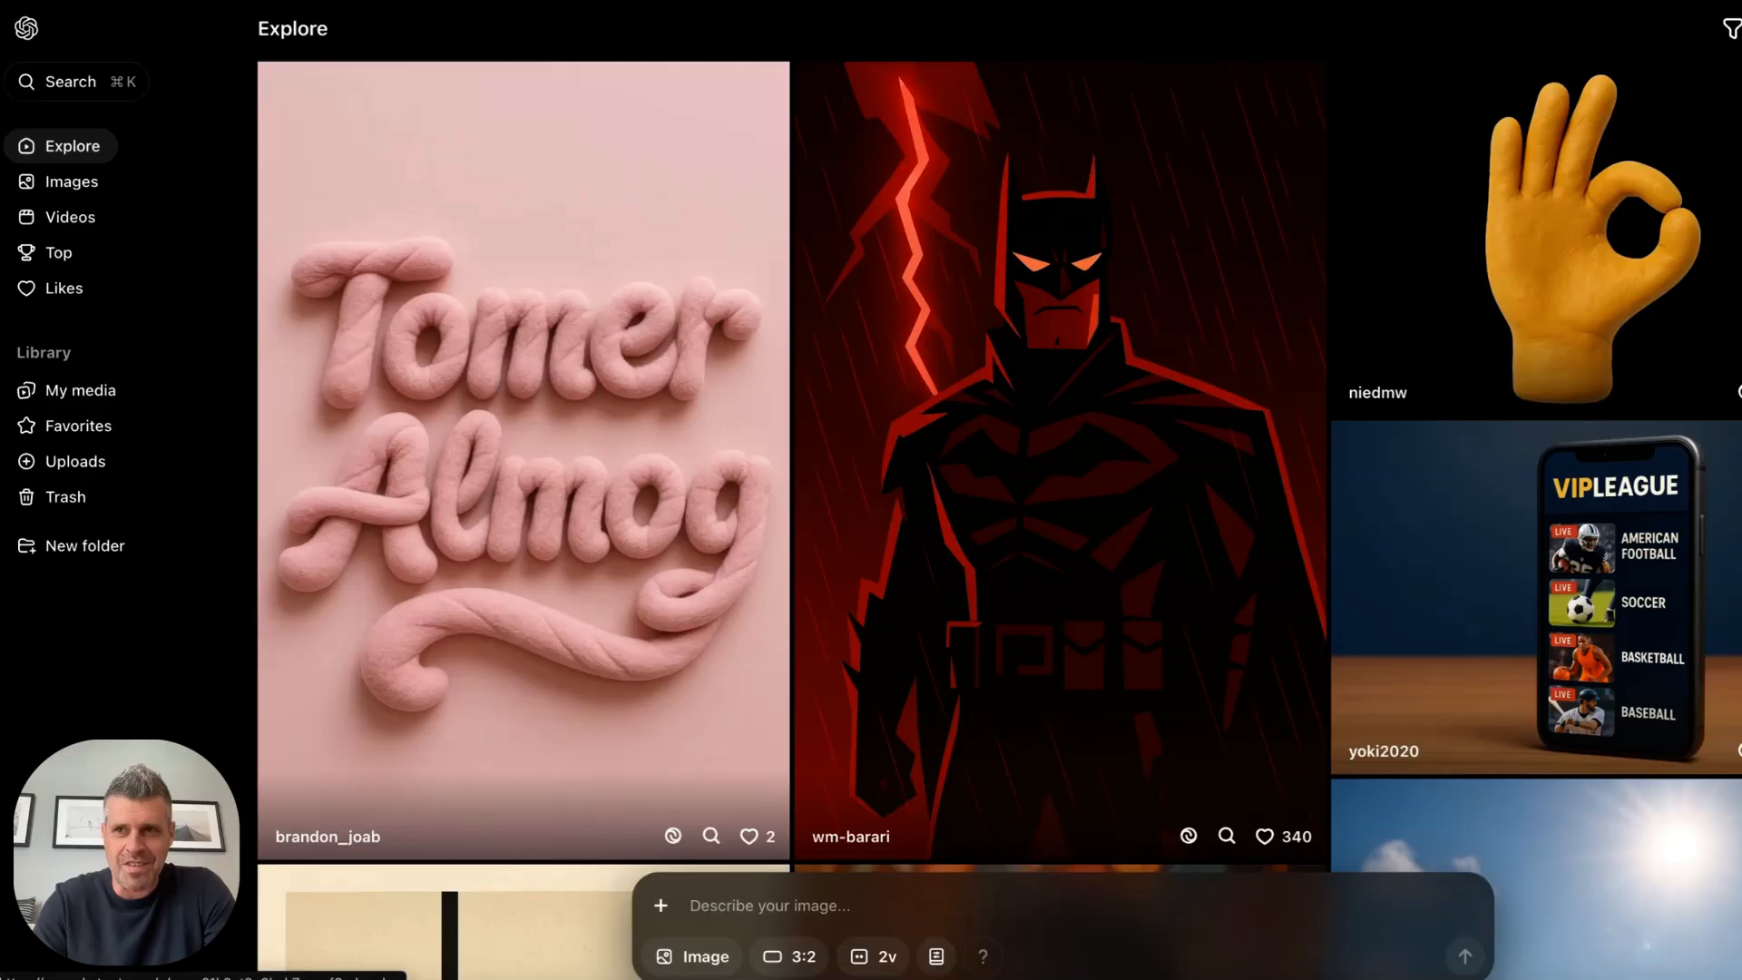
{"action": "mouse_move", "coordinate": [1699, 109]}
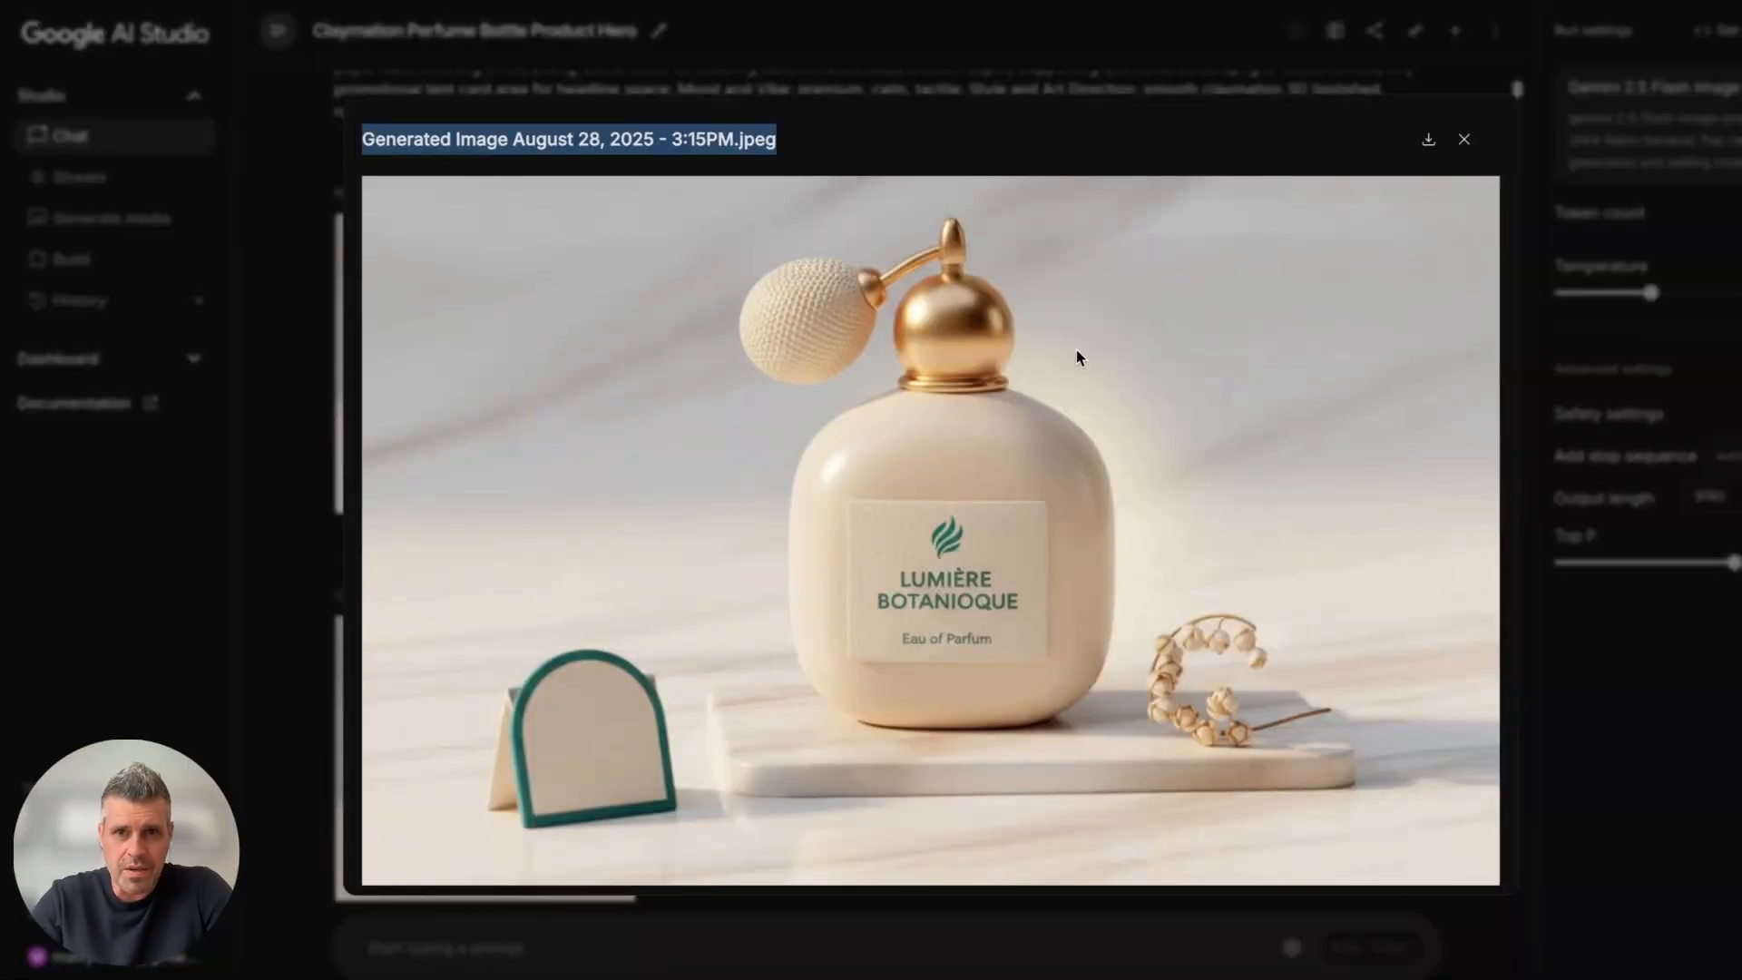
Close the perfume bottle preview and scroll to request a 3:2 landscape side extension.
{"action": "left_click", "coordinate": [1462, 138]}
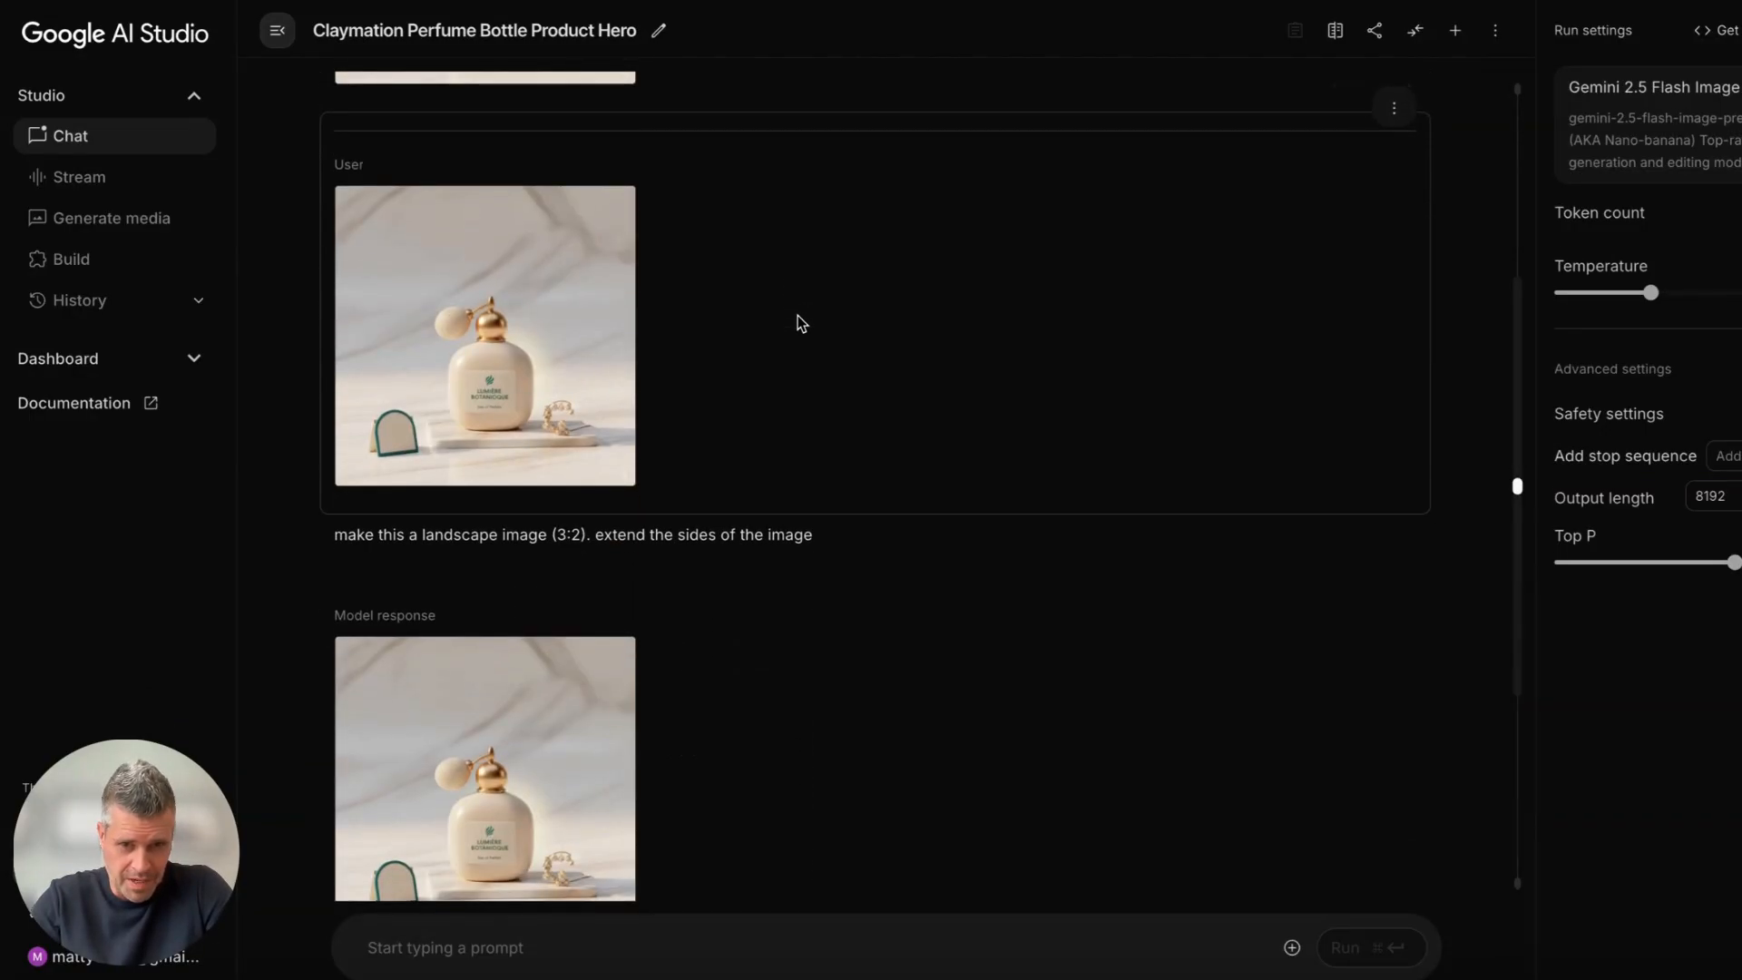
{"action": "scroll", "scroll_direction": "down", "scroll_amount": 3}
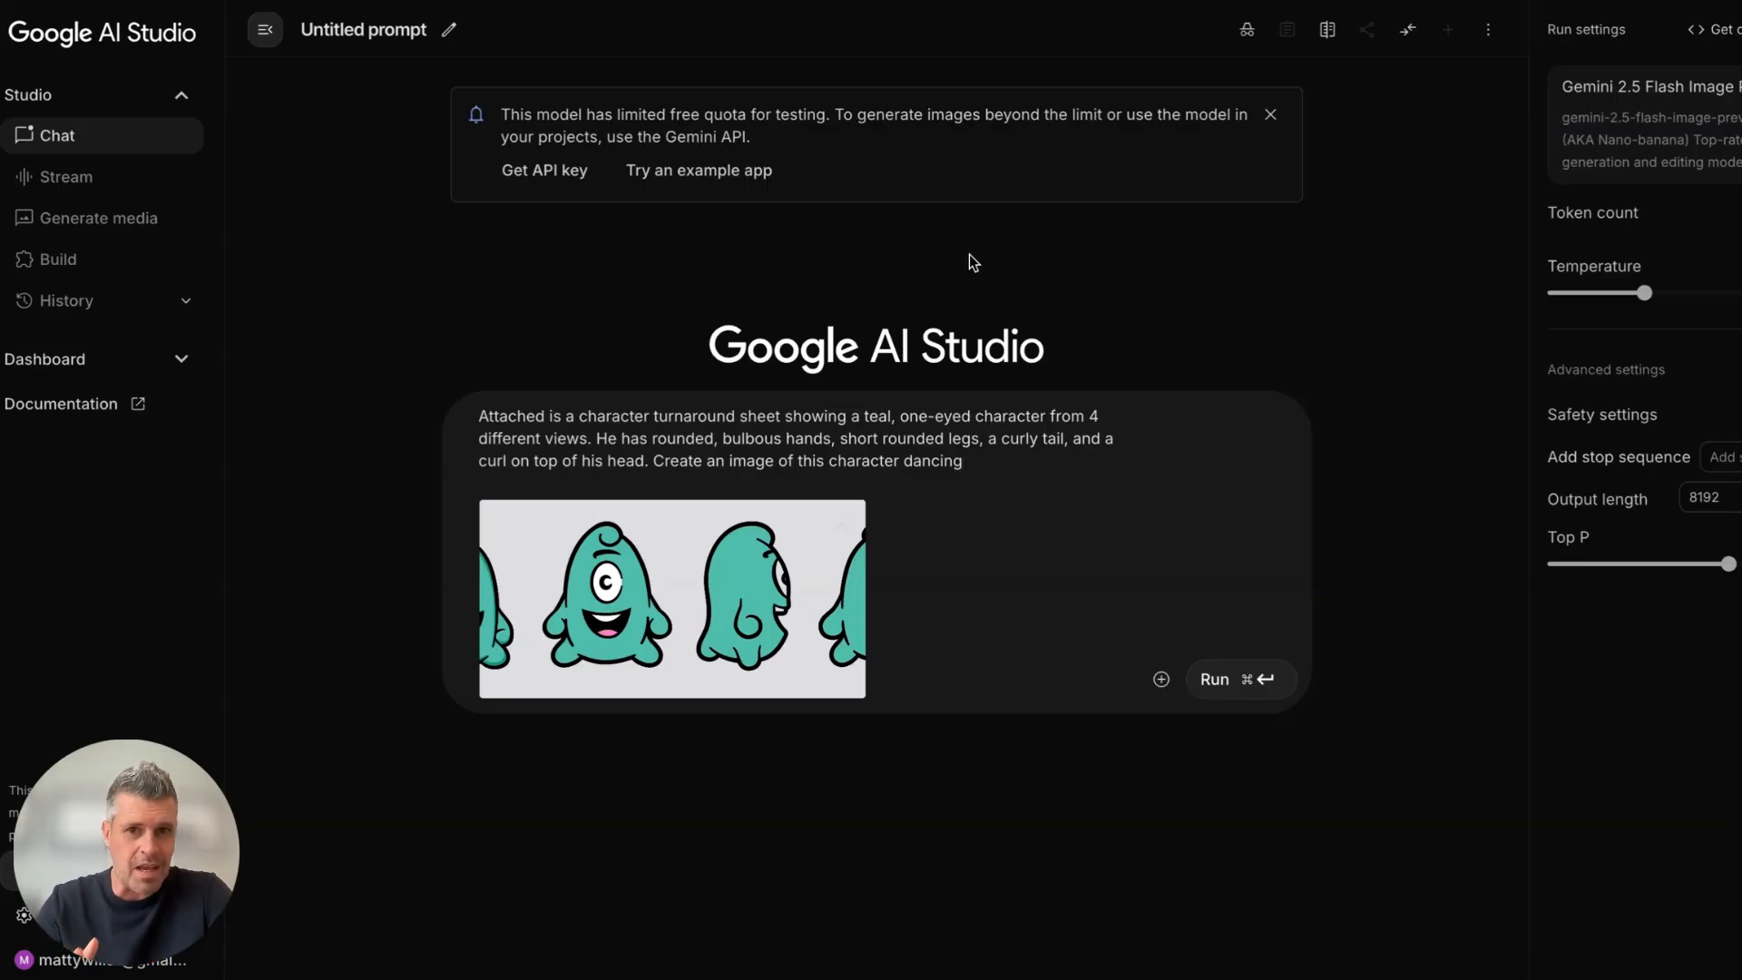
Run the prompt showing the teal one-eyed character dancing from its turnaround sheet.
{"action": "left_click", "coordinate": [1238, 679]}
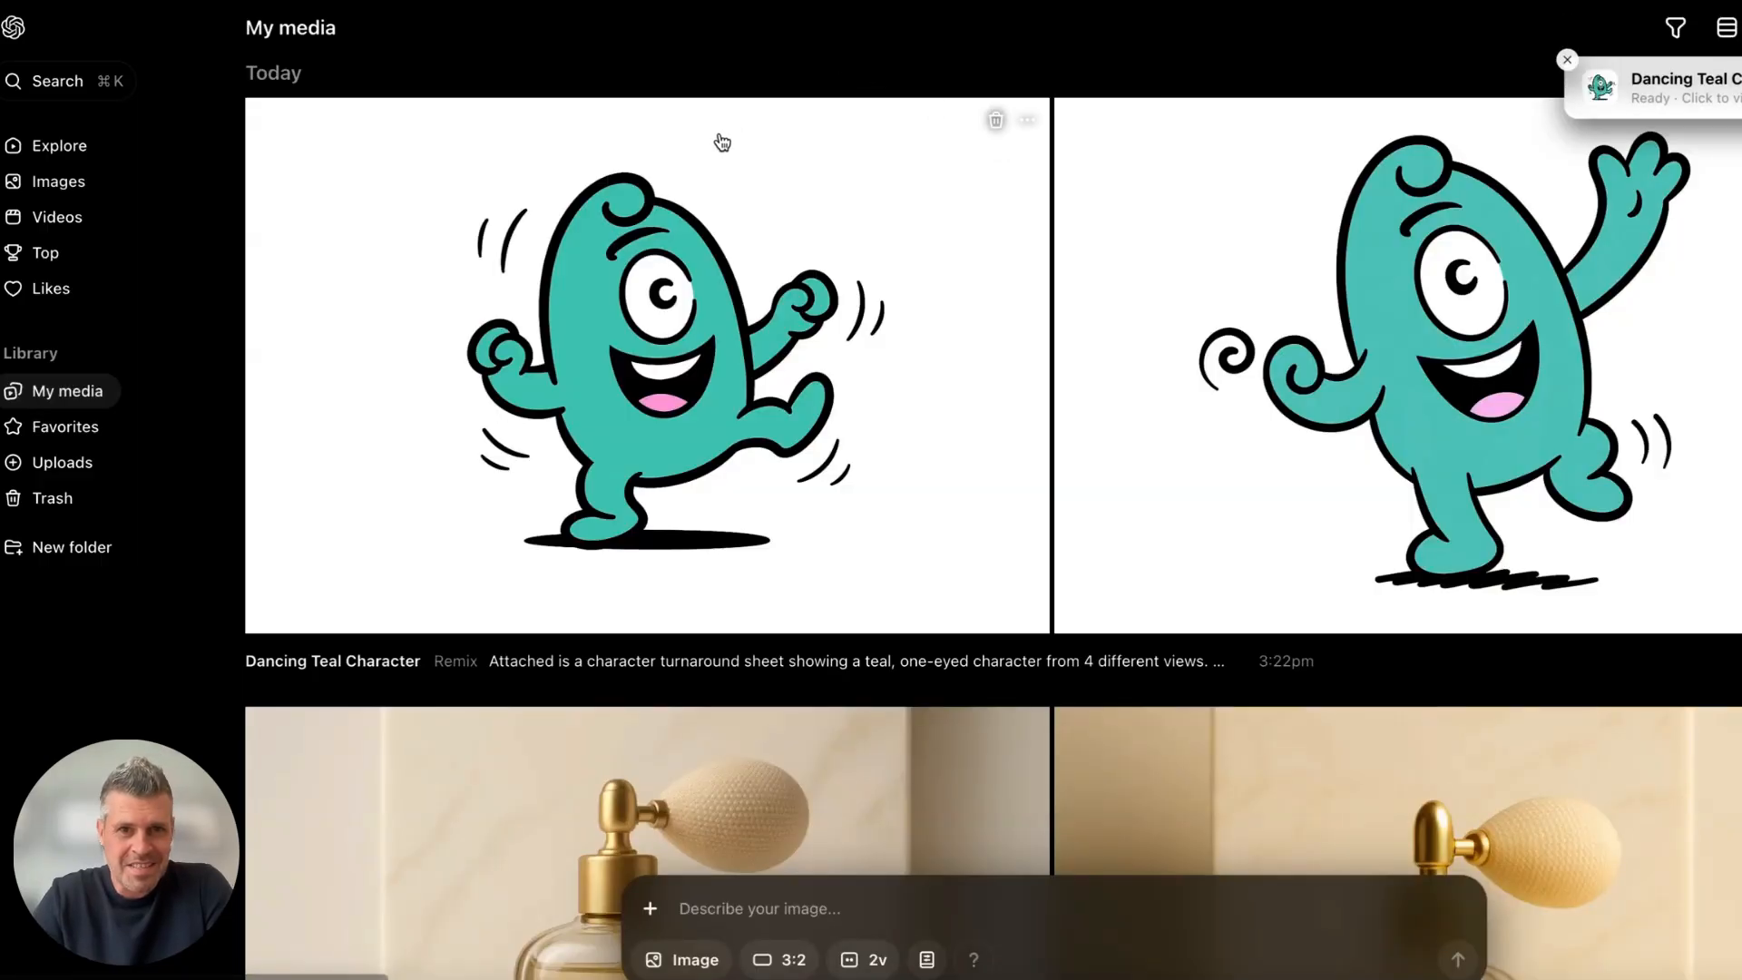
{"action": "mouse_move", "coordinate": [880, 292]}
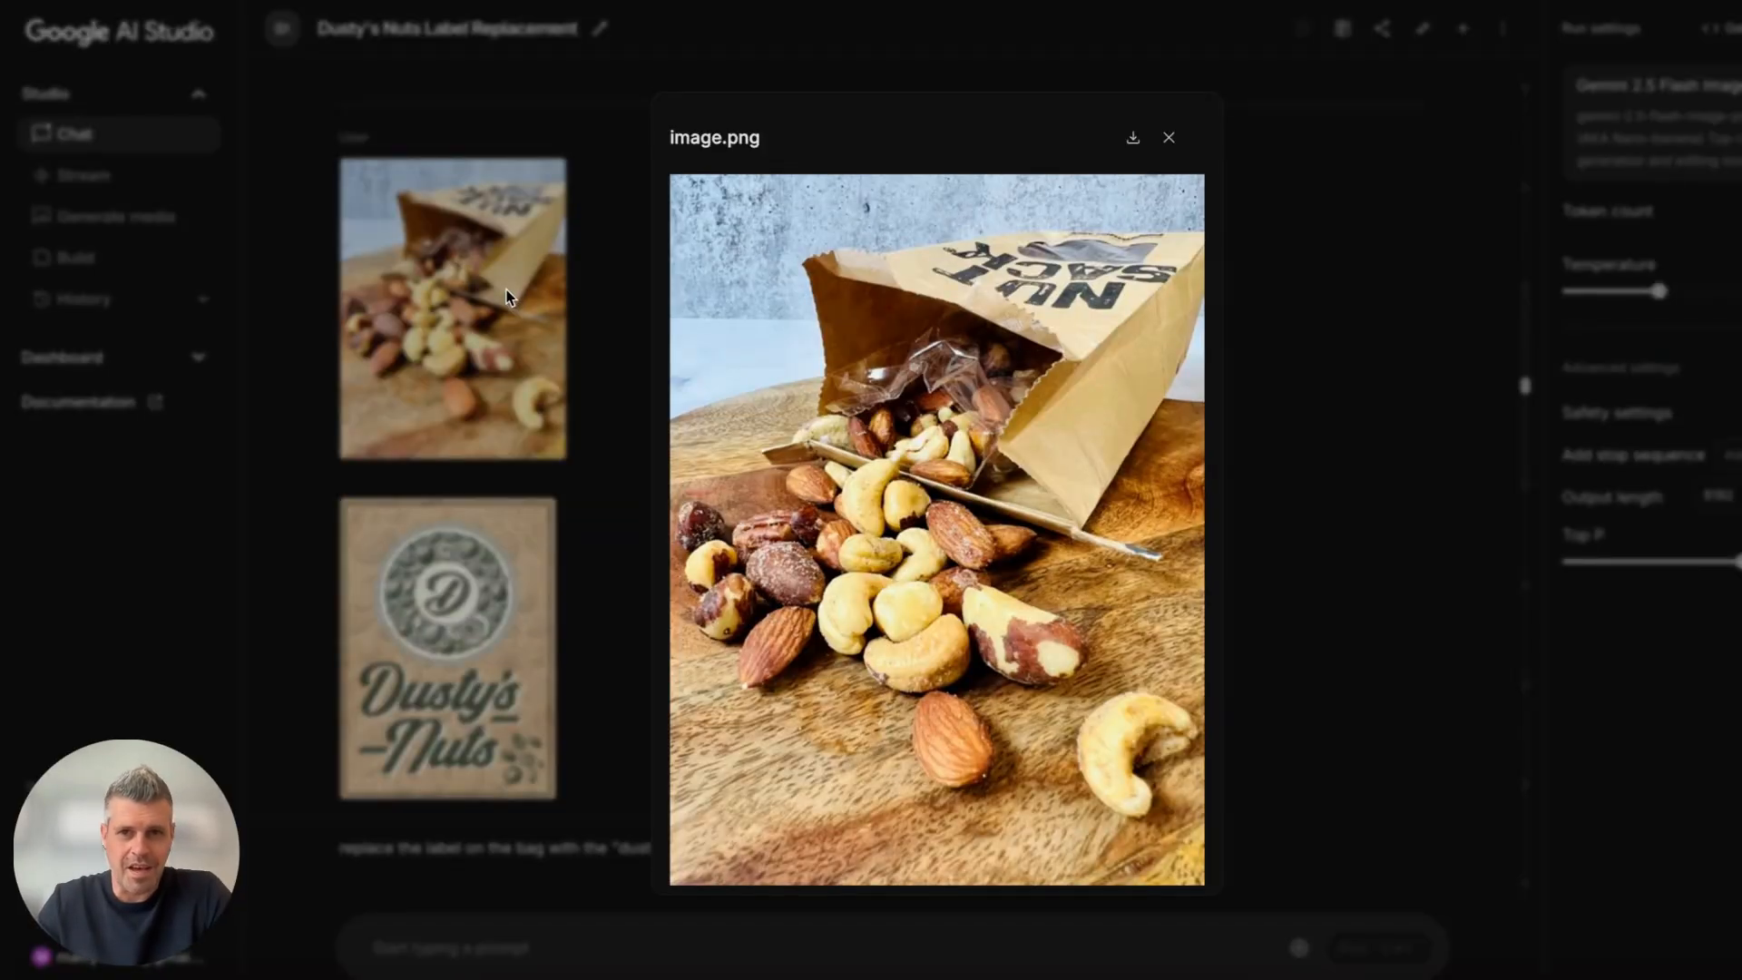
{"action": "mouse_move", "coordinate": [1048, 187]}
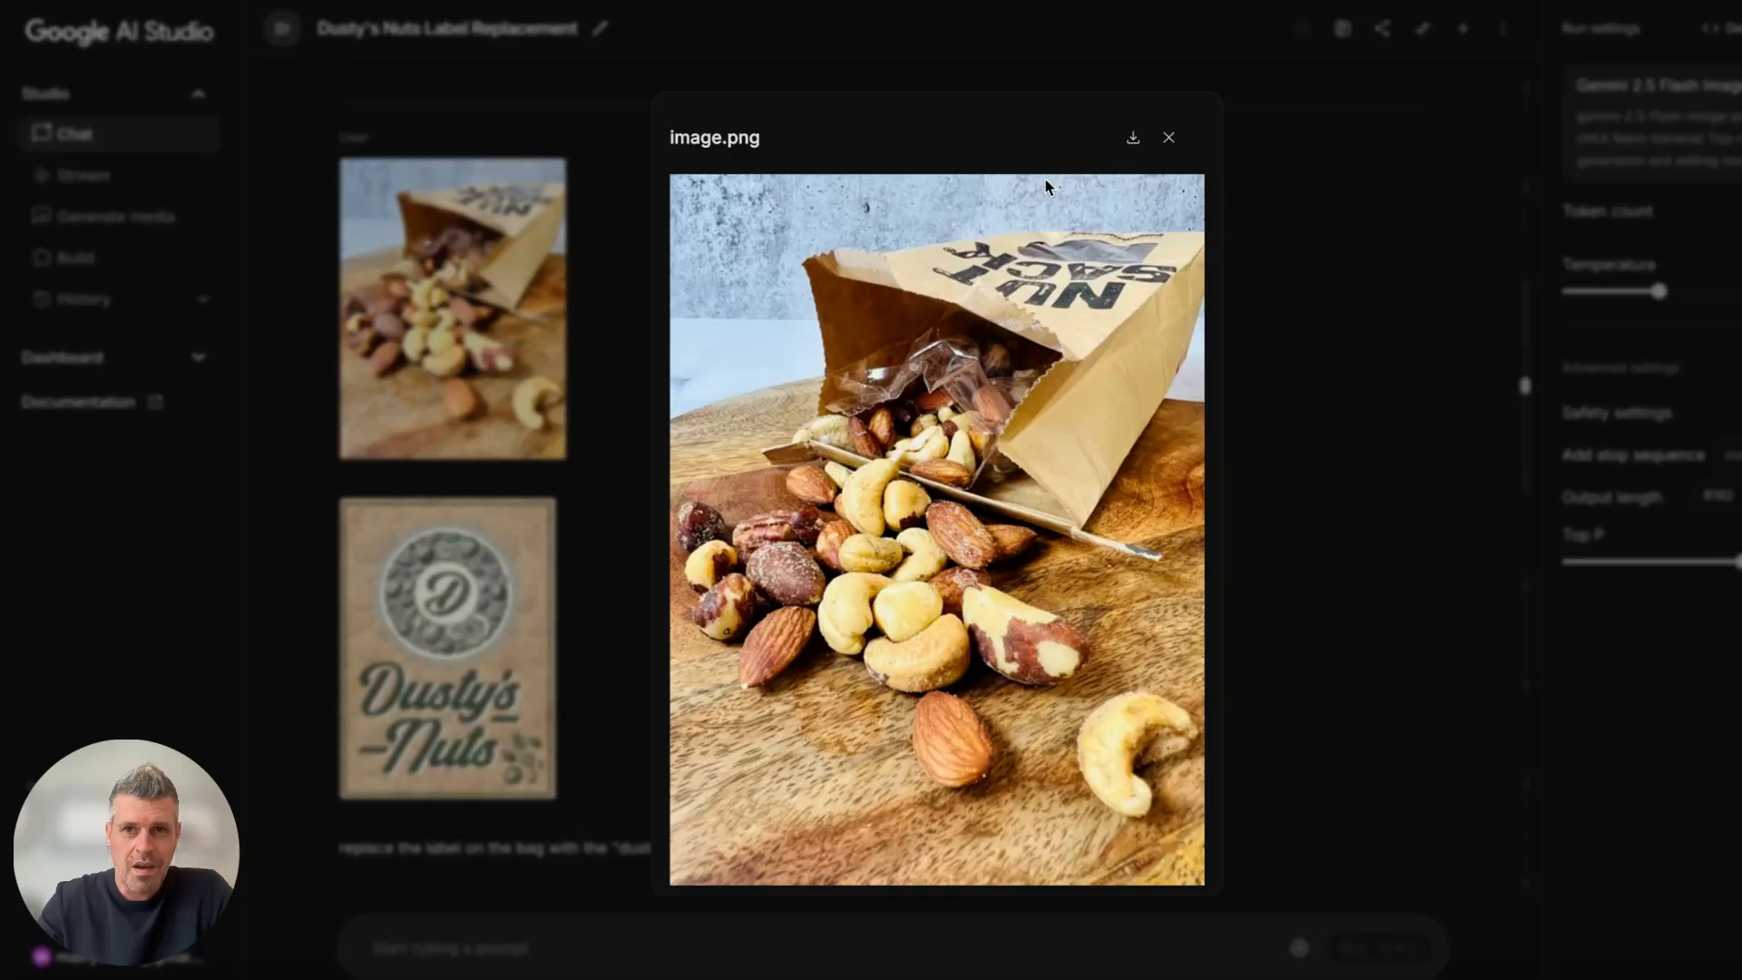
Review the spilled-nuts photo and the Dusty's Nuts label image at full size, then scroll on.
{"action": "left_click", "coordinate": [1169, 138]}
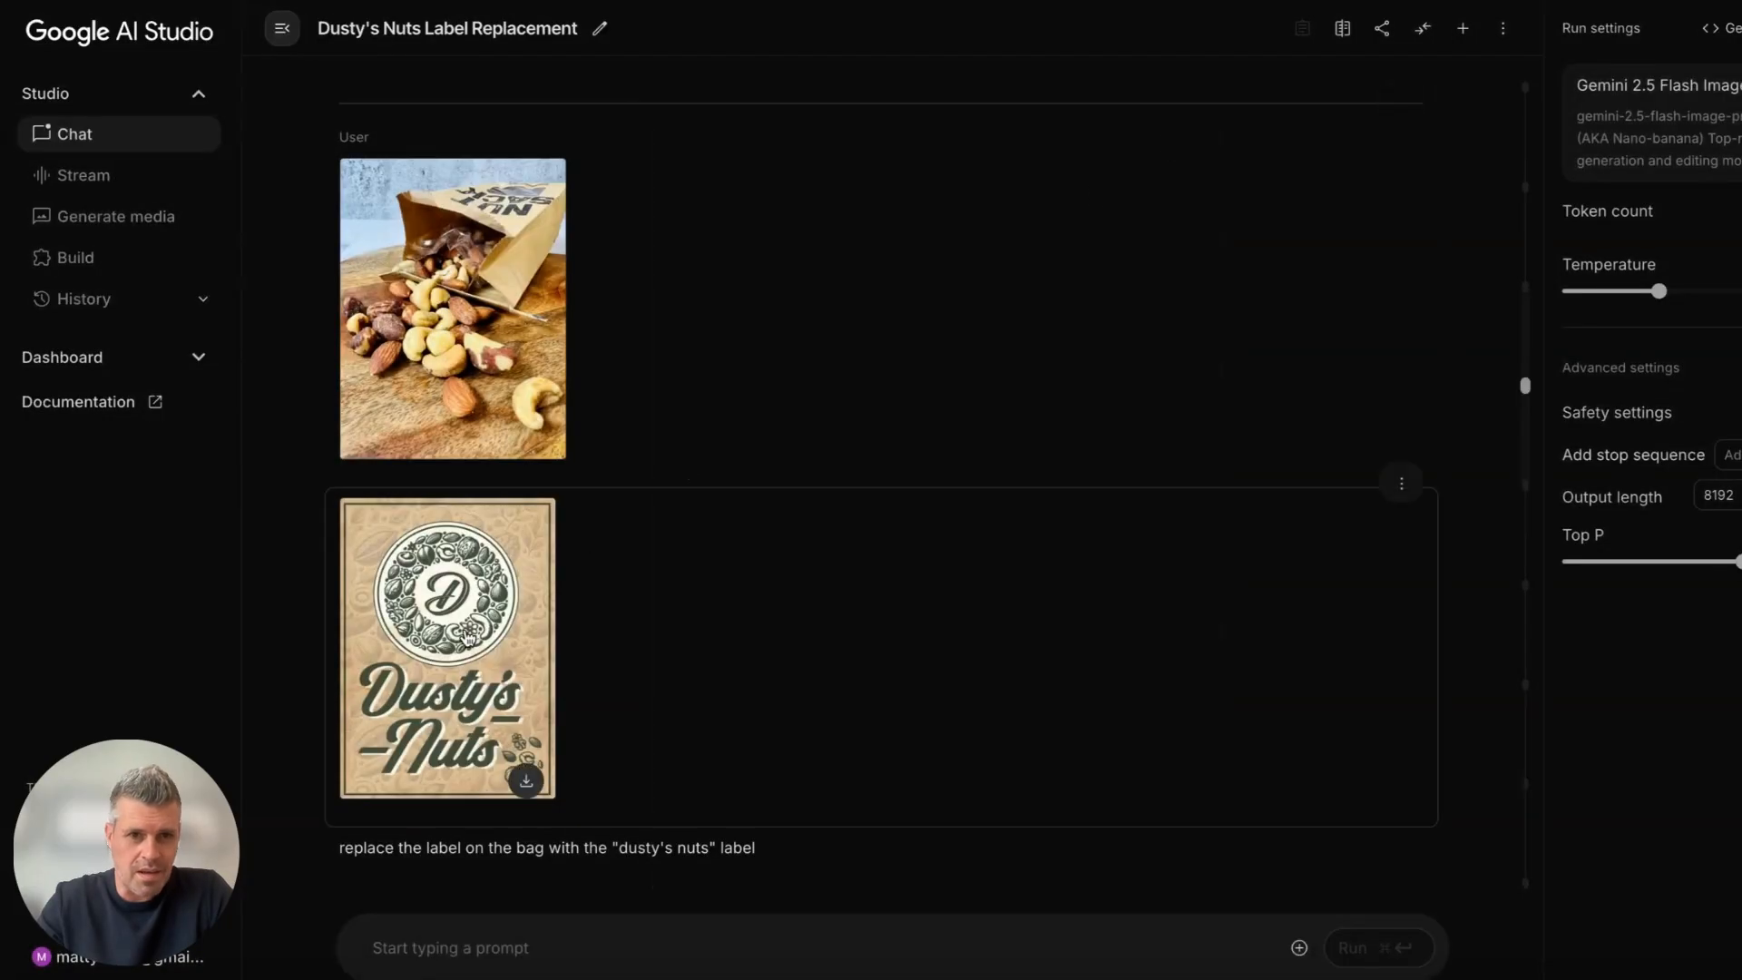
{"action": "left_click", "coordinate": [450, 624]}
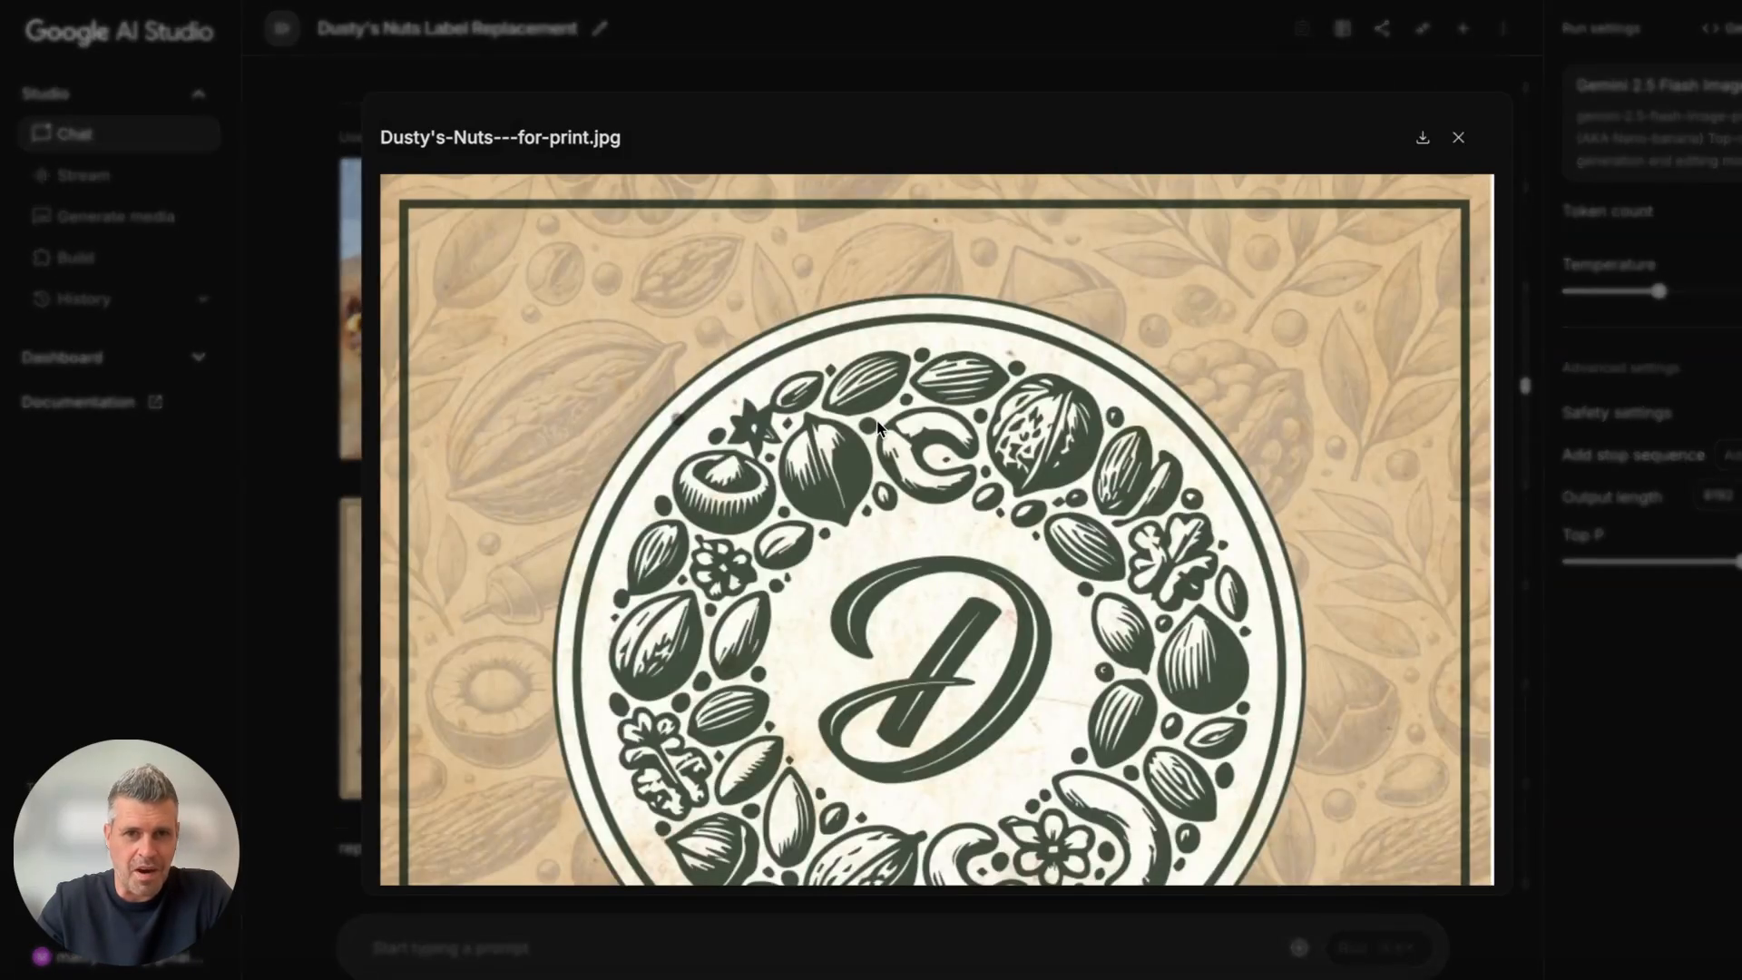
{"action": "scroll", "scroll_direction": "down", "scroll_amount": 3}
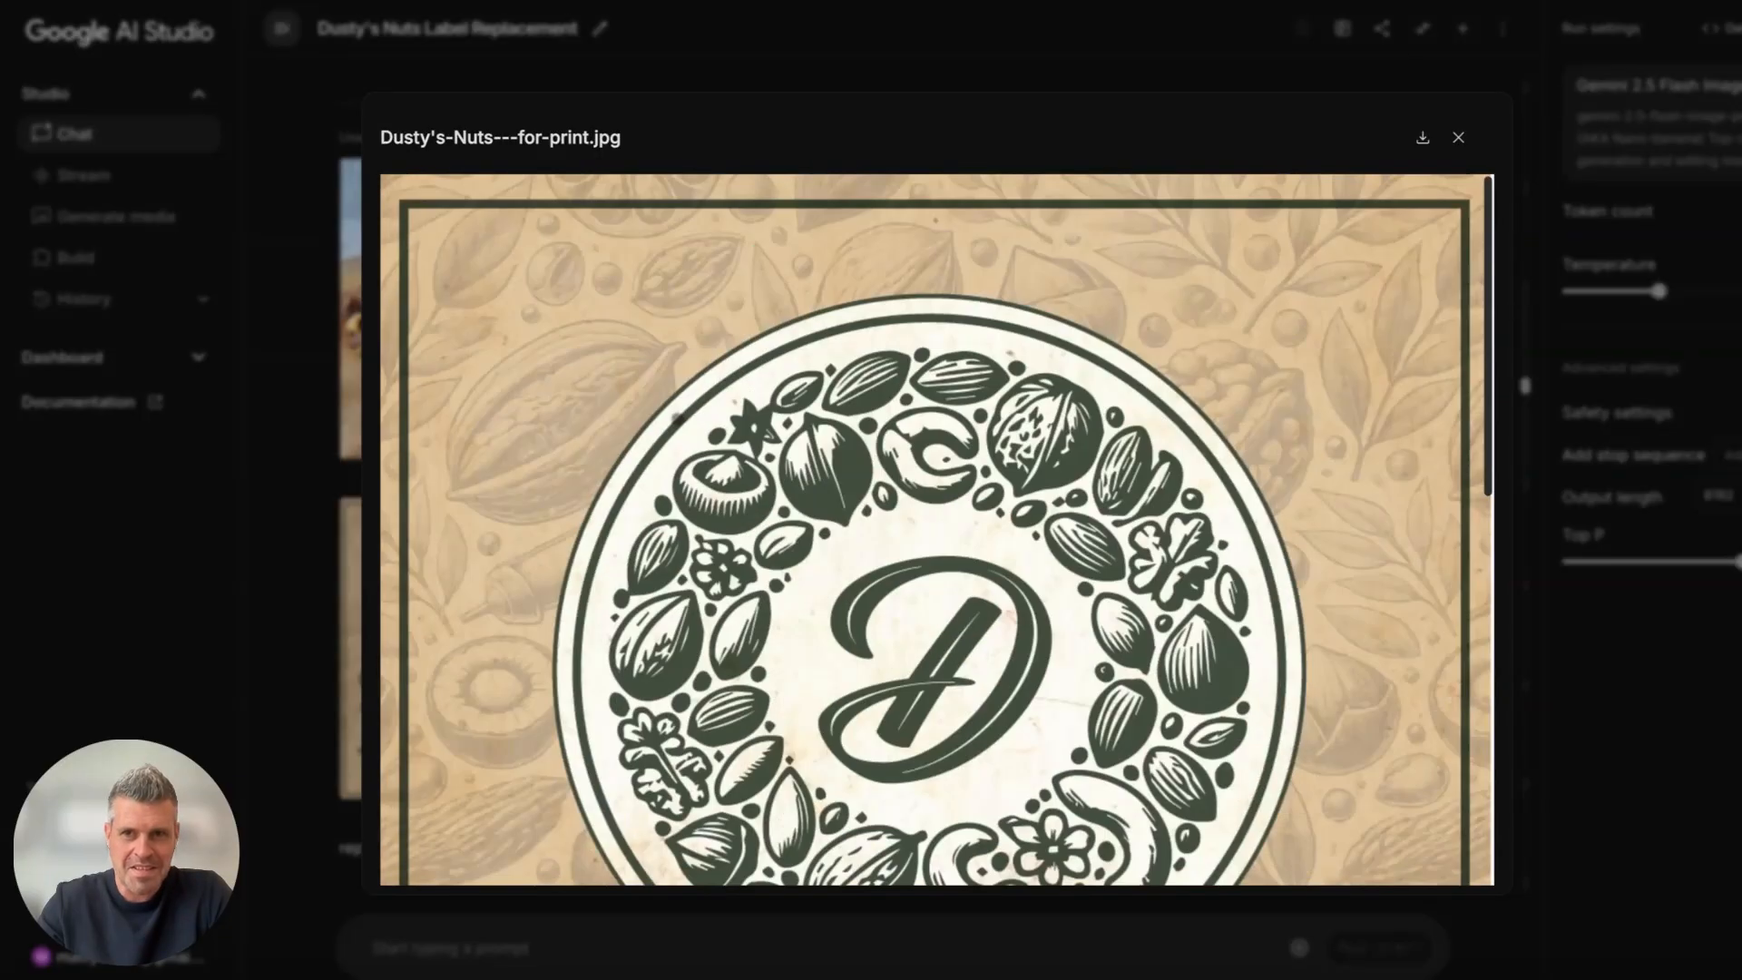
{"action": "left_click", "coordinate": [1459, 138]}
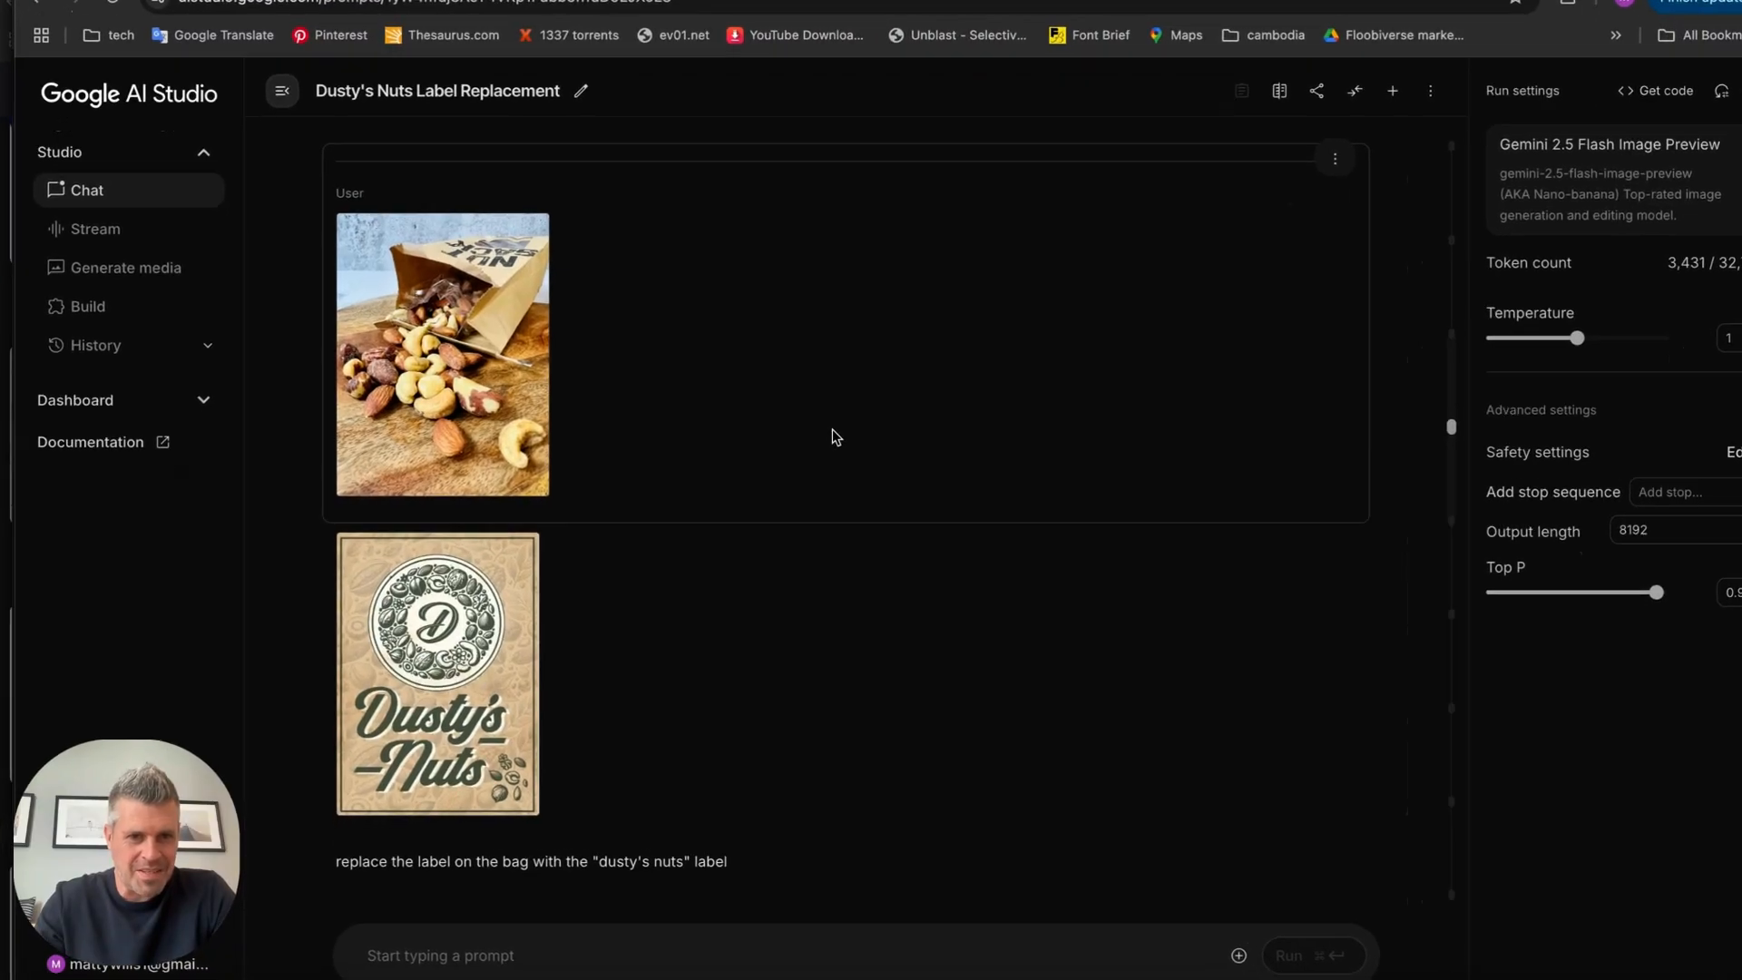
{"action": "scroll", "scroll_direction": "down", "scroll_amount": 3}
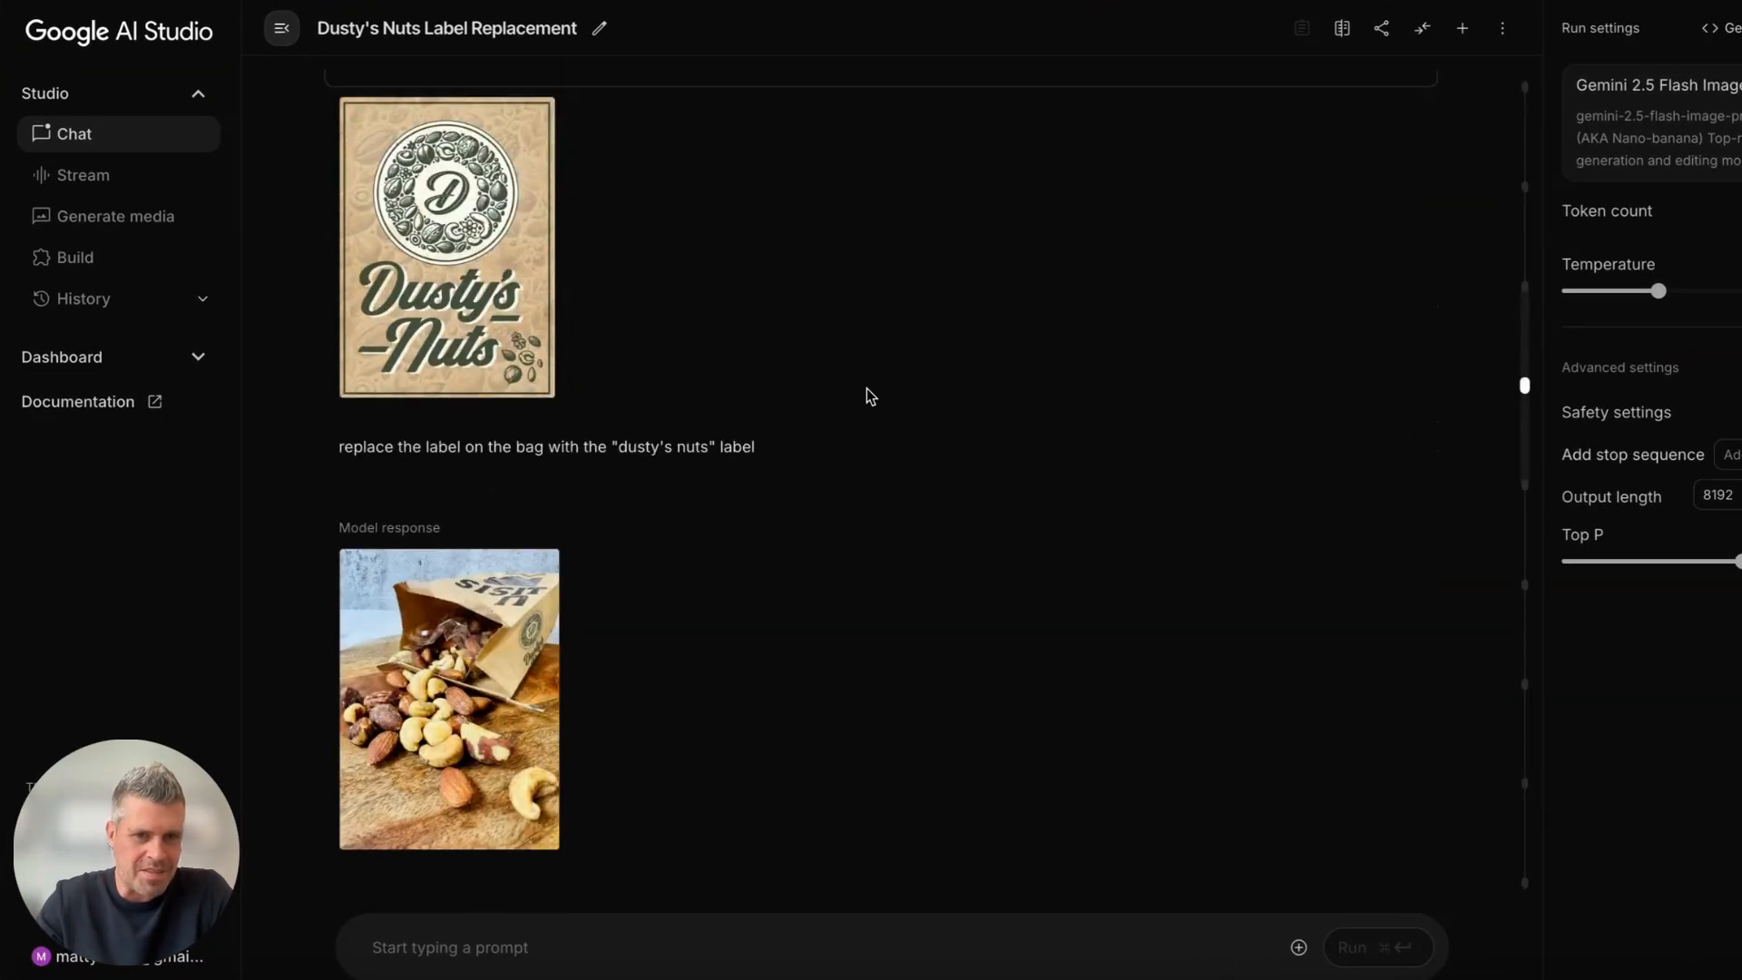
{"action": "scroll", "scroll_direction": "down", "scroll_amount": 3}
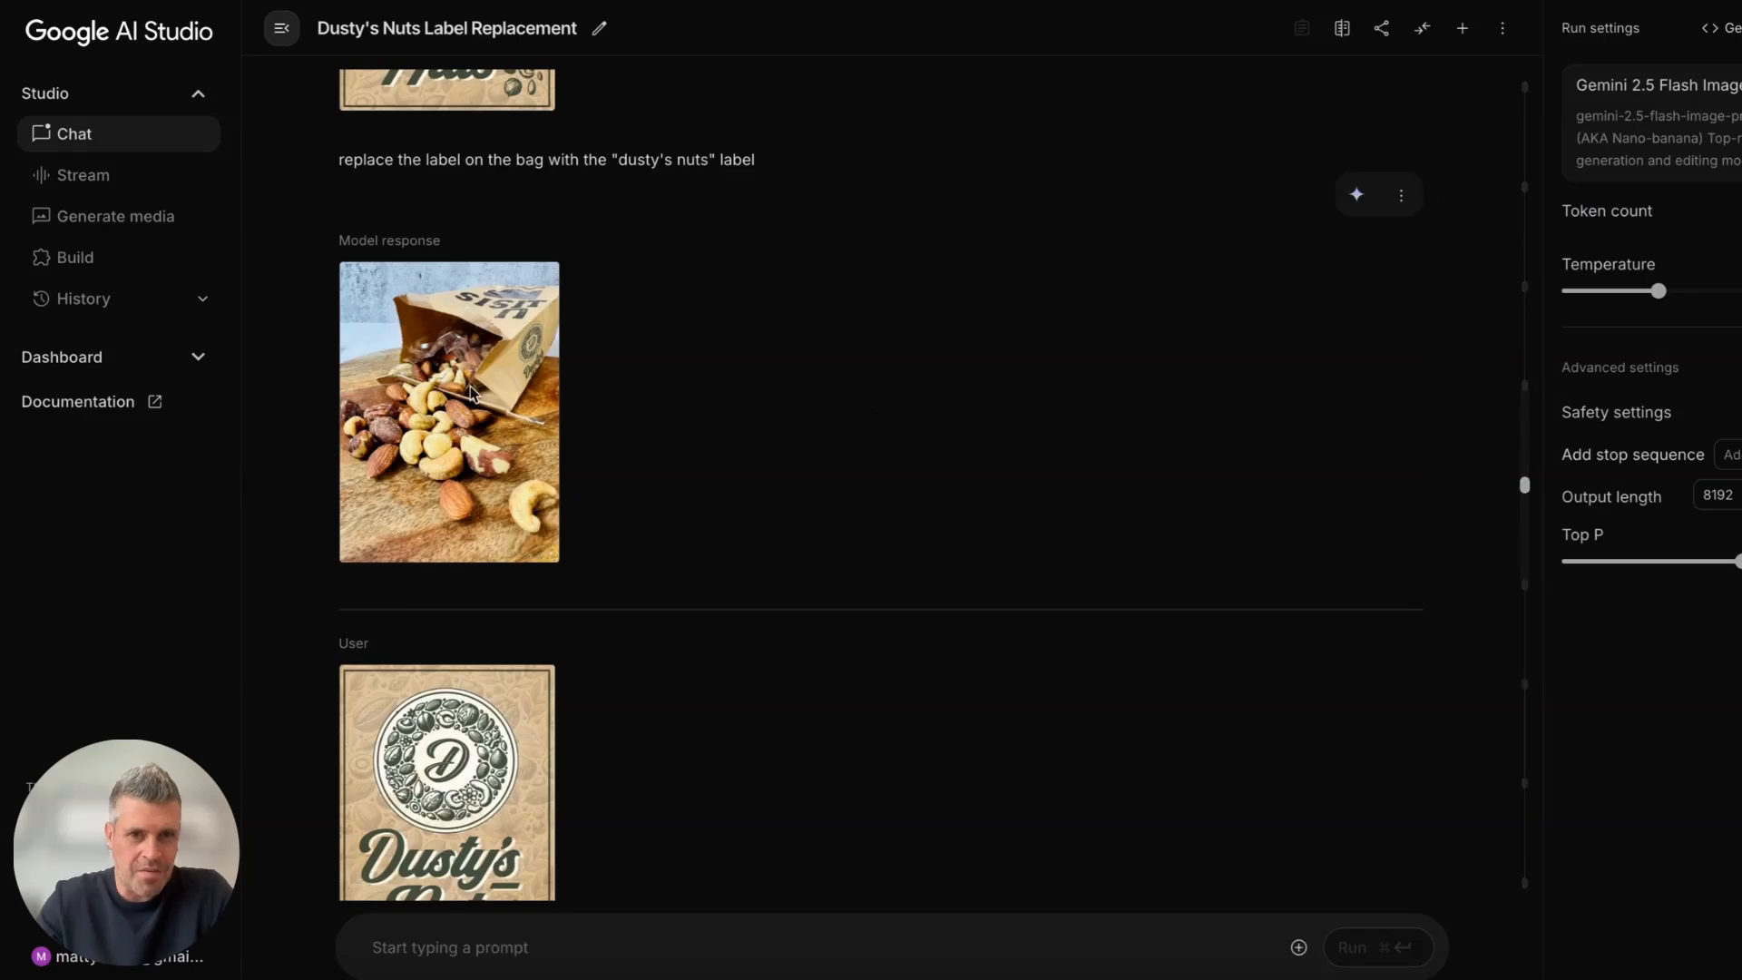
View the first generated bag and the newest bag with the D emblem on top at full size.
{"action": "left_click", "coordinate": [472, 395]}
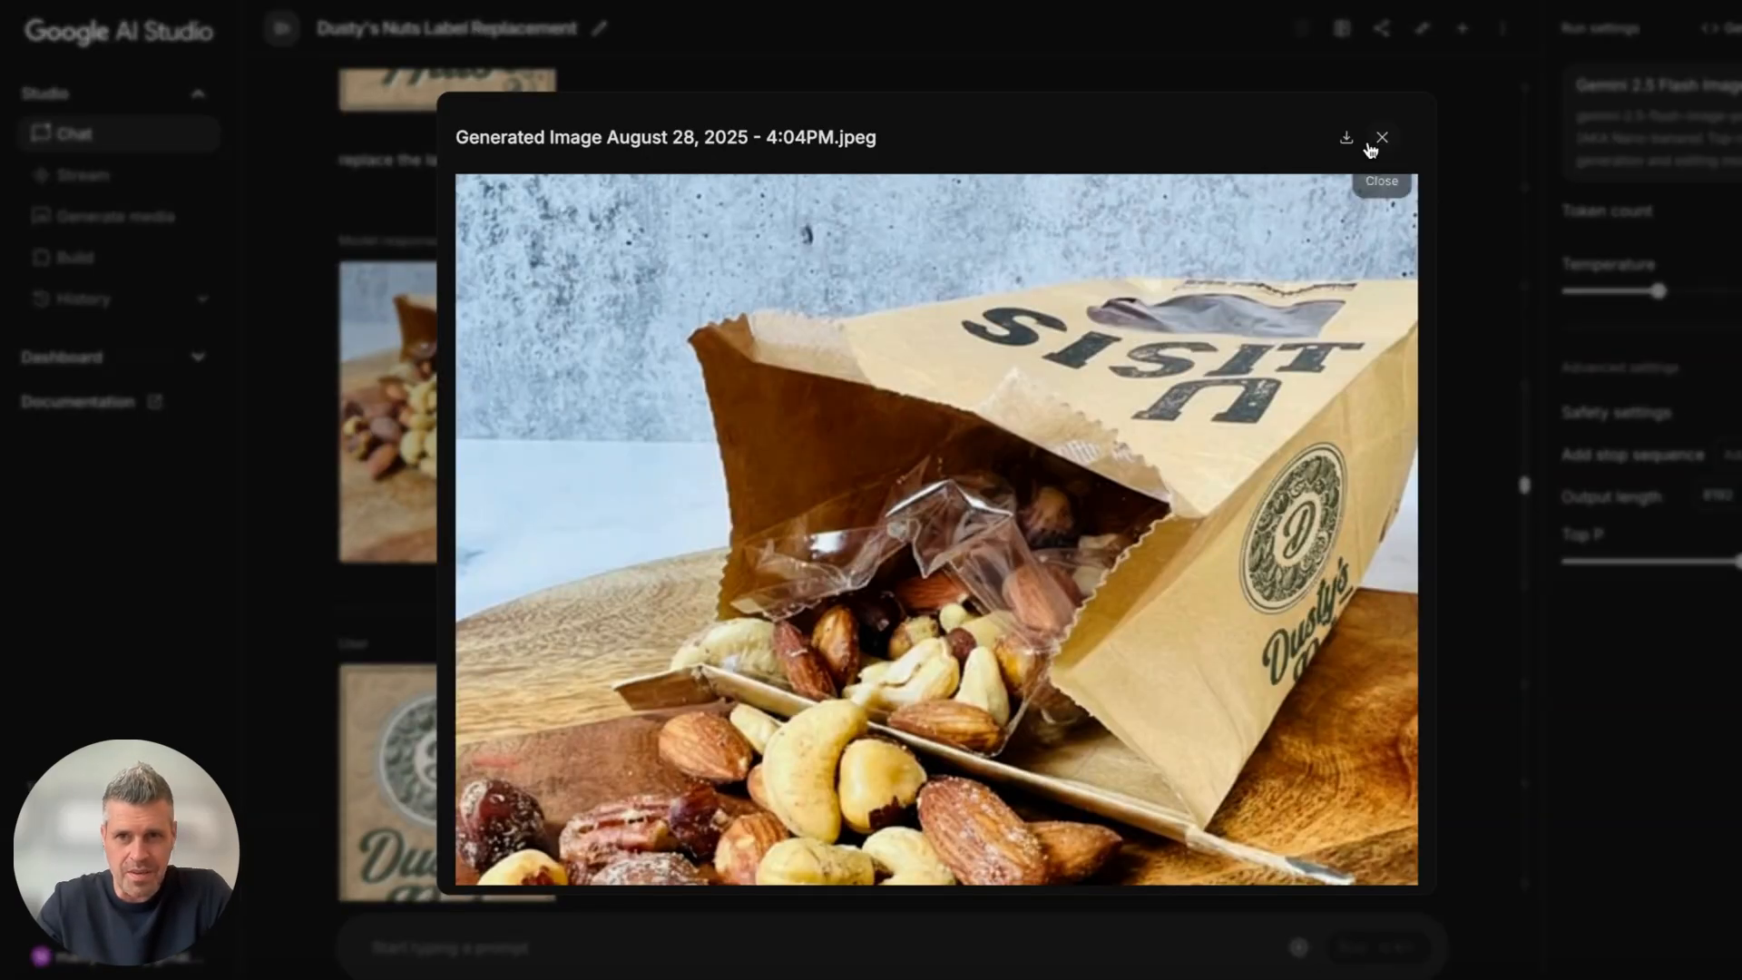
{"action": "left_click", "coordinate": [1383, 138]}
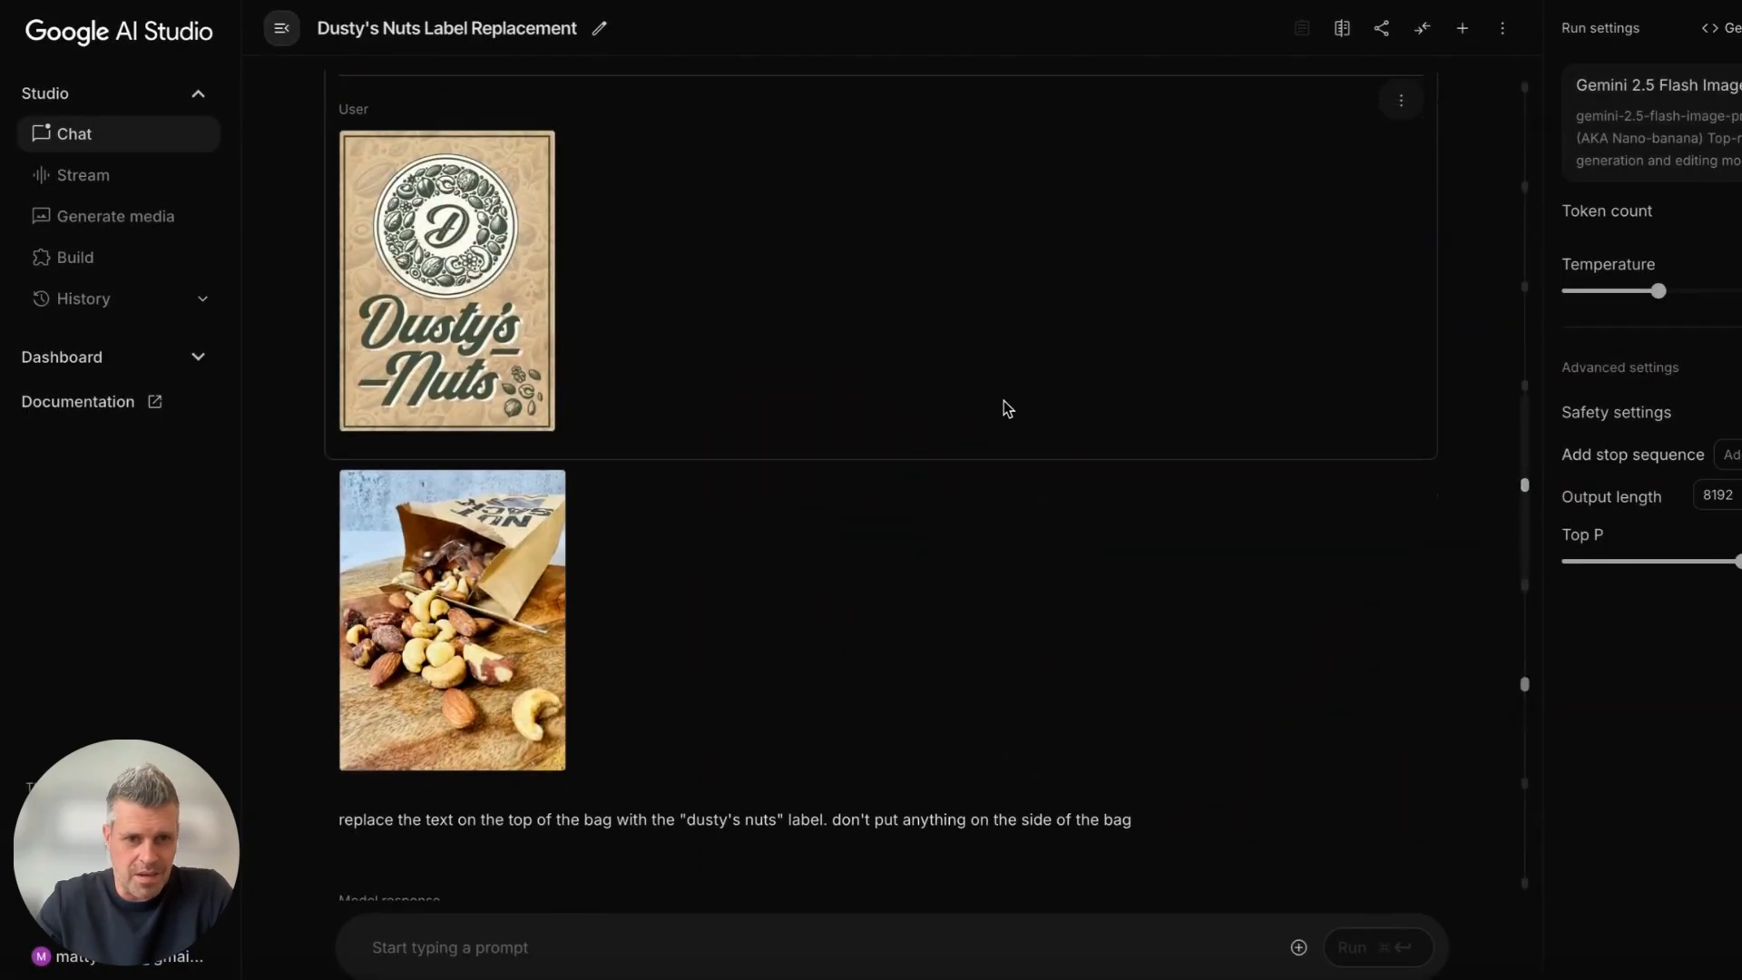
{"action": "scroll", "scroll_direction": "down", "scroll_amount": 3}
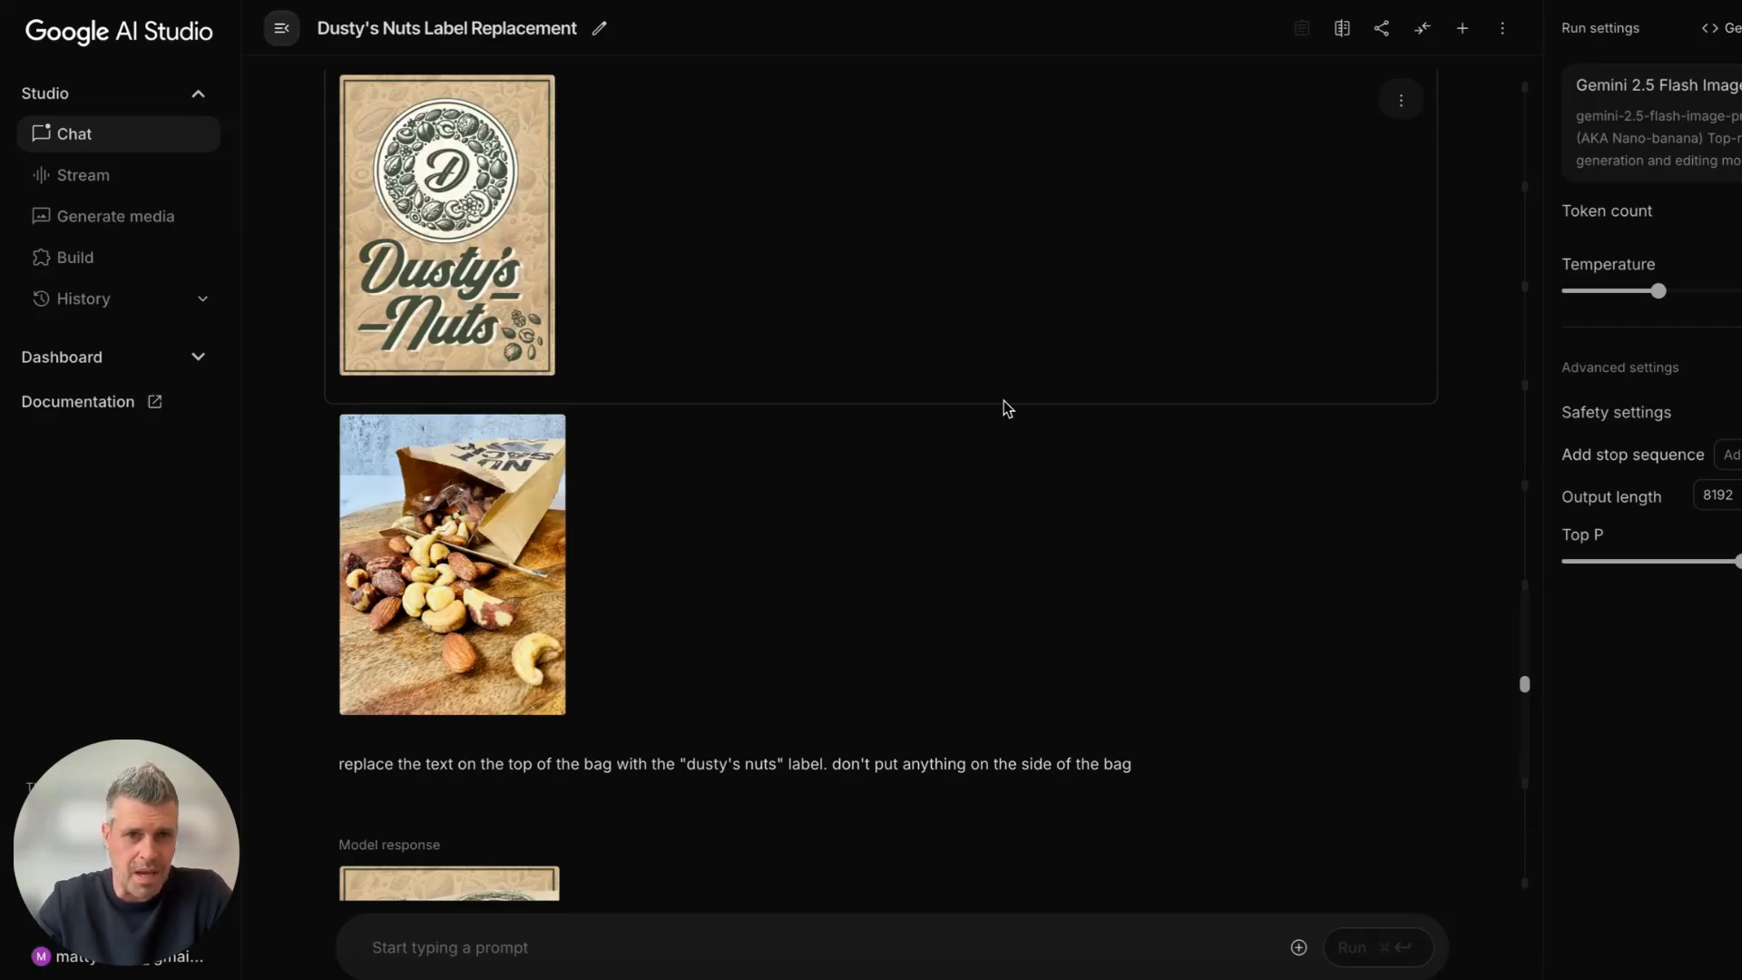
{"action": "scroll", "scroll_direction": "down", "scroll_amount": 3}
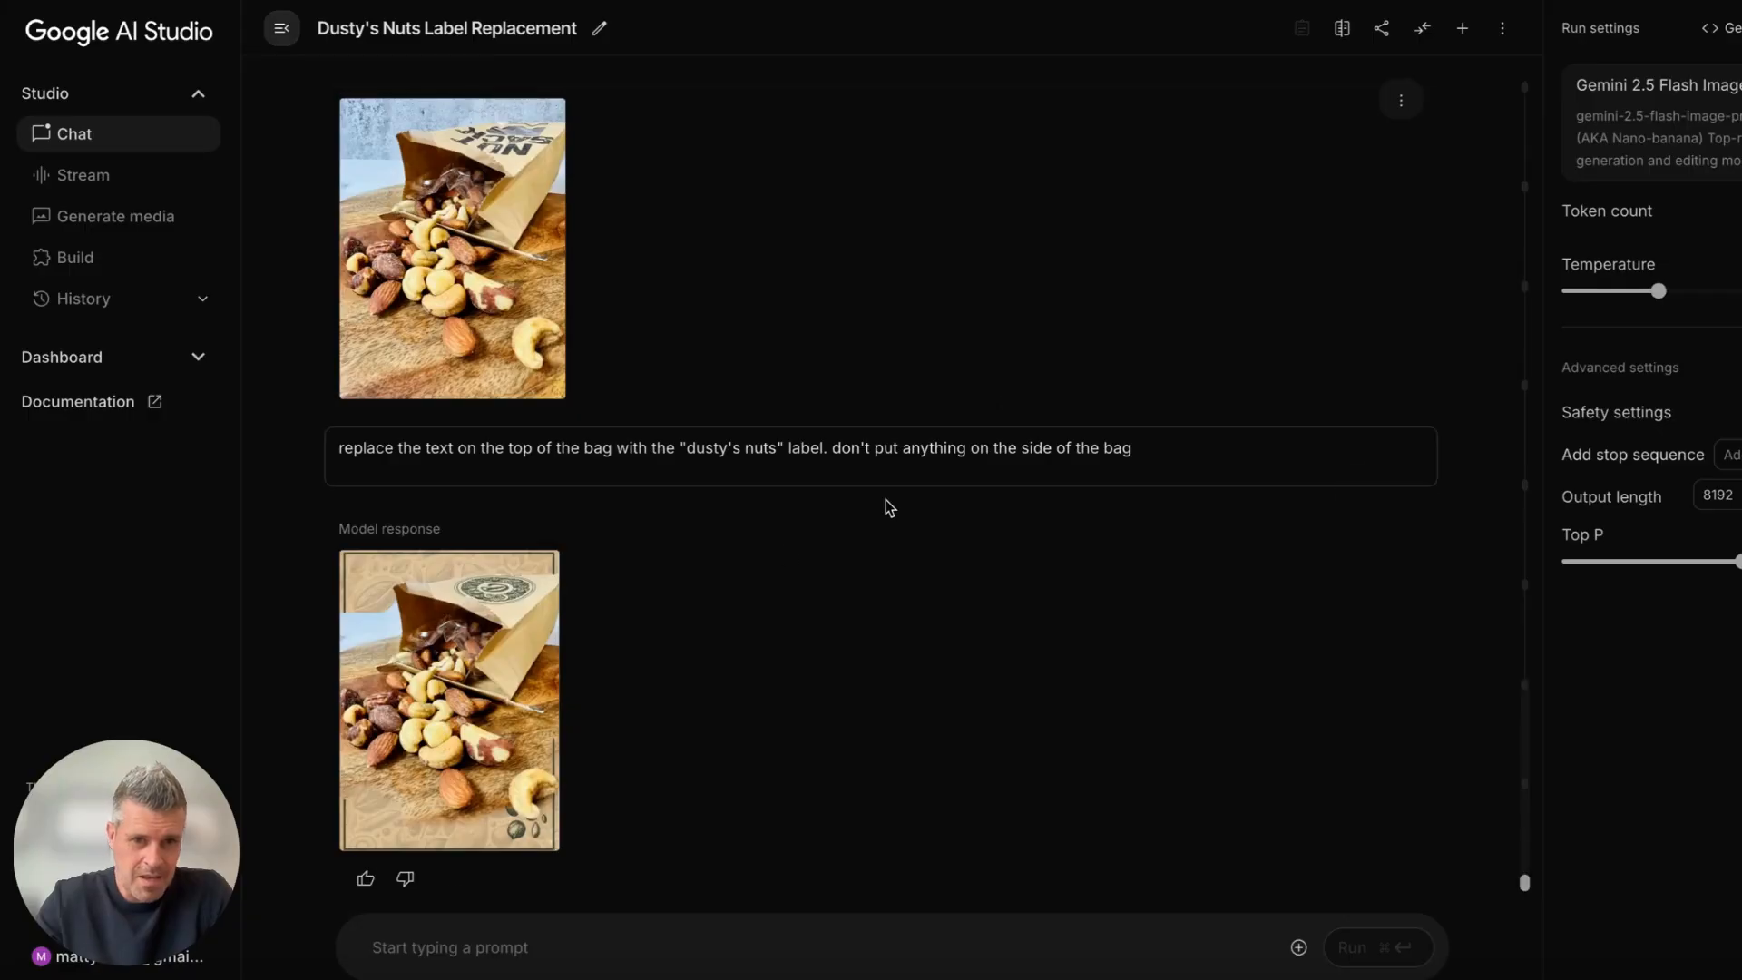
{"action": "left_click", "coordinate": [450, 704]}
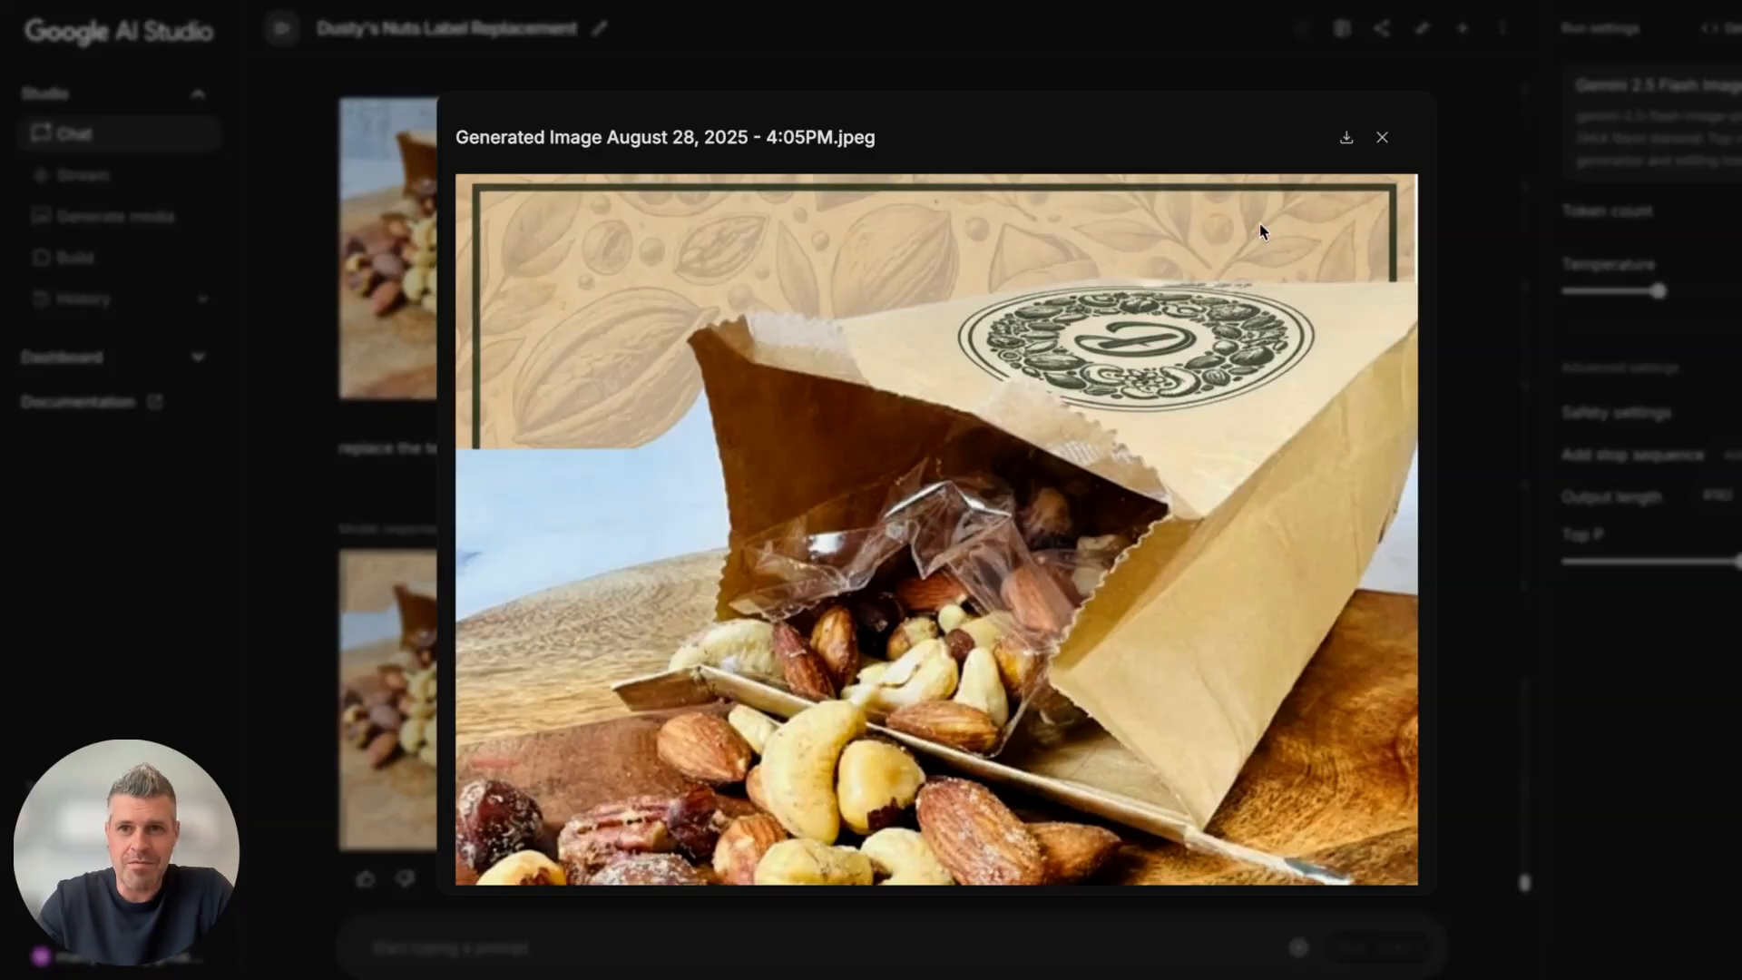
{"action": "left_click", "coordinate": [1383, 138]}
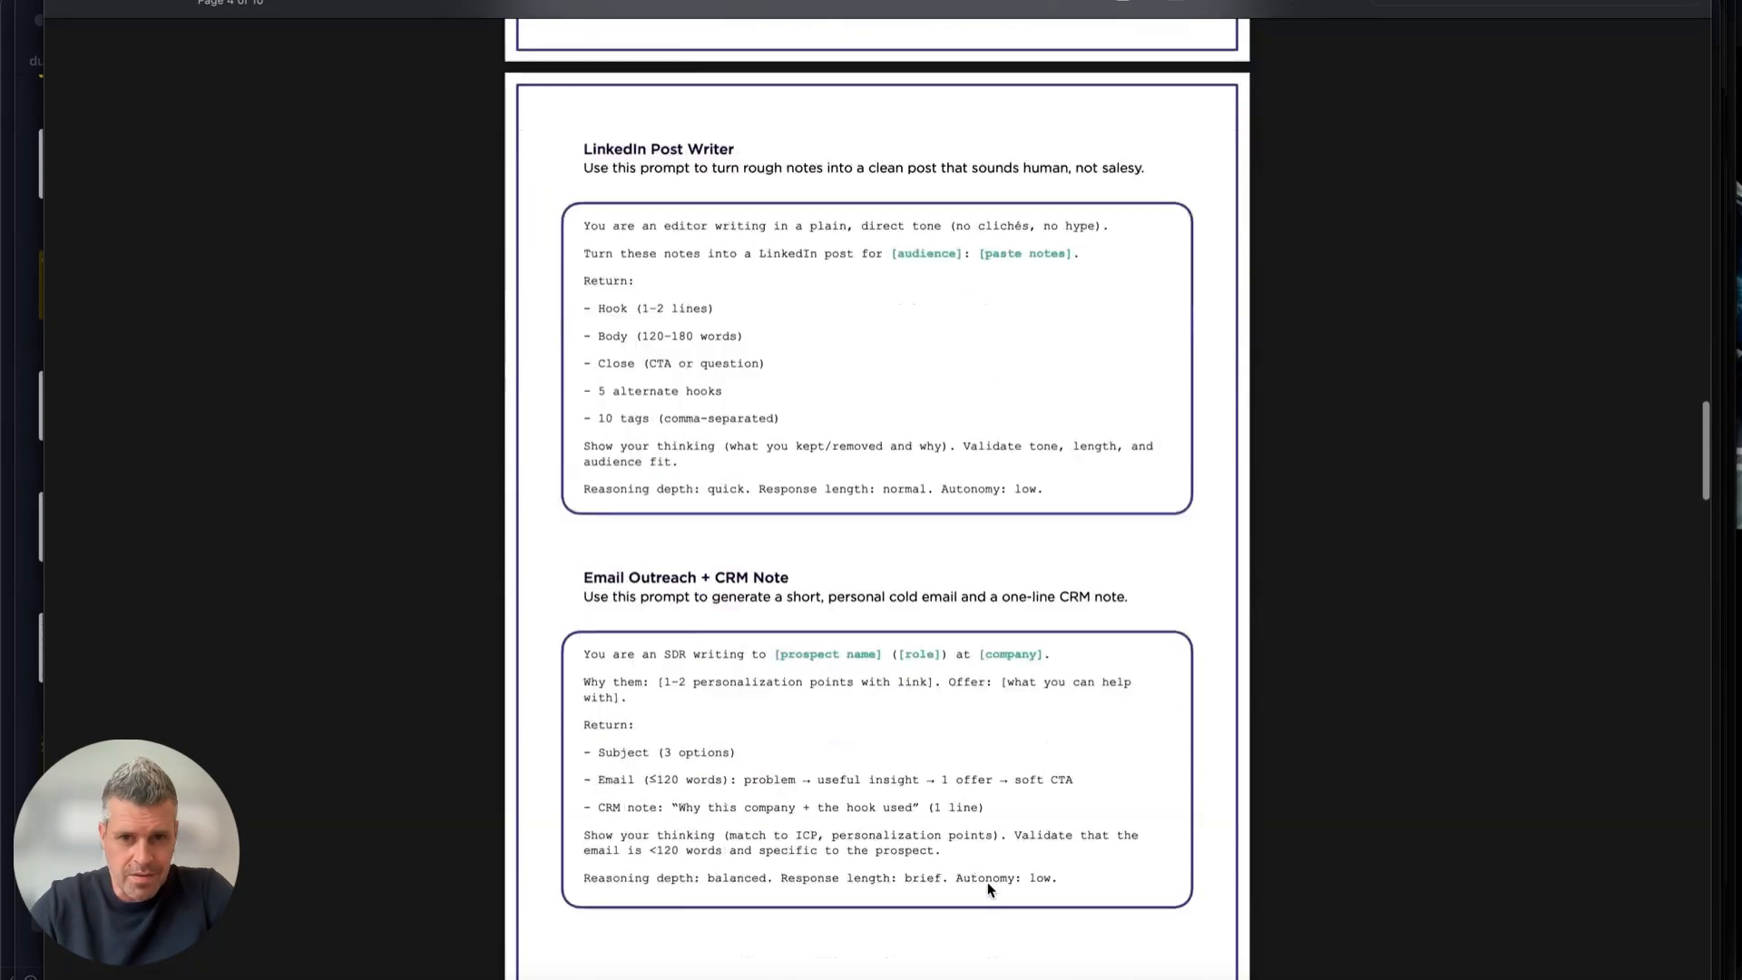
Scroll down through the template pages to reach the Ultimate Image Prompt template.
{"action": "scroll", "scroll_direction": "down", "scroll_amount": 3}
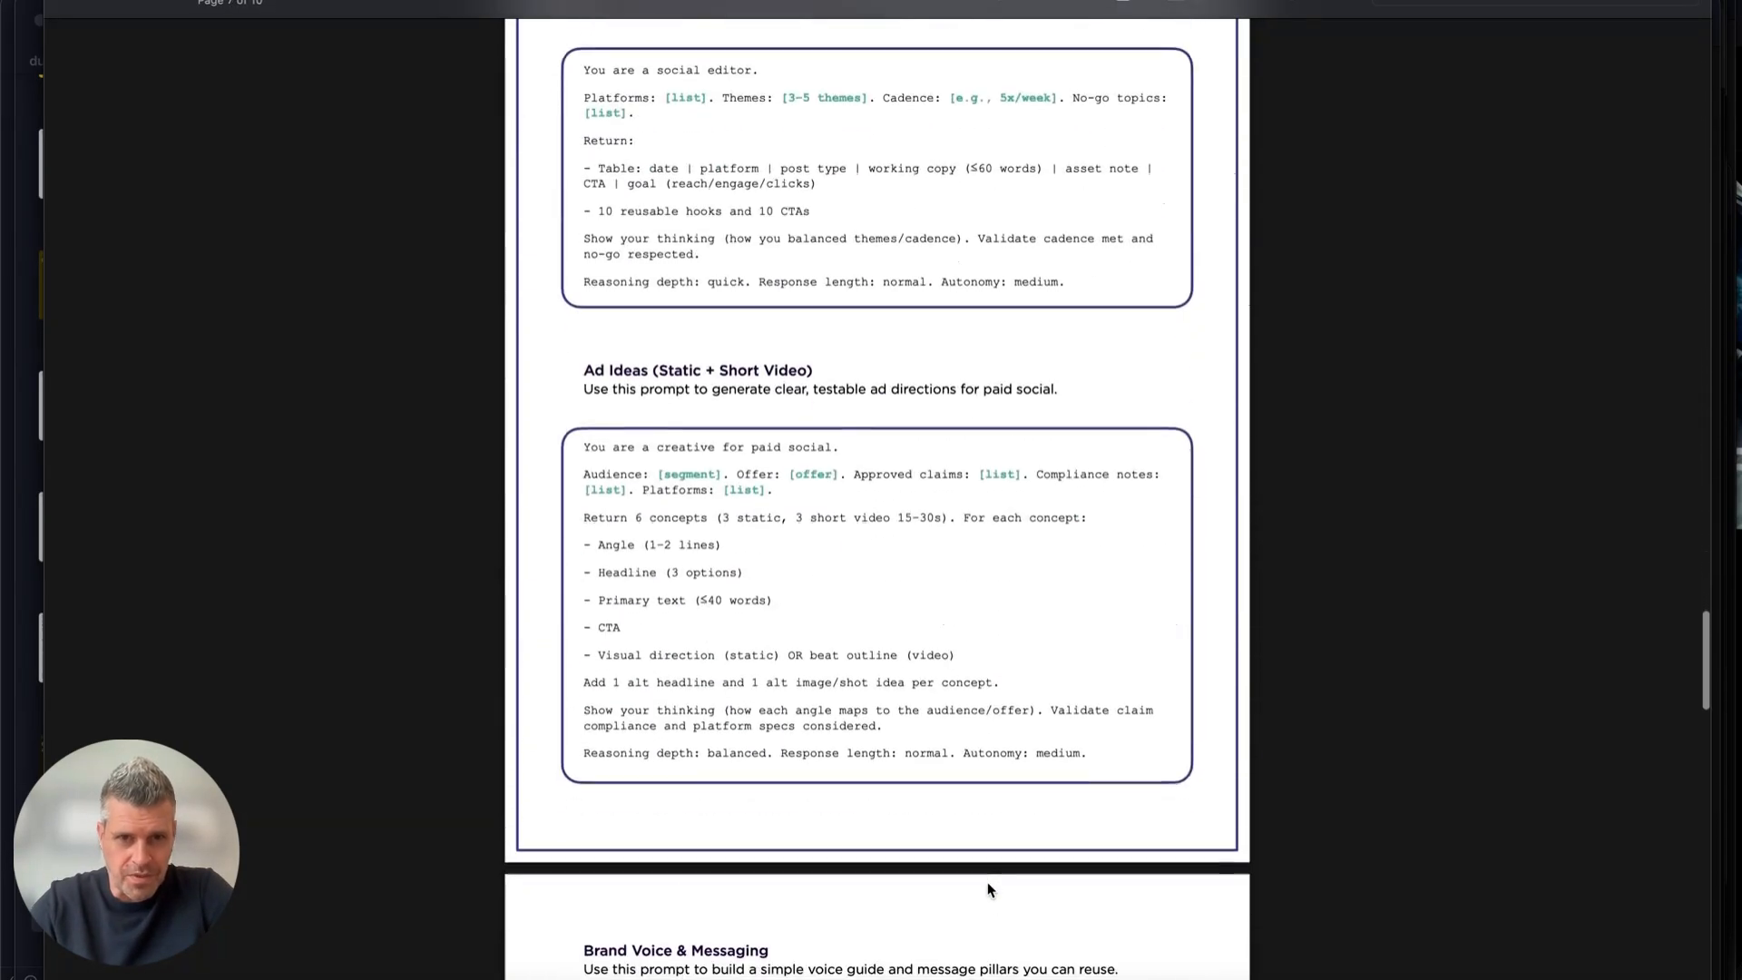
{"action": "scroll", "scroll_direction": "down", "scroll_amount": 3}
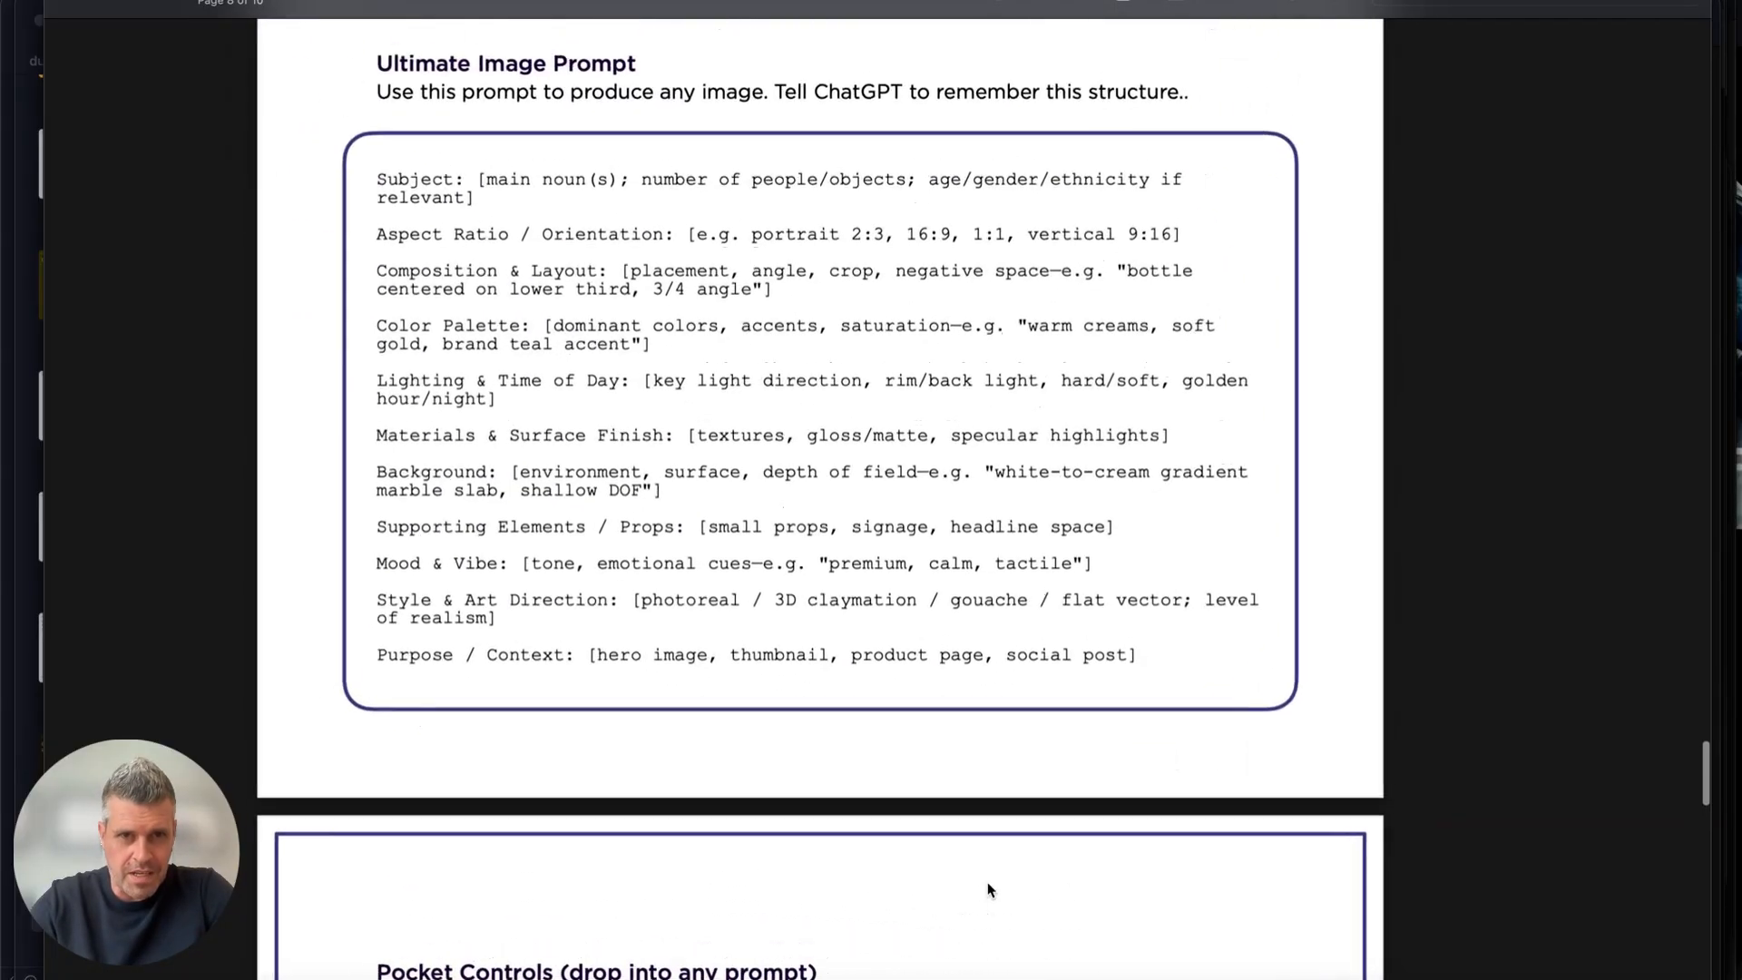
{"action": "scroll", "scroll_direction": "down", "scroll_amount": 3}
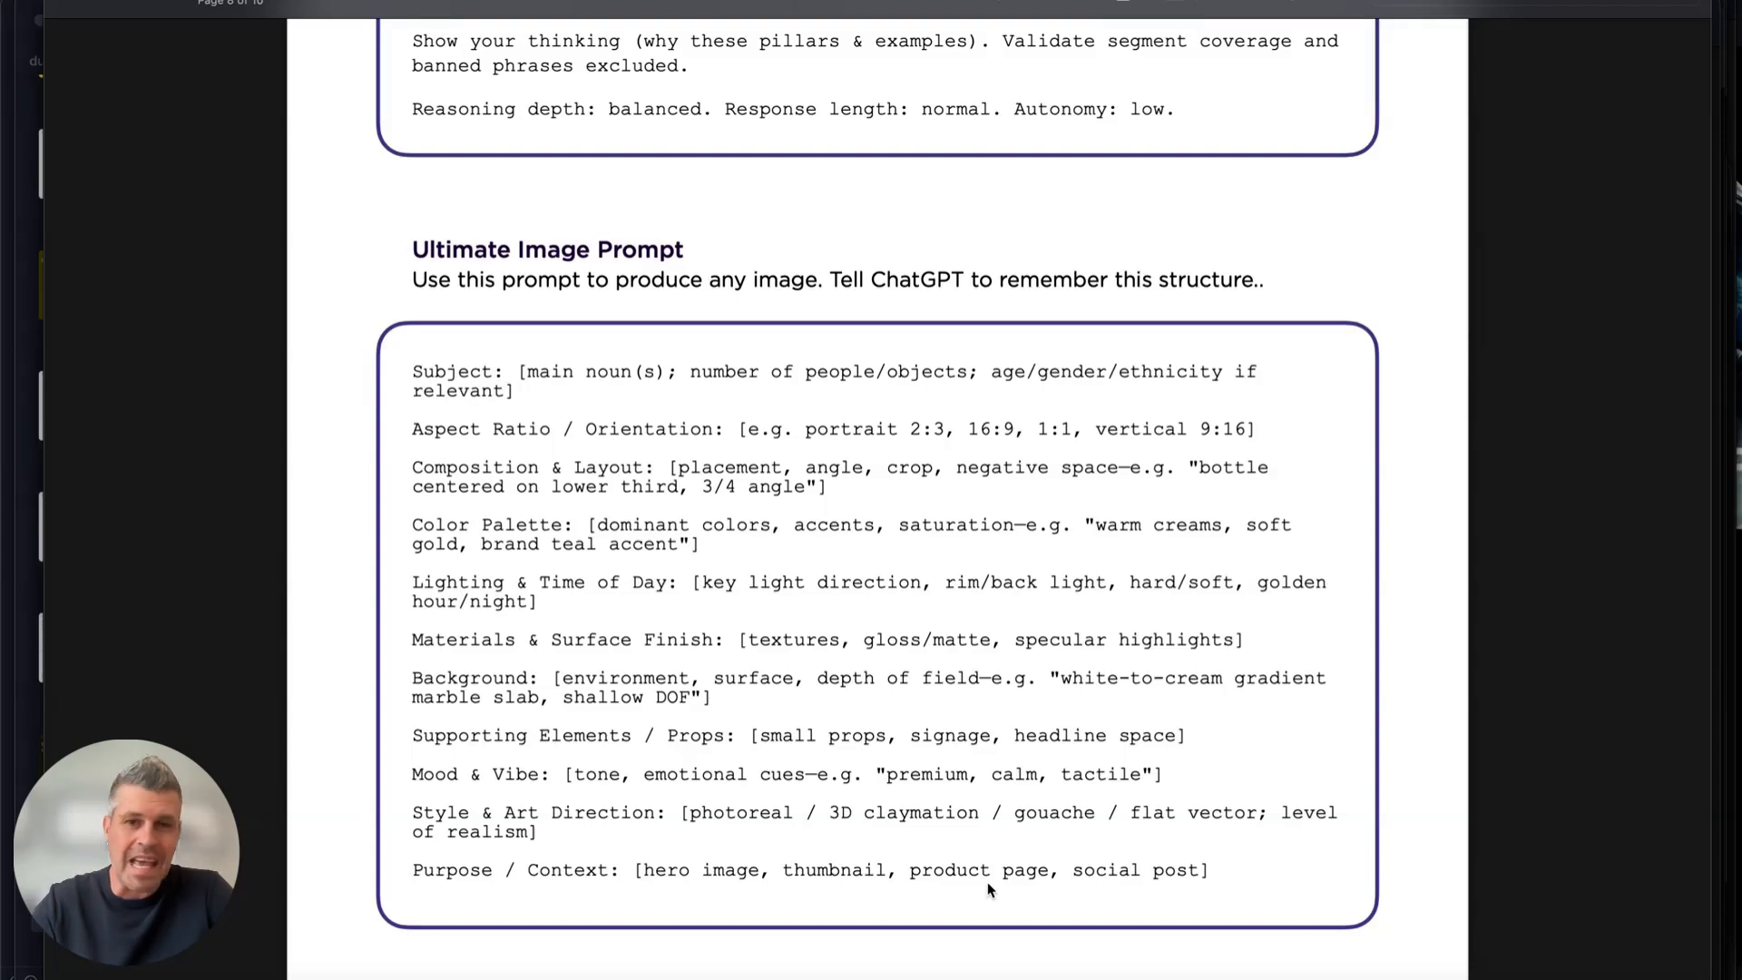
{"action": "mouse_move", "coordinate": [902, 638]}
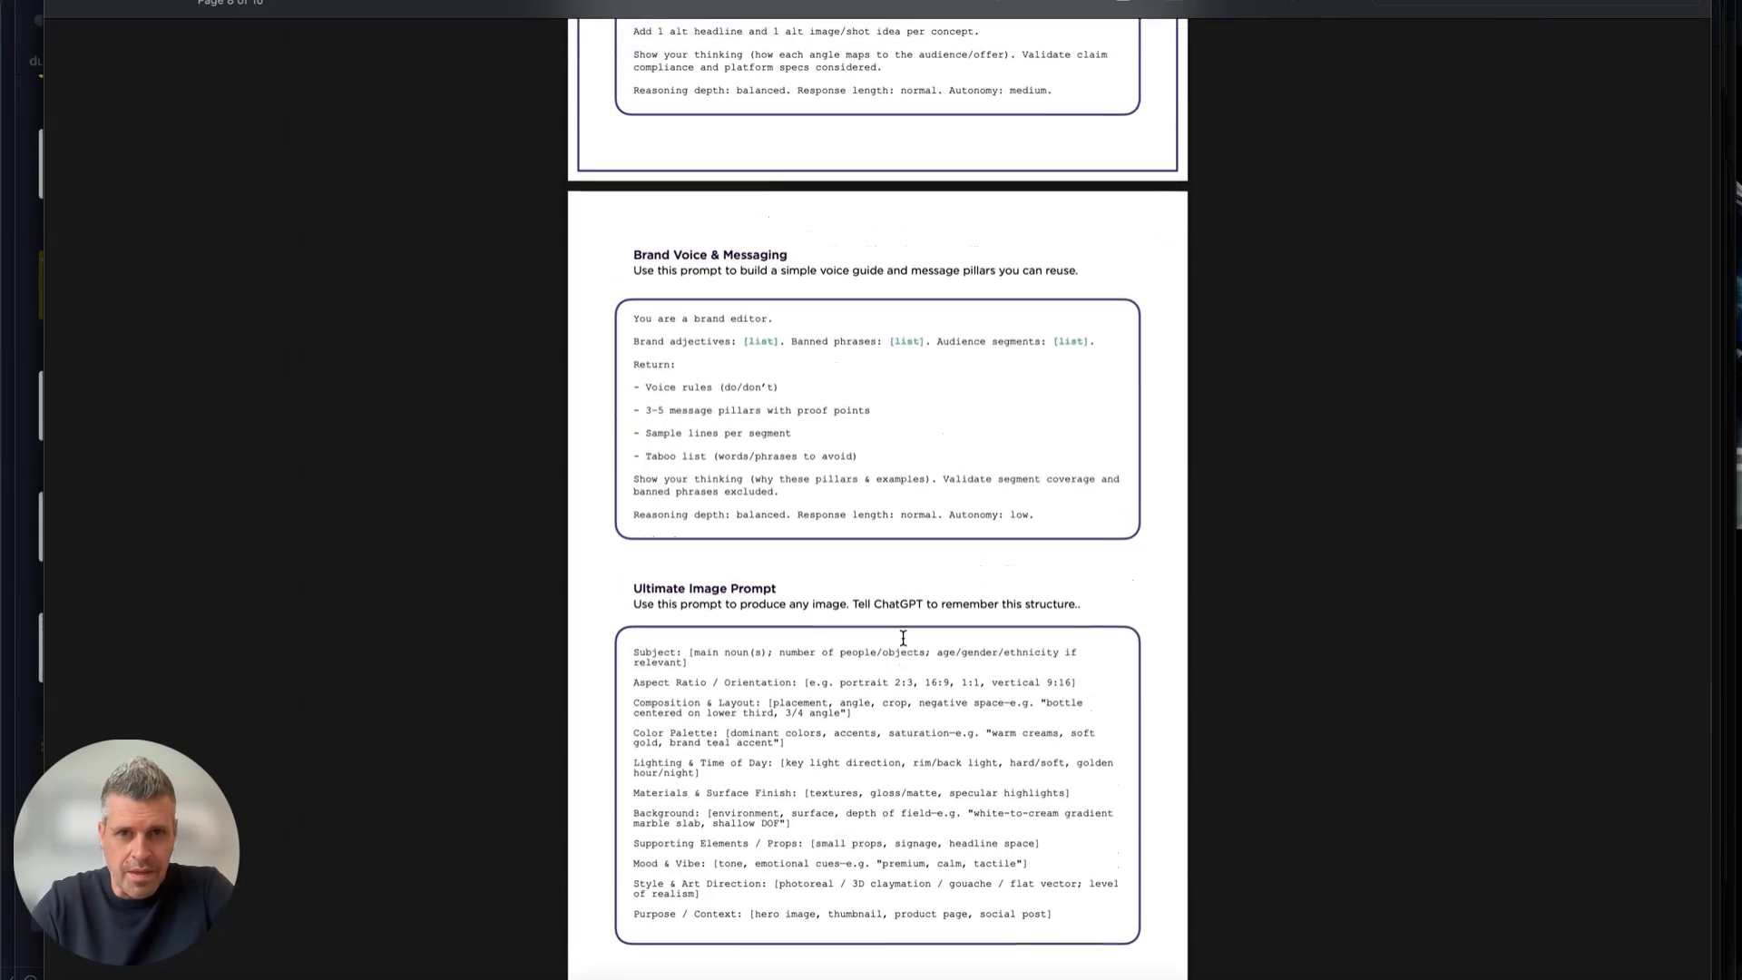
{"action": "scroll", "scroll_direction": "down", "scroll_amount": 3}
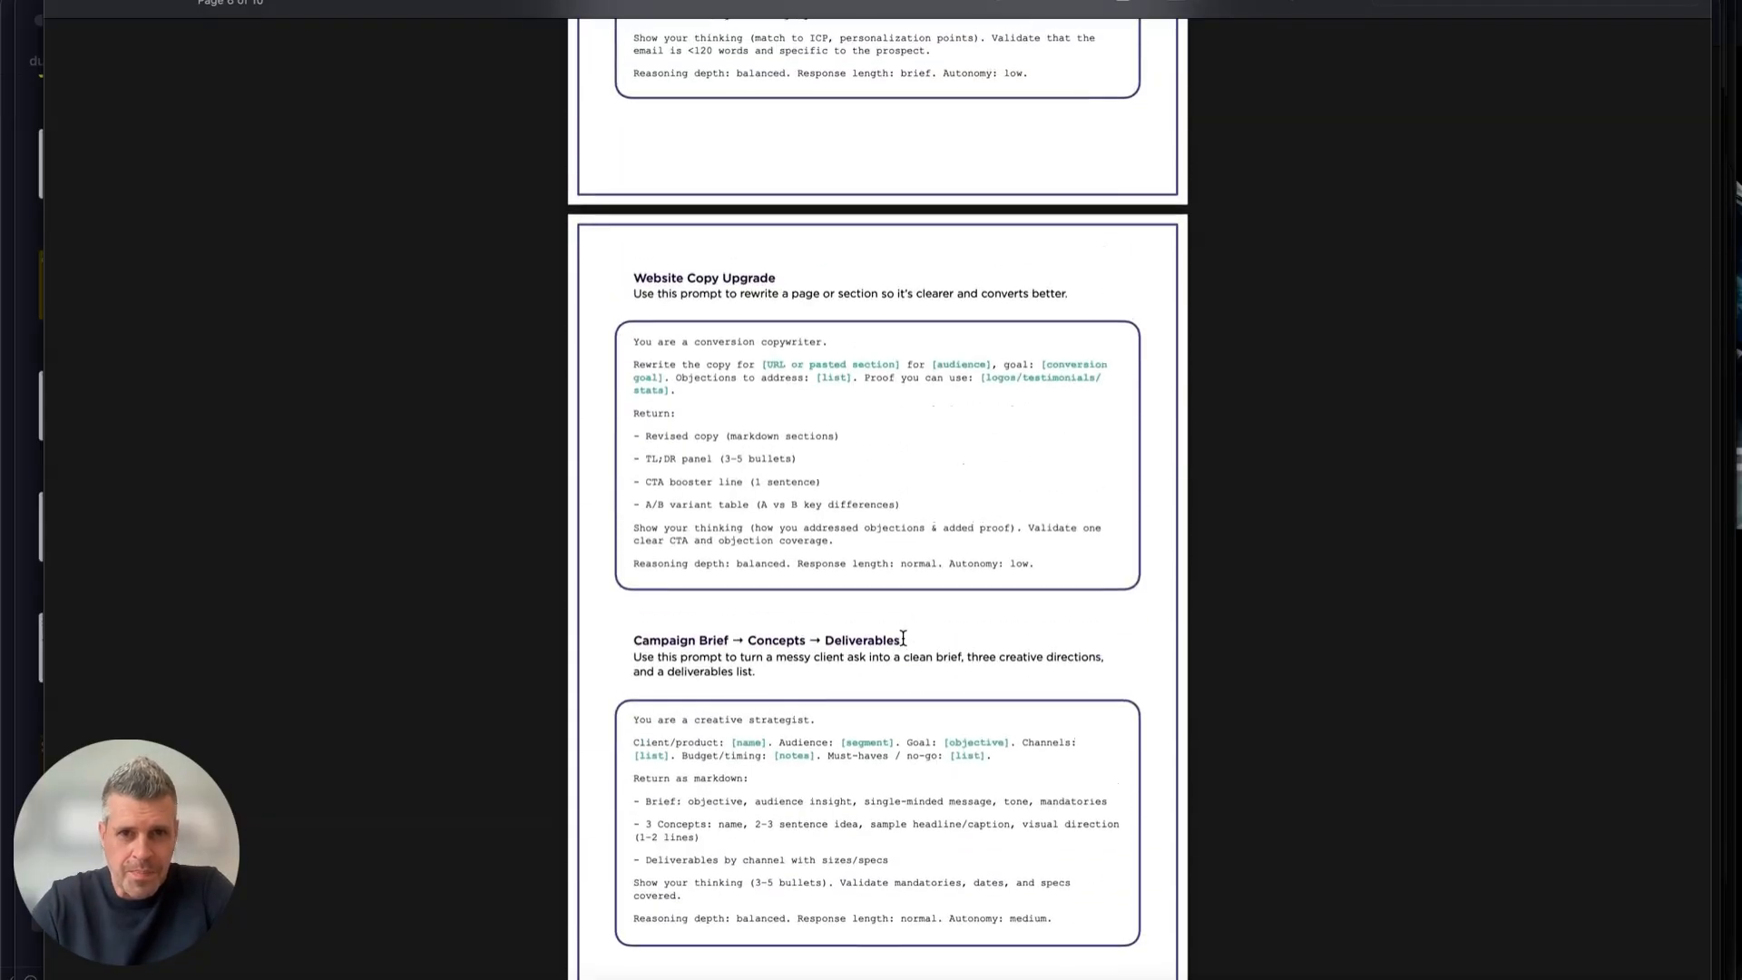
{"action": "scroll", "scroll_direction": "down", "scroll_amount": 3}
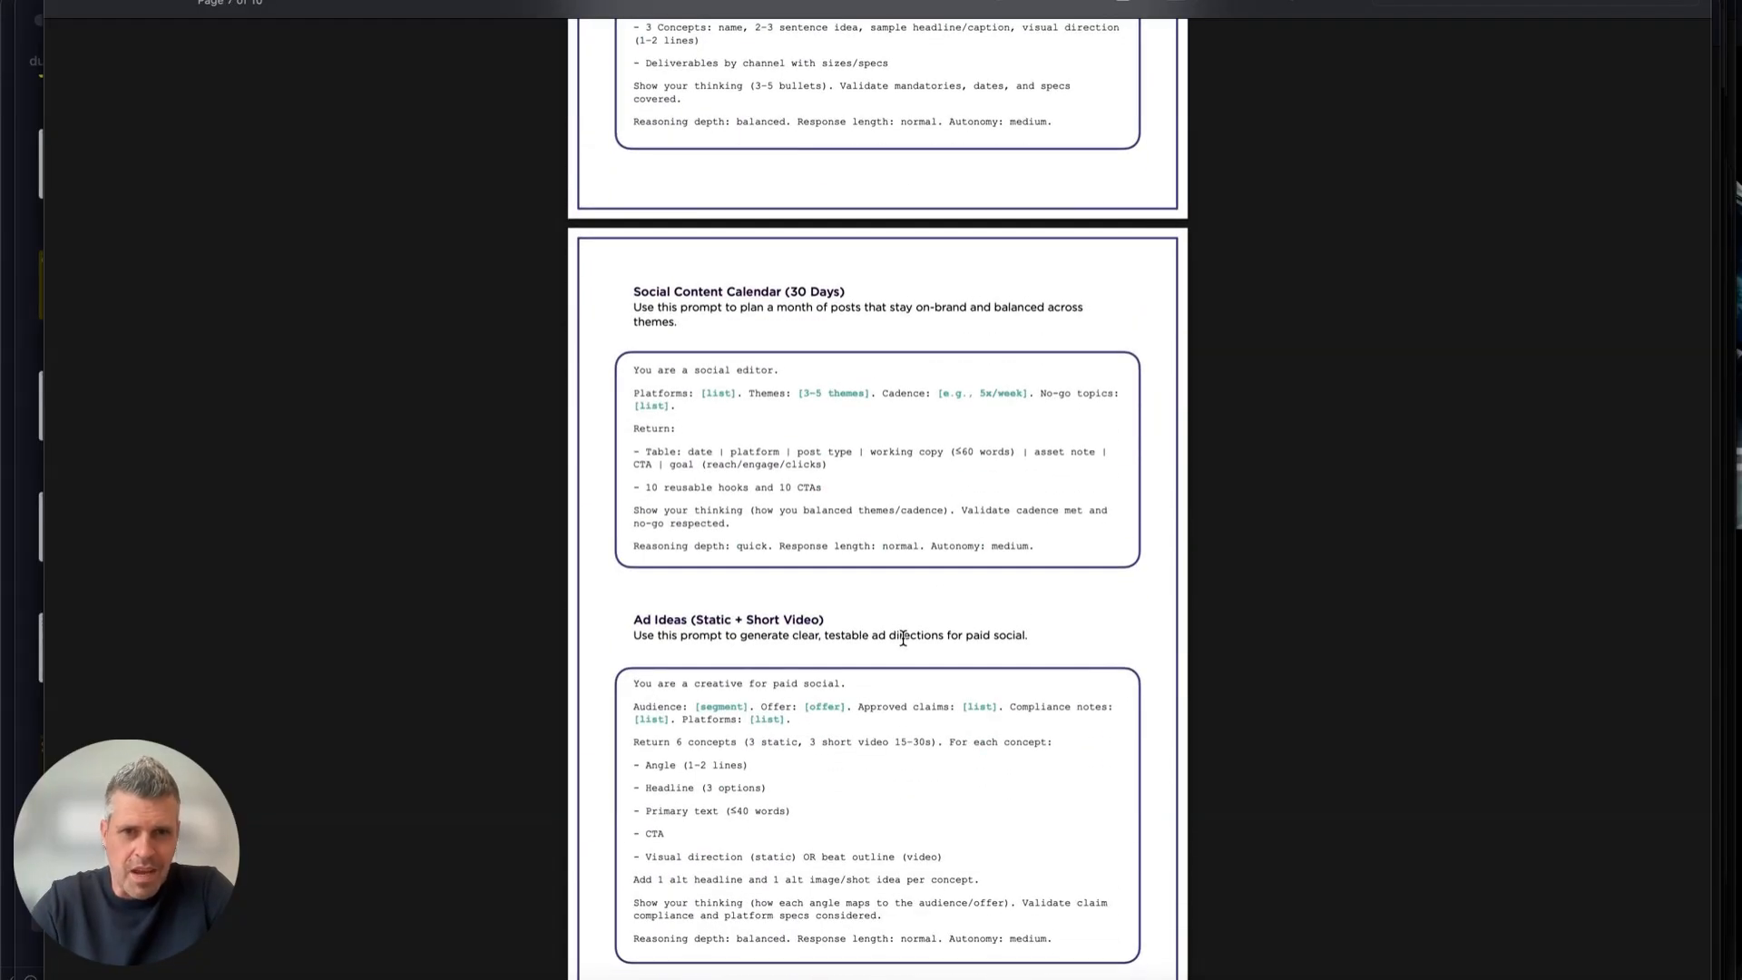
Scroll back up to the guide's opening Quick method page.
{"action": "scroll", "scroll_direction": "up", "scroll_amount": 3}
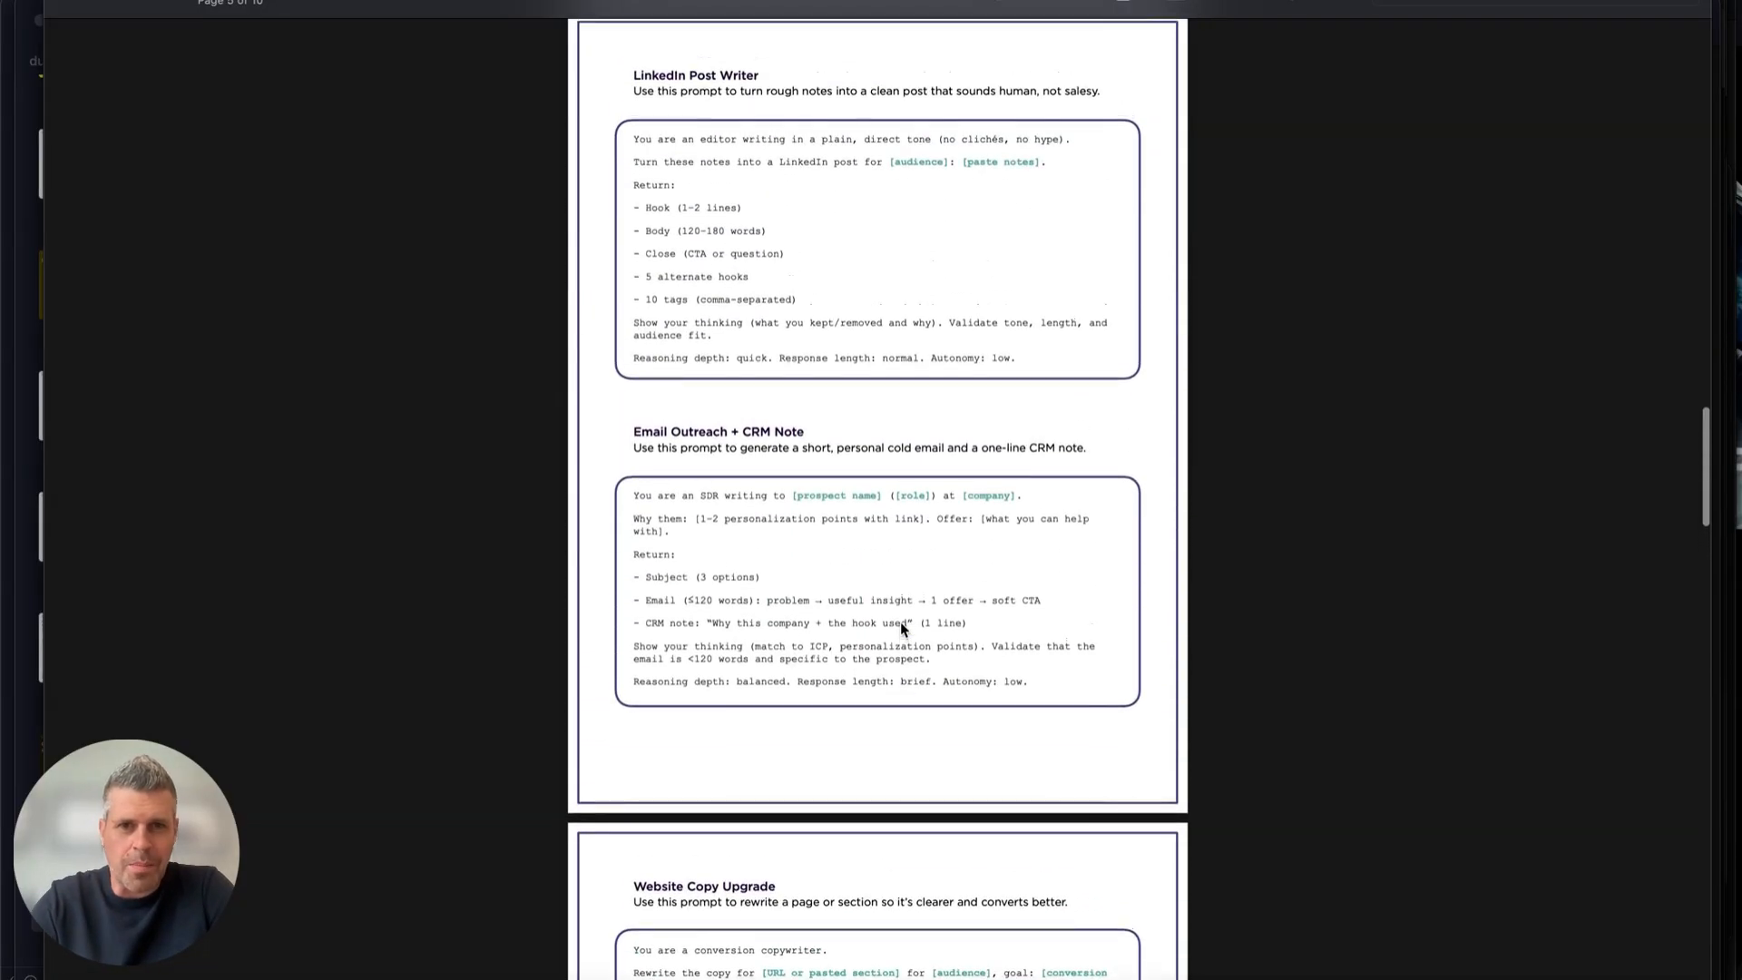
{"action": "scroll", "scroll_direction": "up", "scroll_amount": 3}
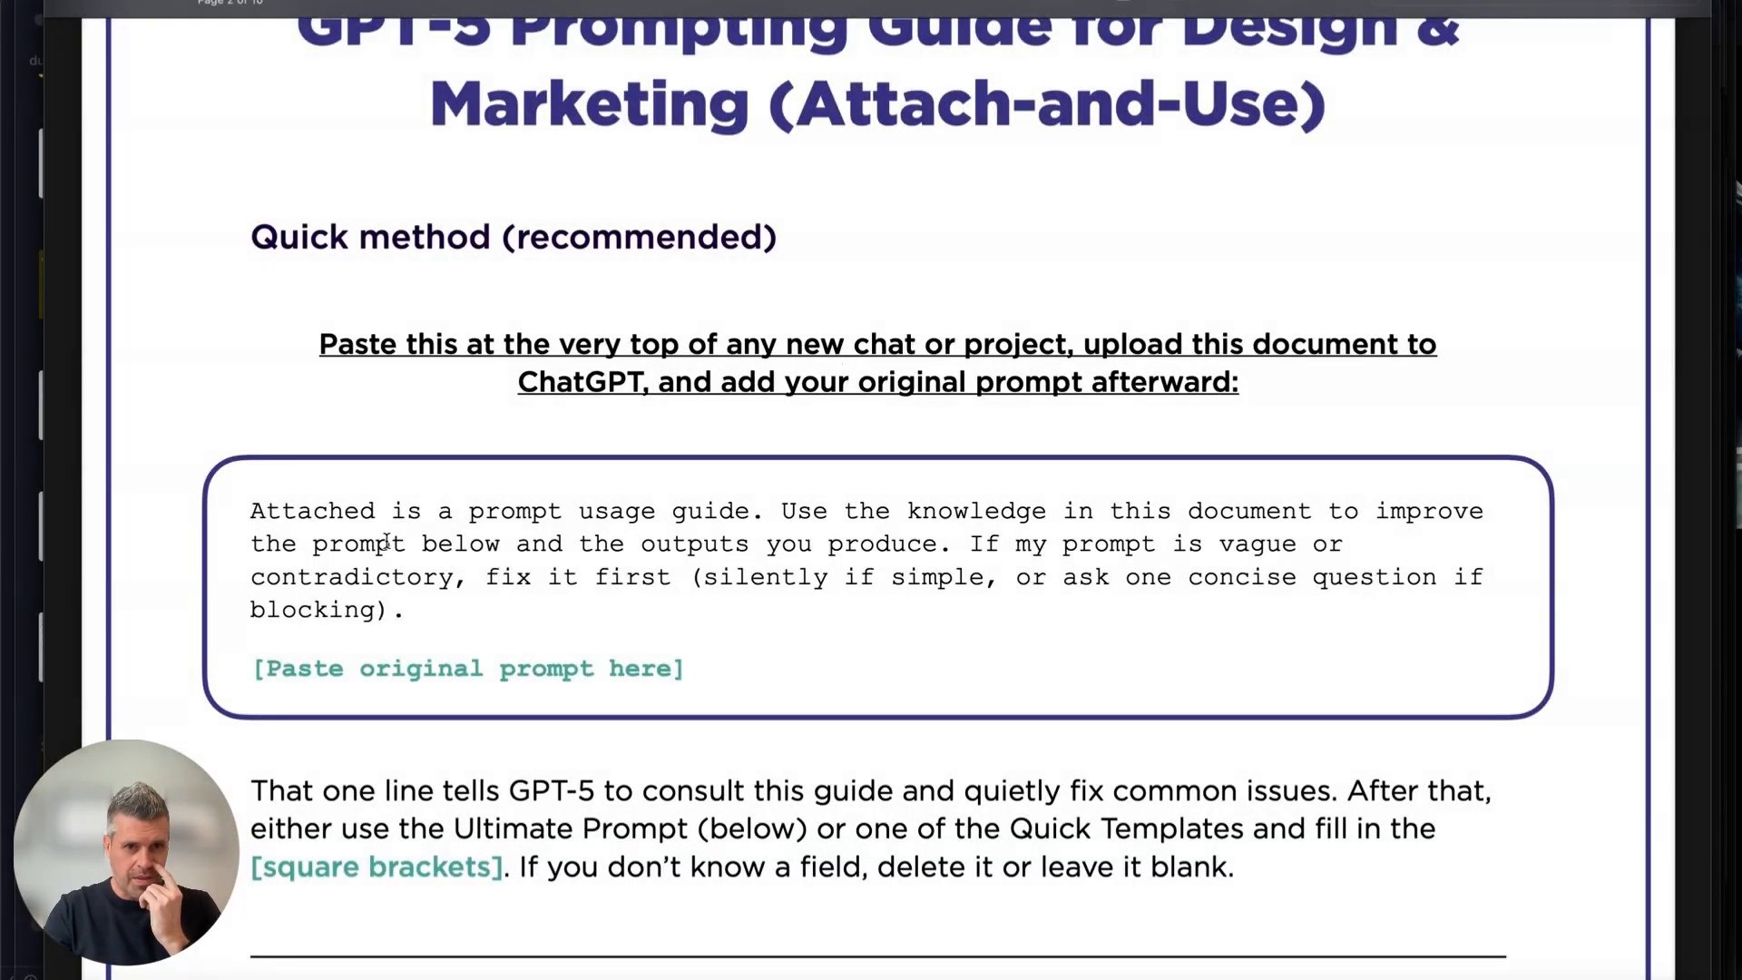
Scroll down to the Deep Mode box, briefly select its rigor checklist text, then clear the selection.
{"action": "left_click_drag", "start_coordinate": [250, 512], "coordinate": [408, 609]}
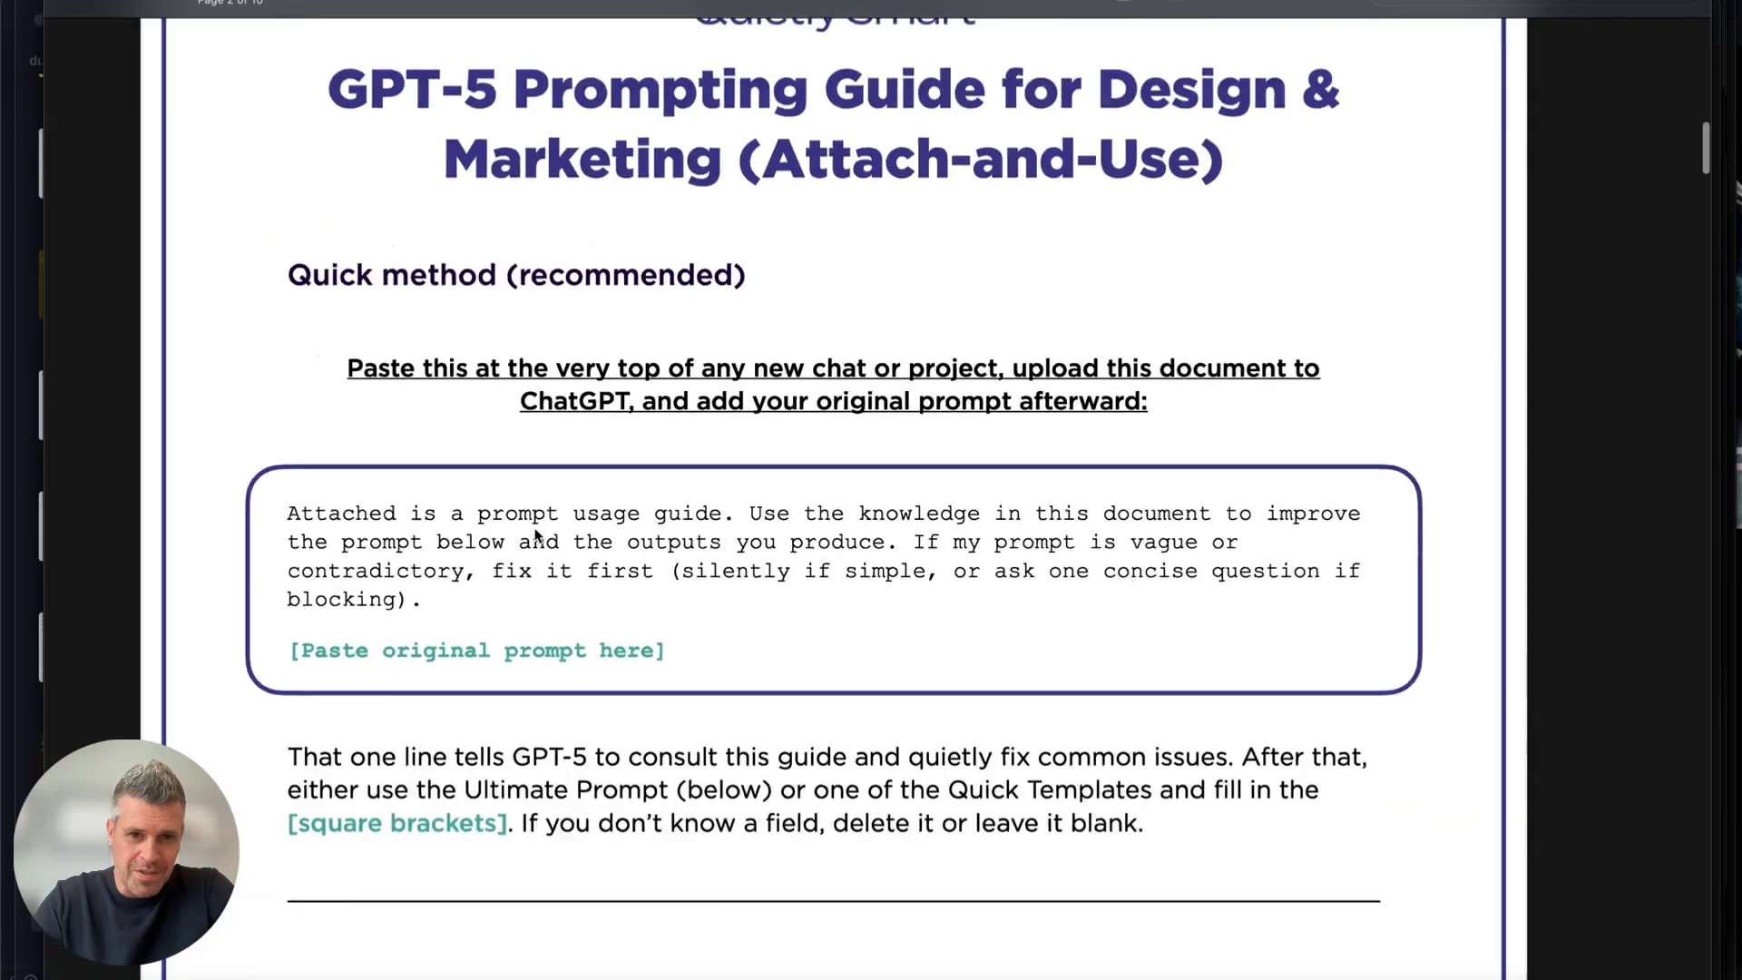
{"action": "scroll", "scroll_direction": "down", "scroll_amount": 3}
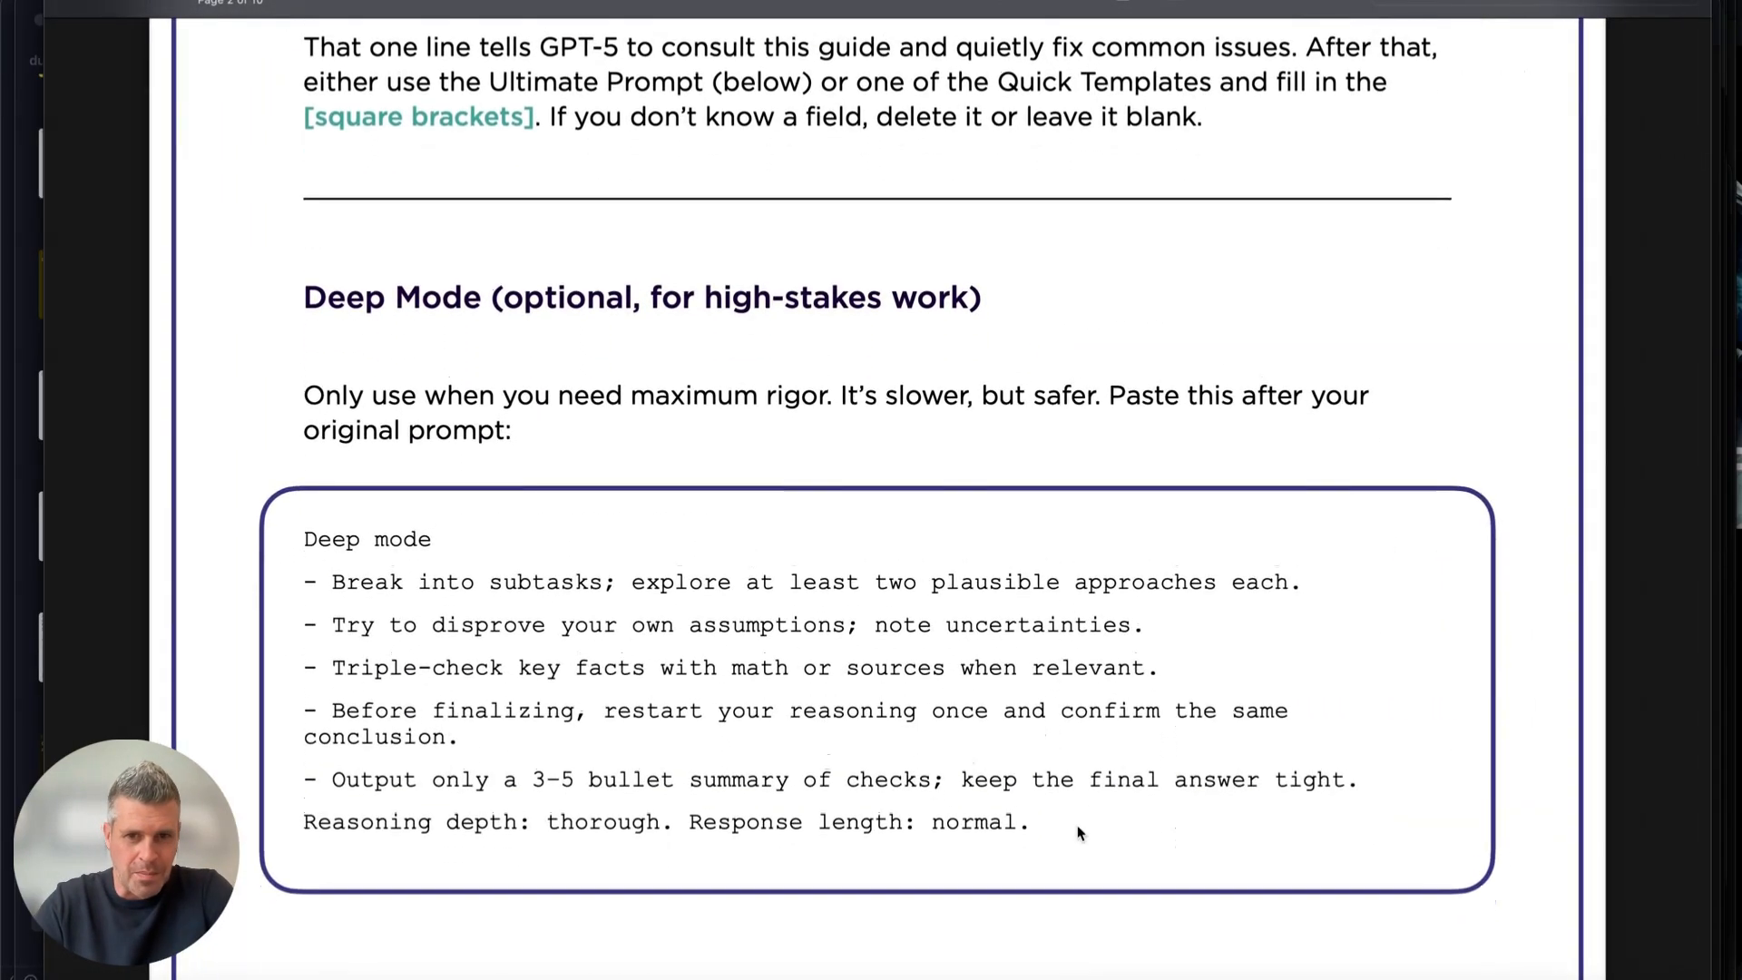
{"action": "left_click_drag", "start_coordinate": [303, 539], "coordinate": [1074, 778]}
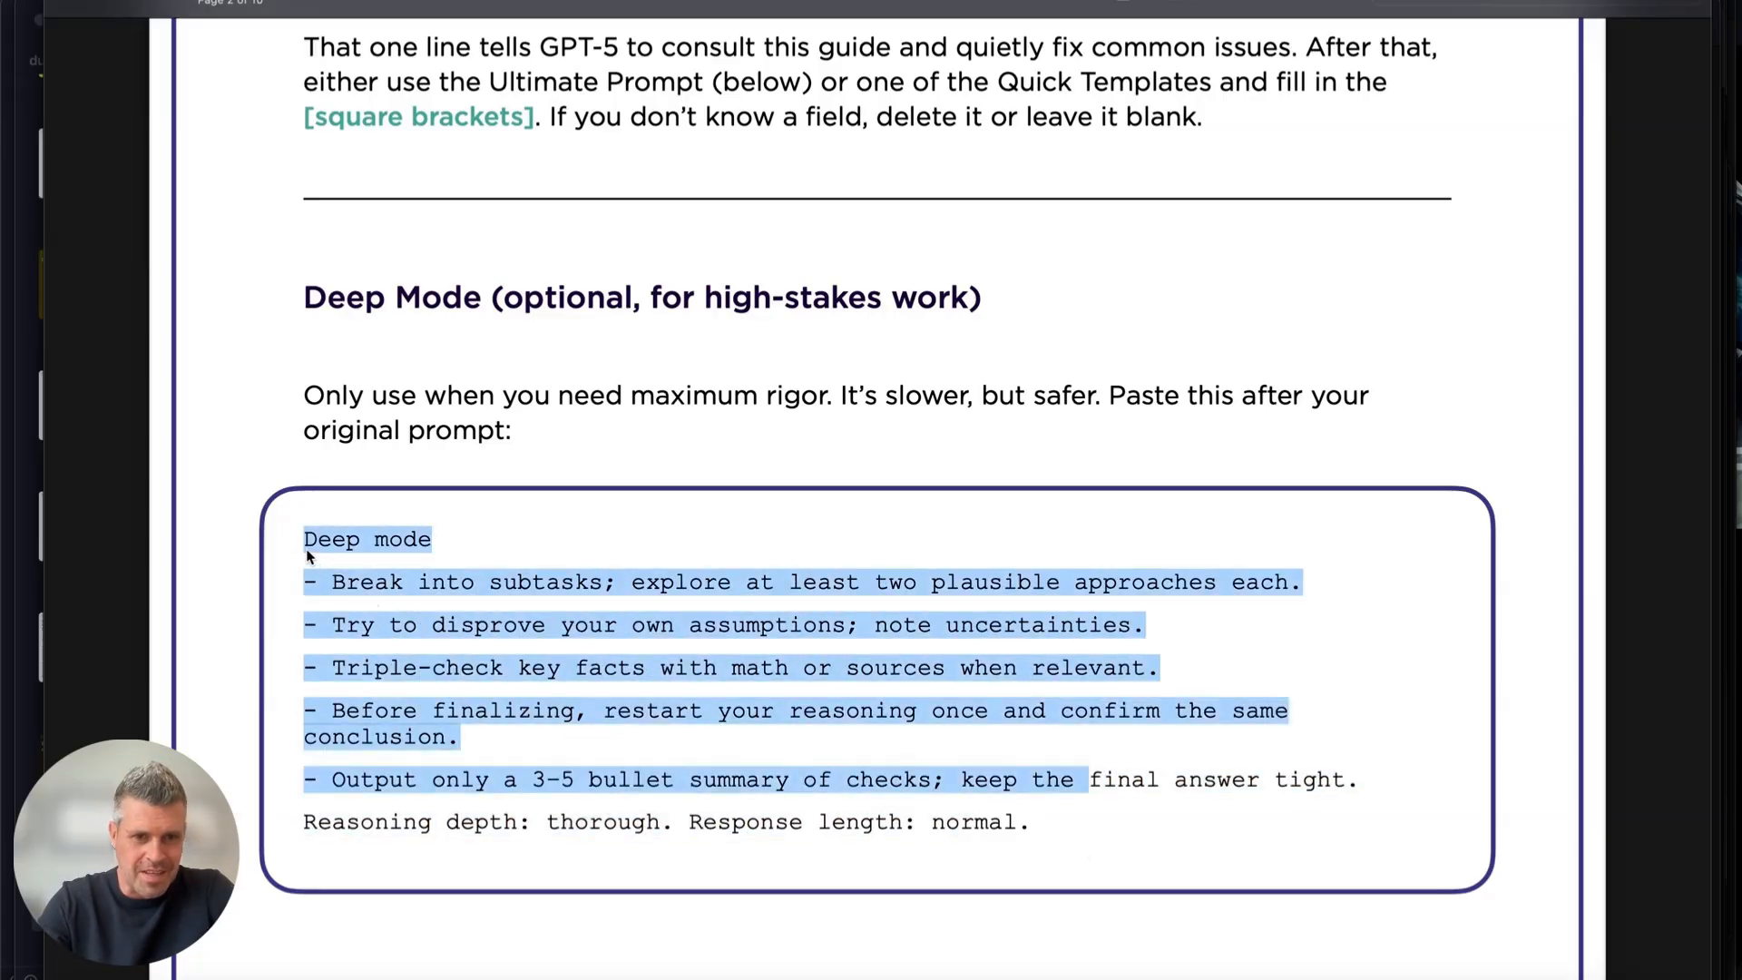
{"action": "left_click", "coordinate": [697, 677]}
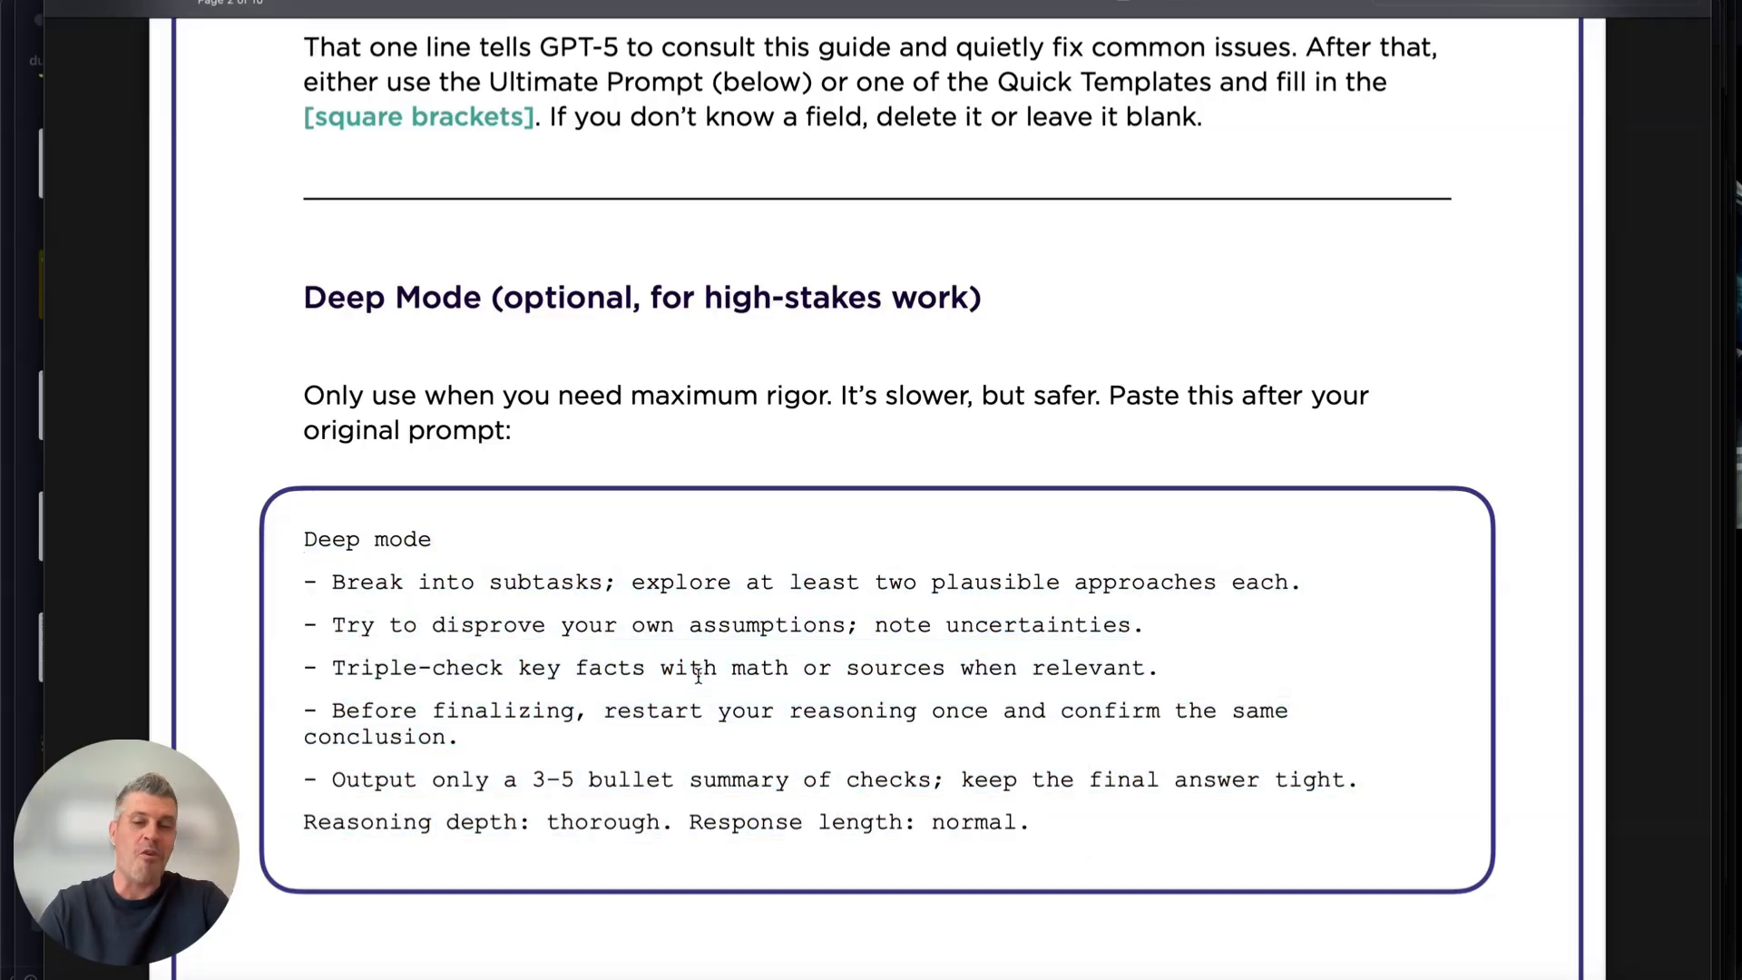